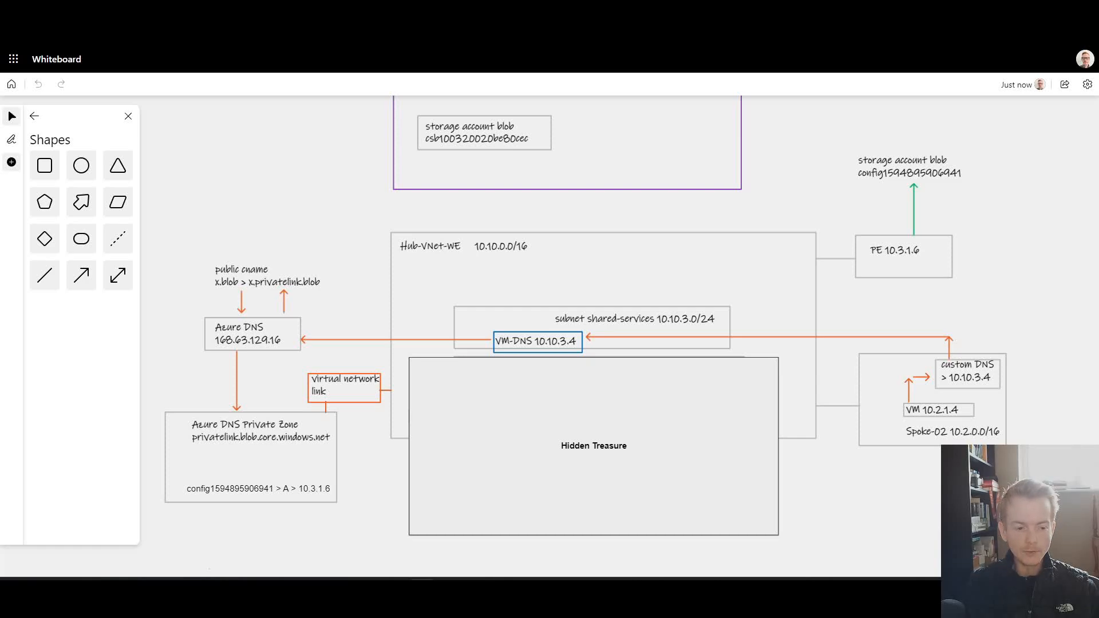
mouse_move(244, 171)
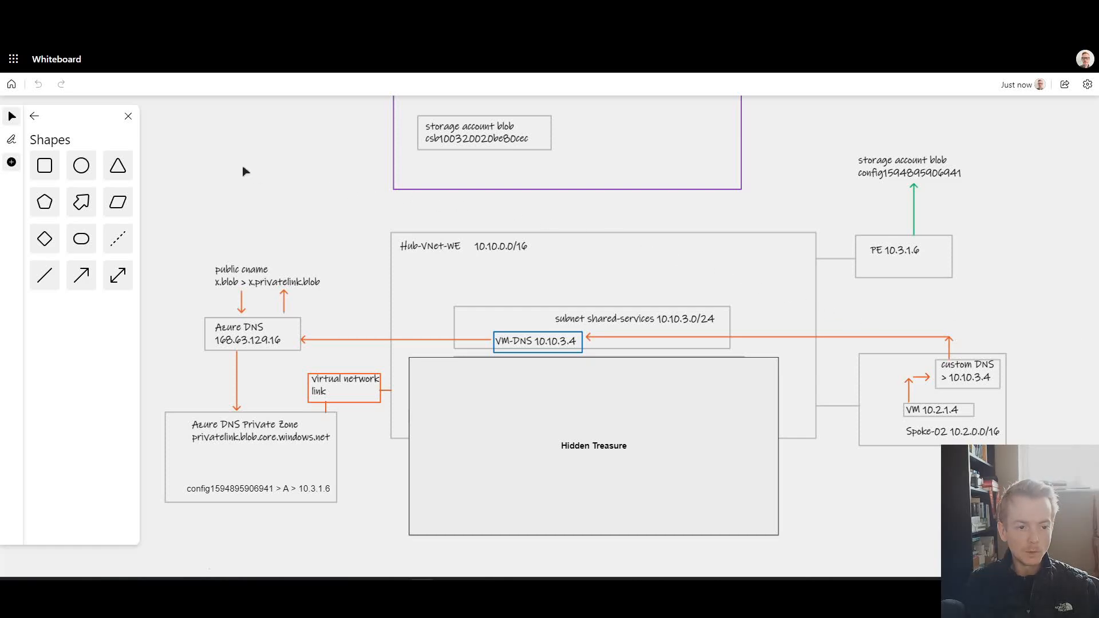
mouse_move(343, 238)
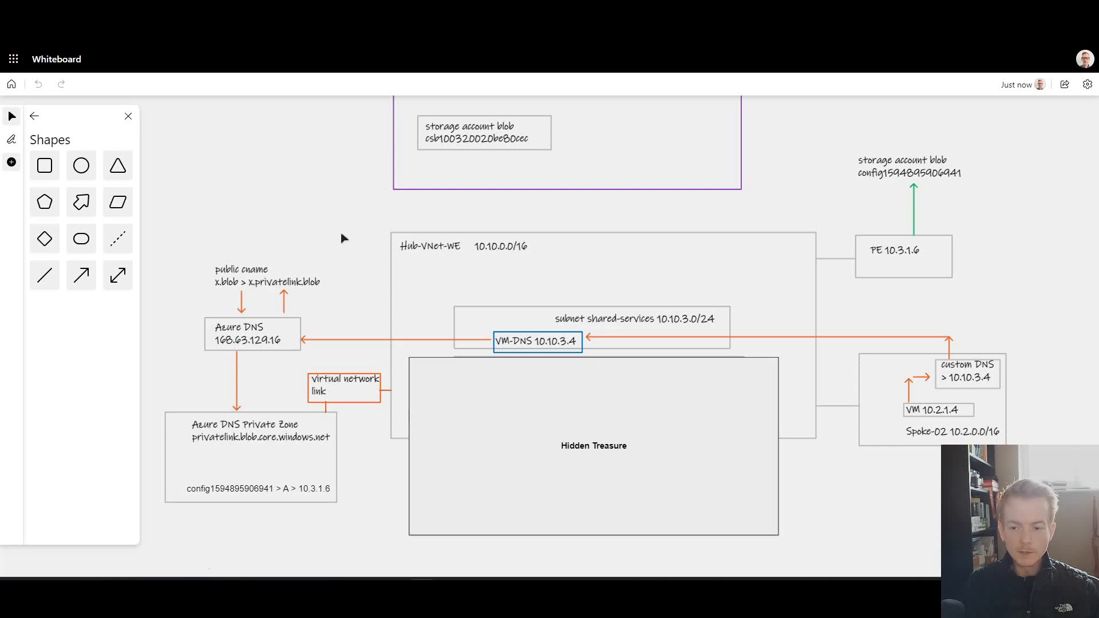
mouse_move(340, 233)
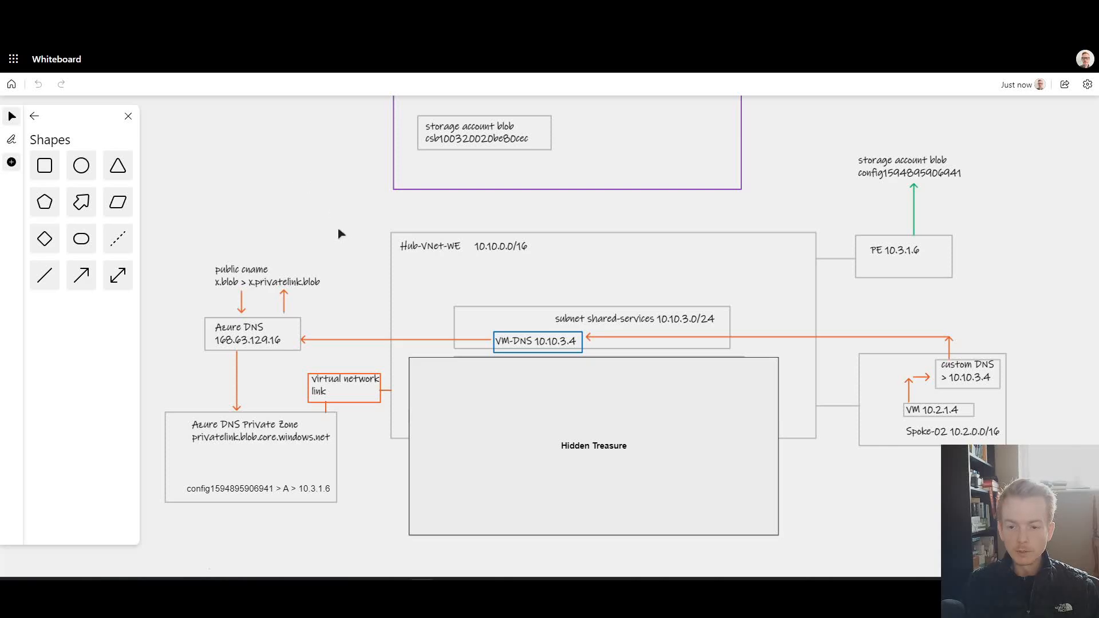
mouse_move(869, 463)
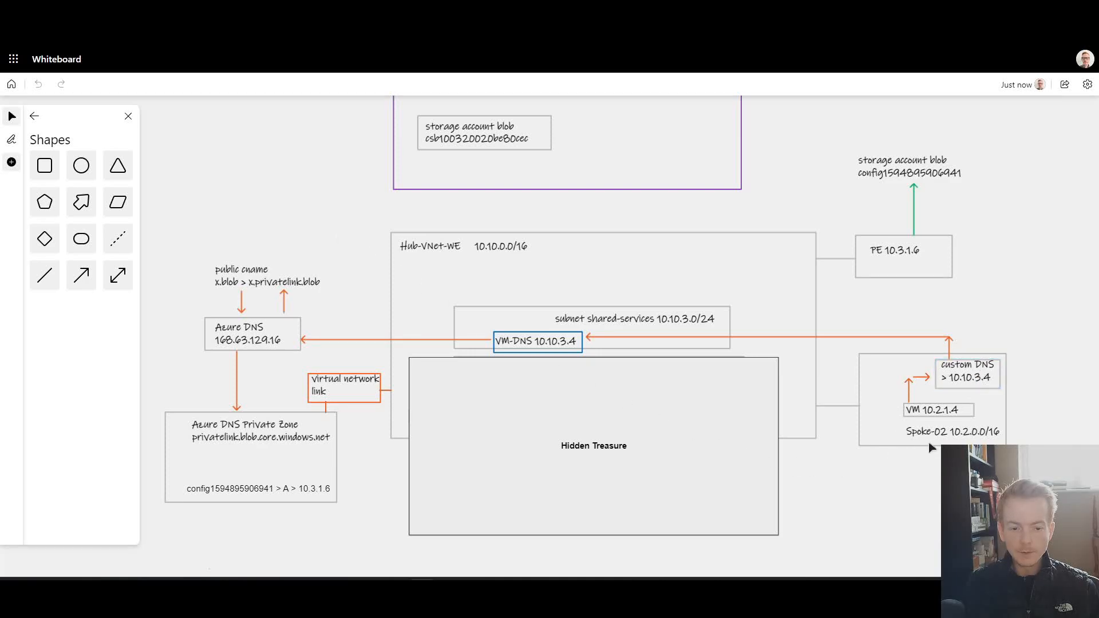
mouse_move(945, 412)
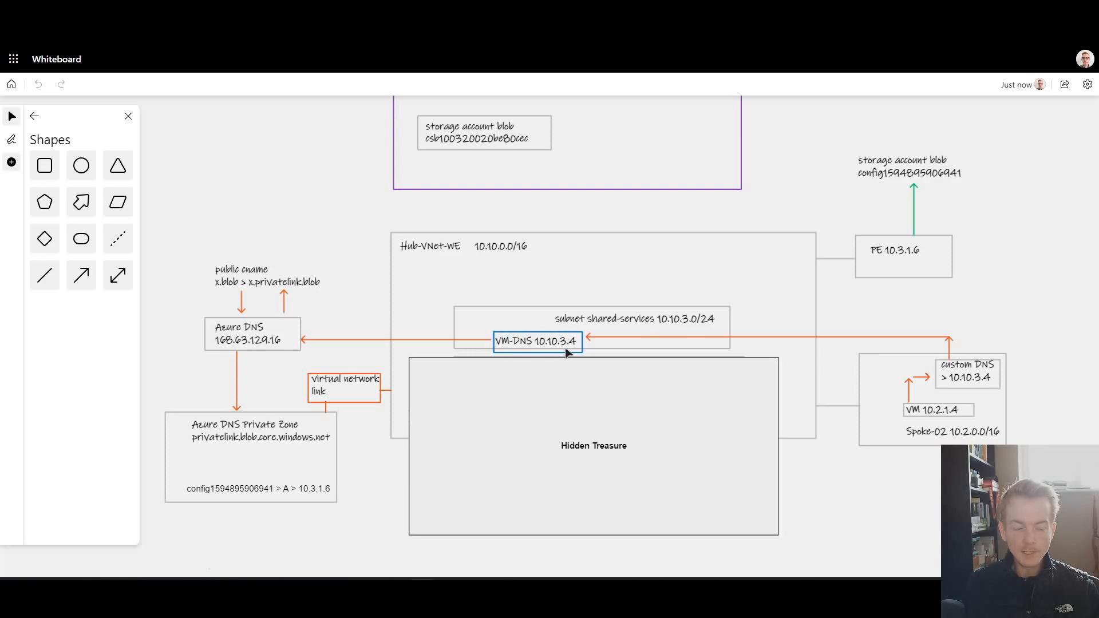
mouse_move(553, 333)
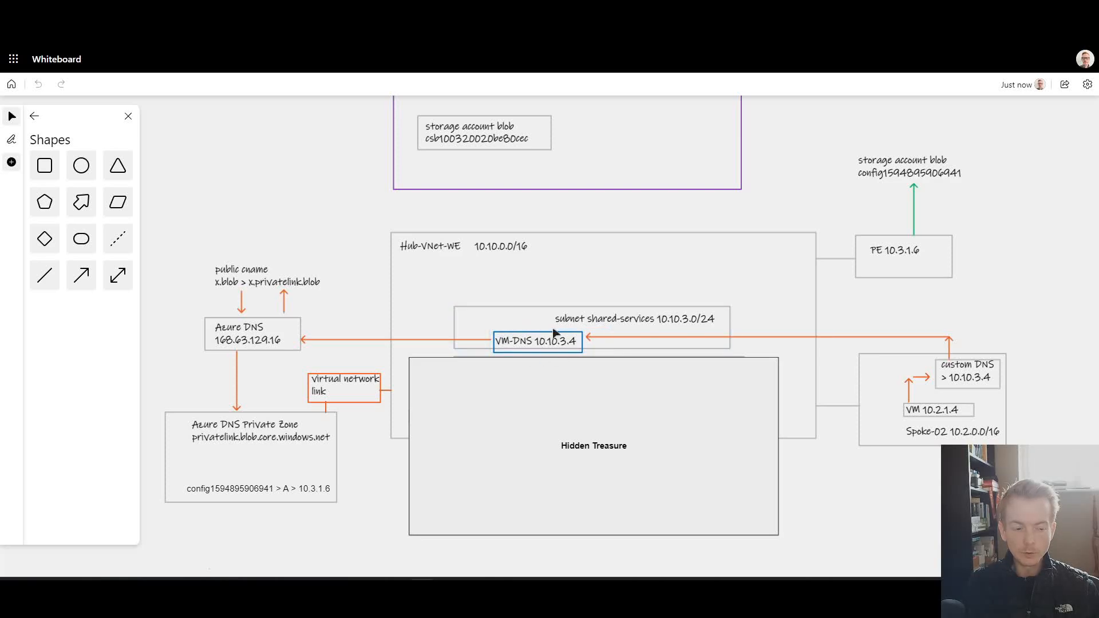
mouse_move(527, 334)
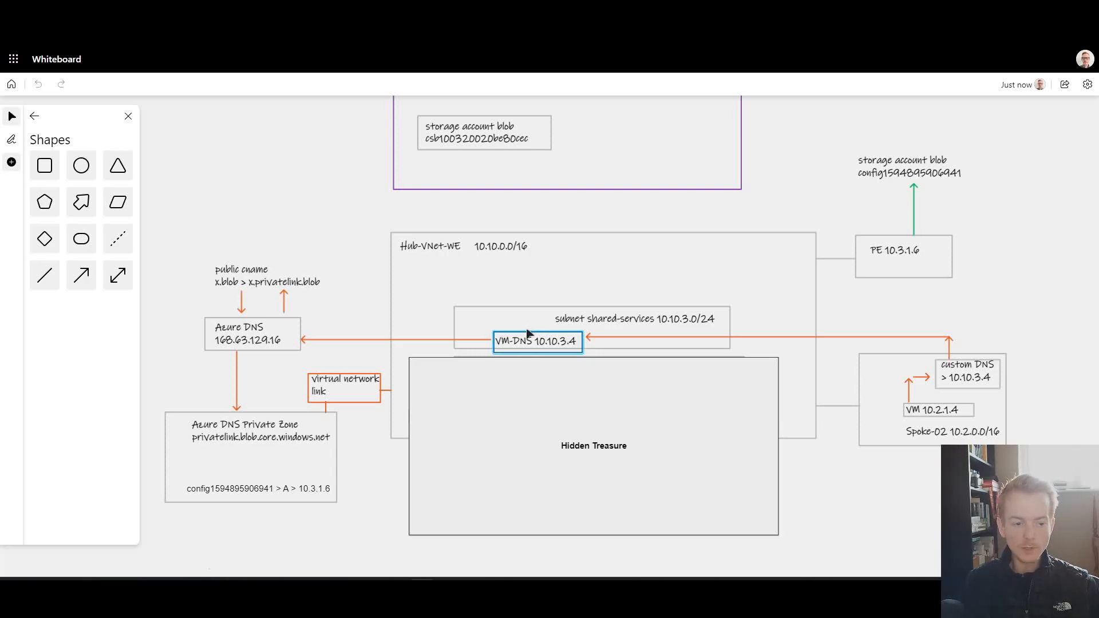
mouse_move(527, 343)
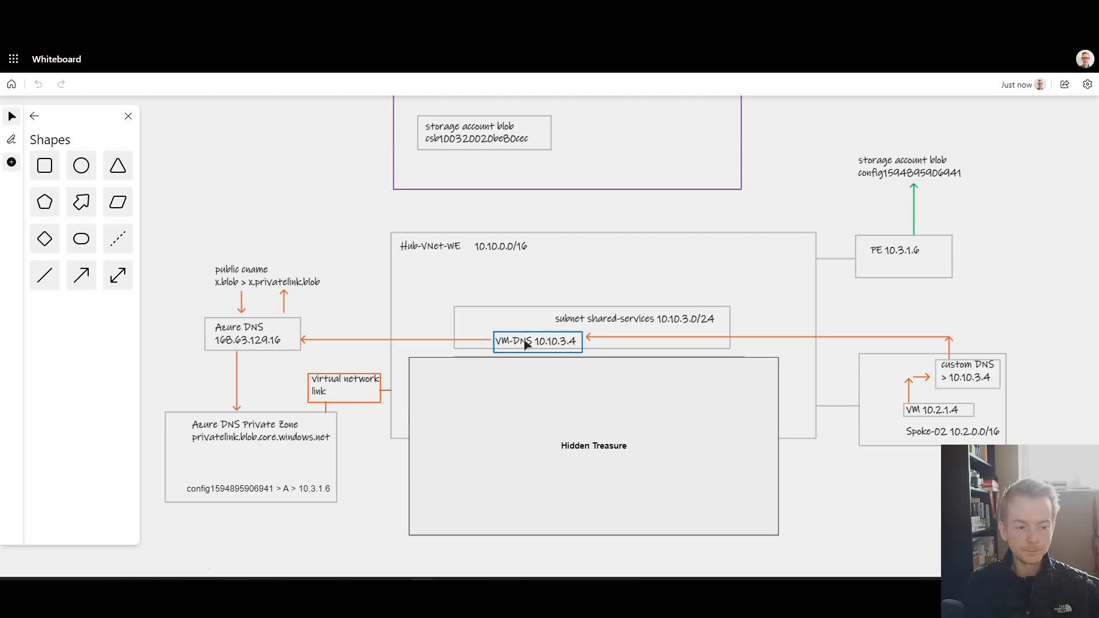
mouse_move(395, 340)
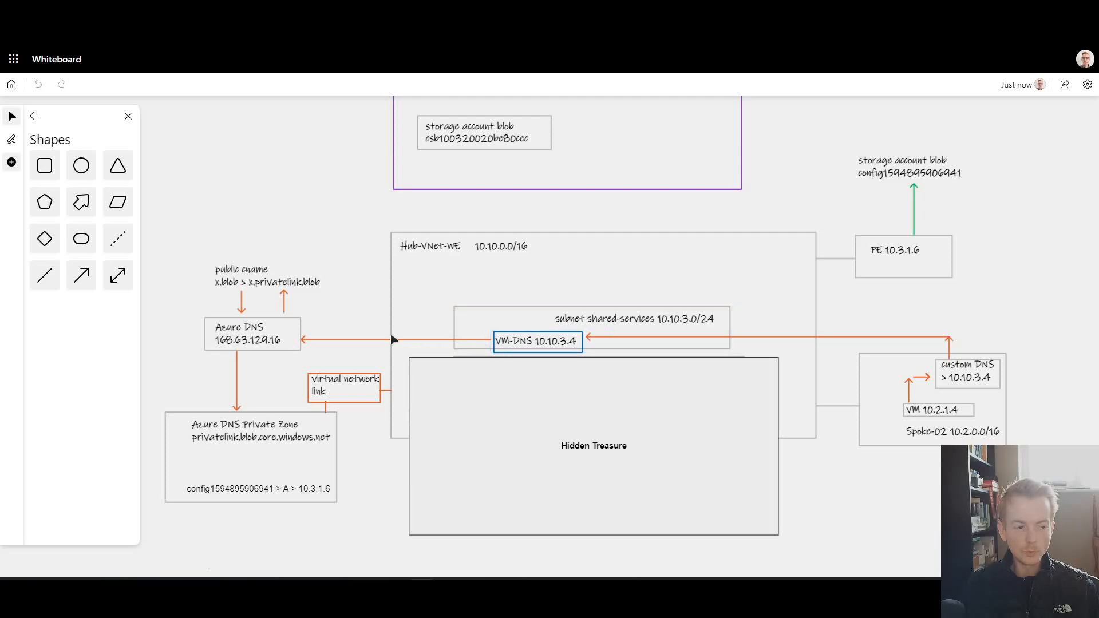
Step: Create private endpoint pe-test for storage account csb100320020be80cec
click(246, 343)
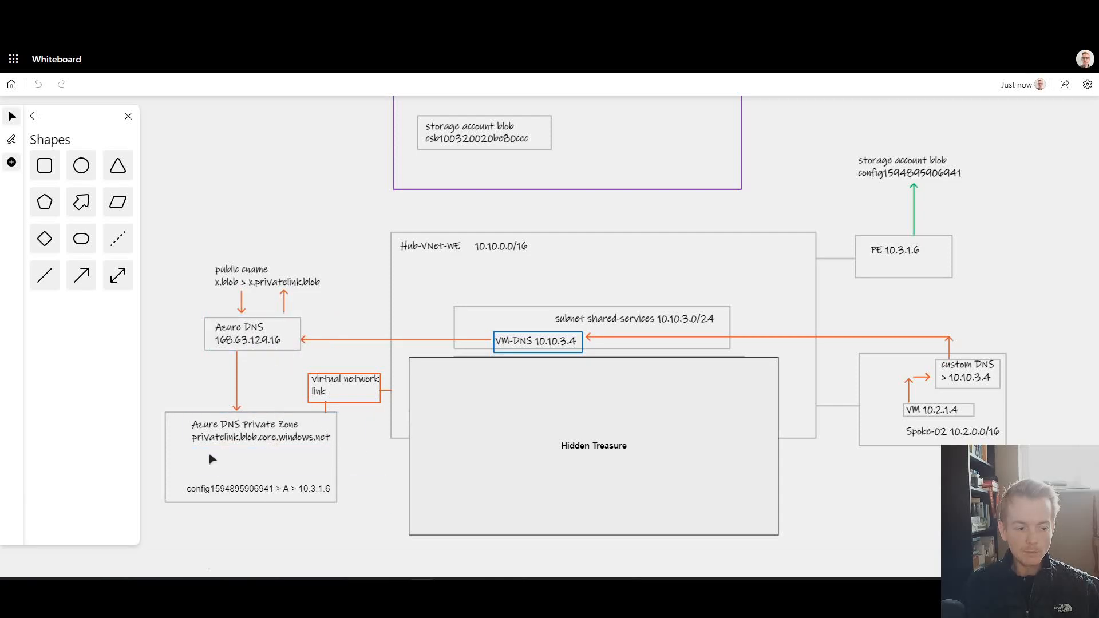
click(277, 430)
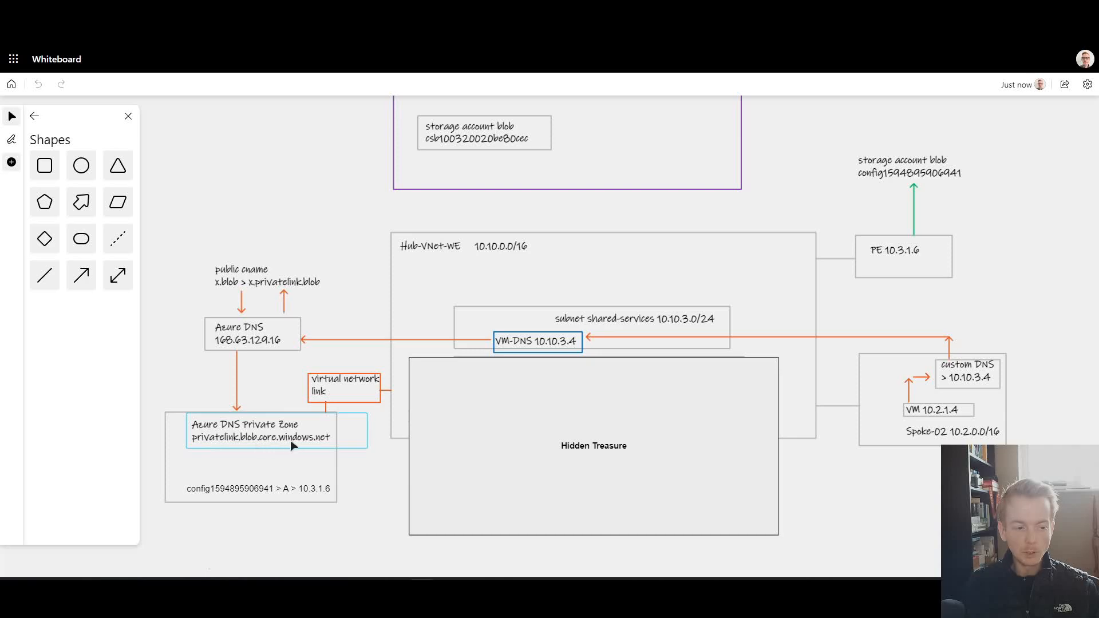
mouse_move(318, 440)
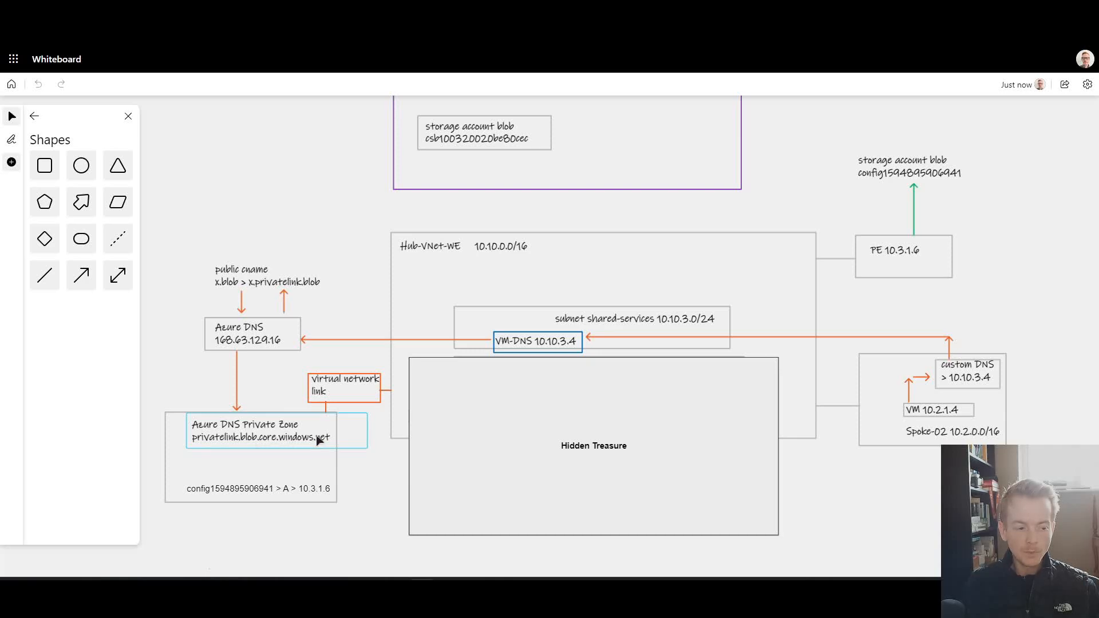
click(259, 488)
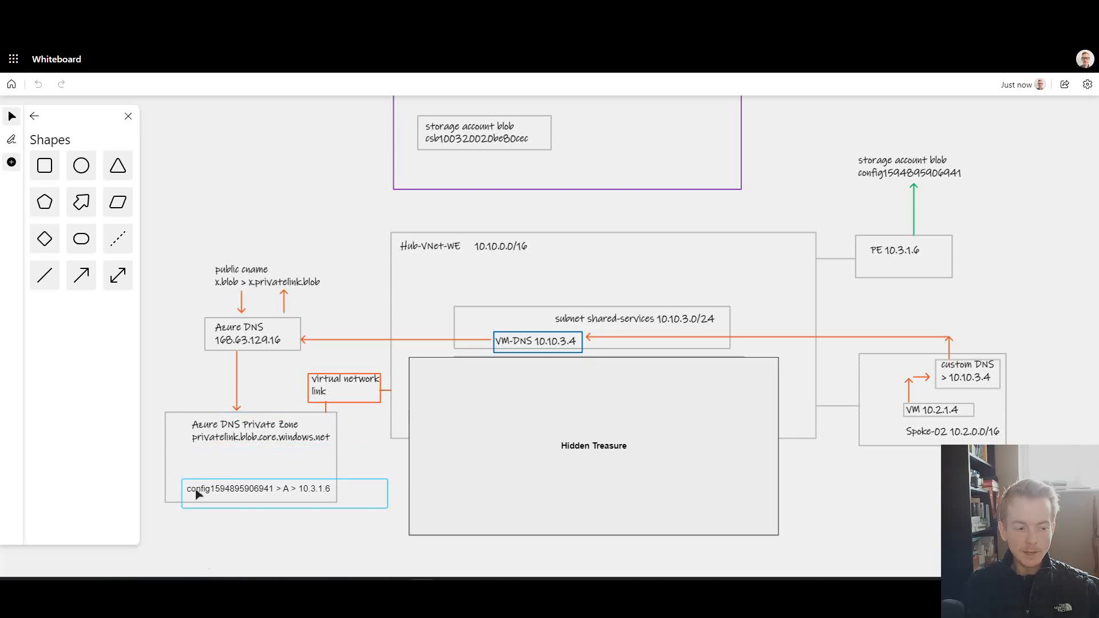
mouse_move(272, 496)
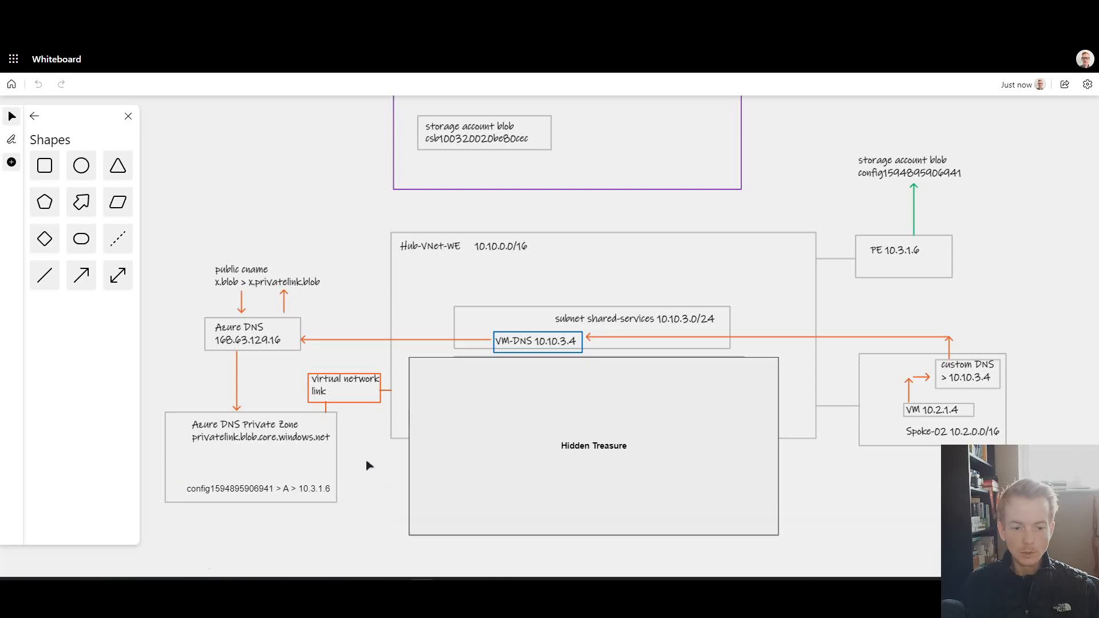
mouse_move(872, 241)
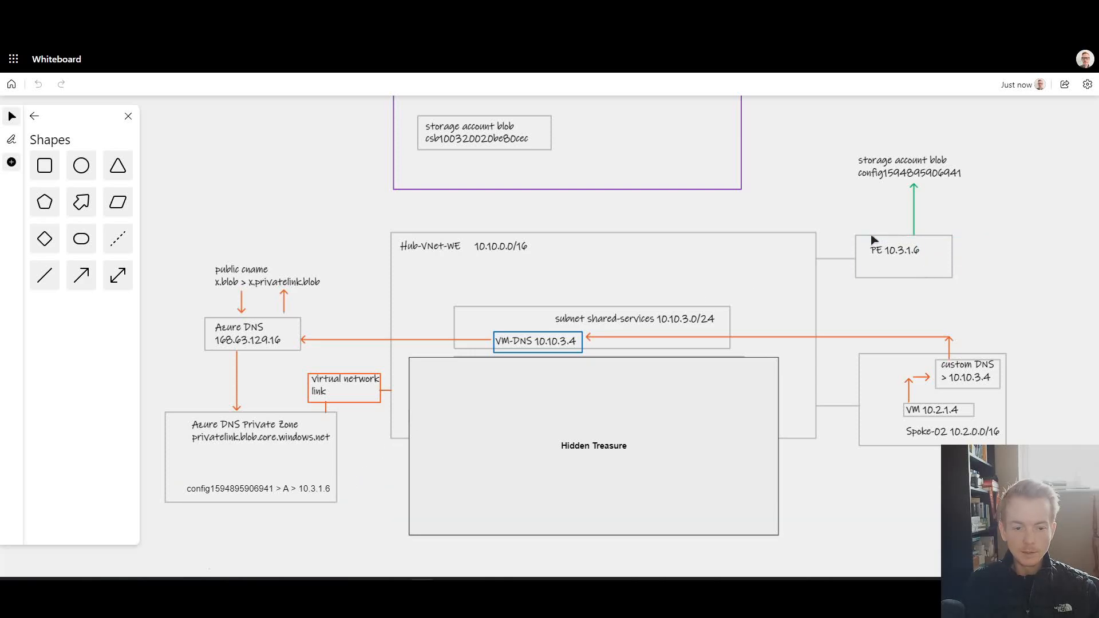
click(904, 250)
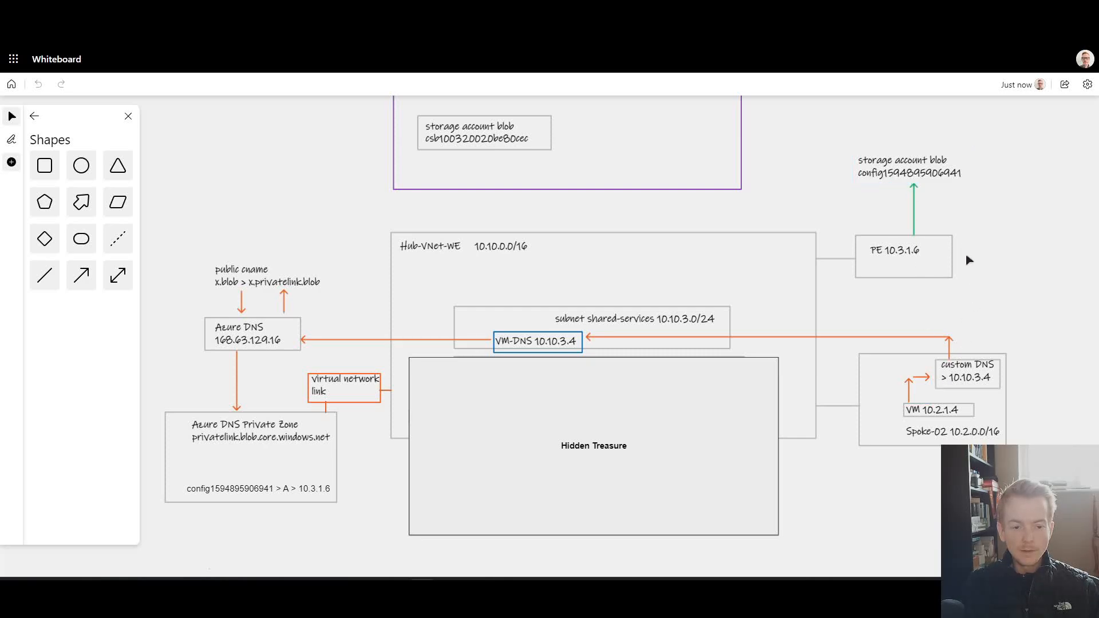
click(592, 446)
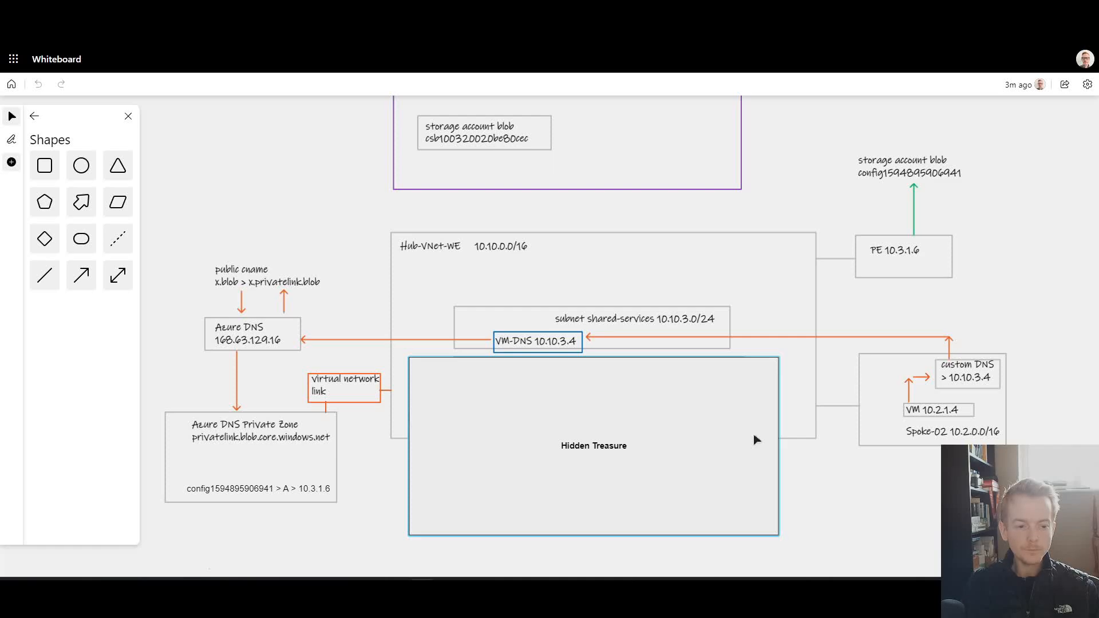
mouse_move(628, 468)
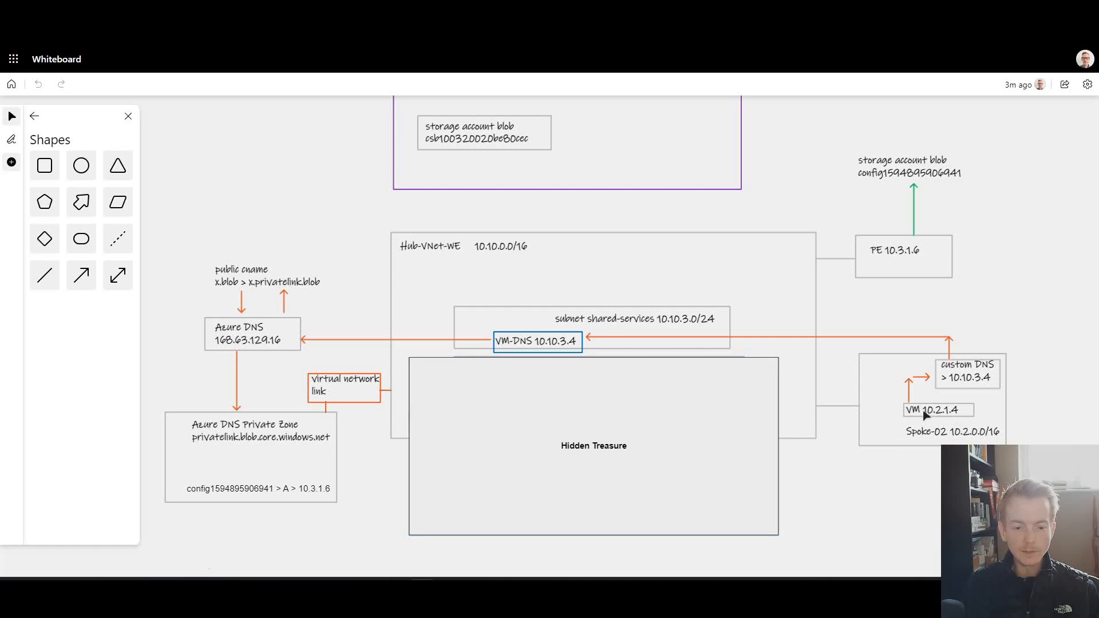
click(937, 410)
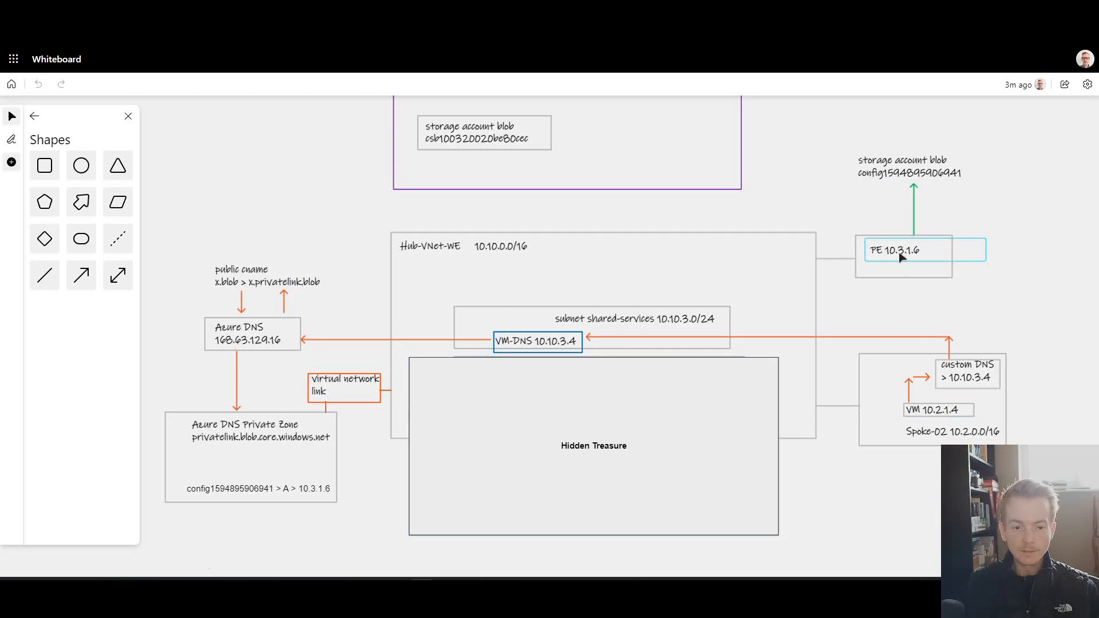
mouse_move(920, 260)
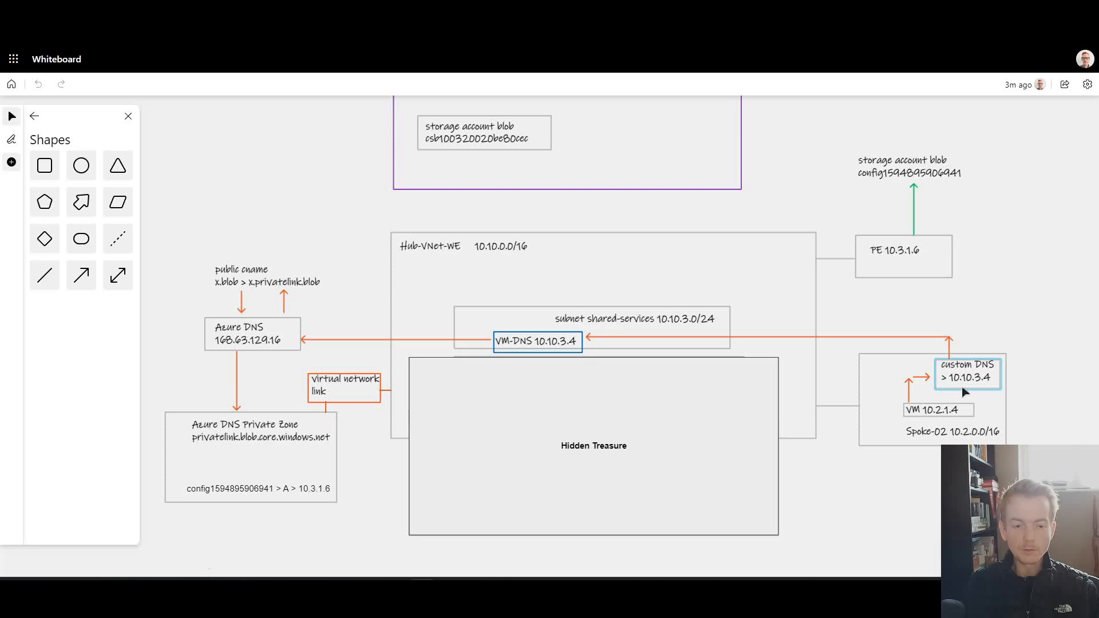
mouse_move(896, 341)
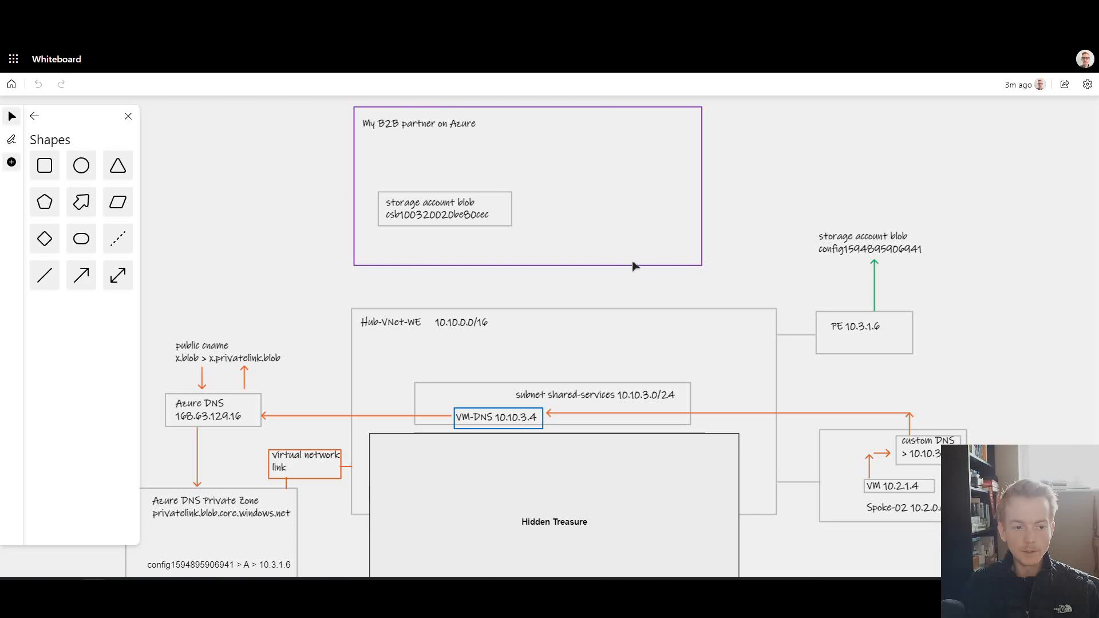
mouse_move(661, 238)
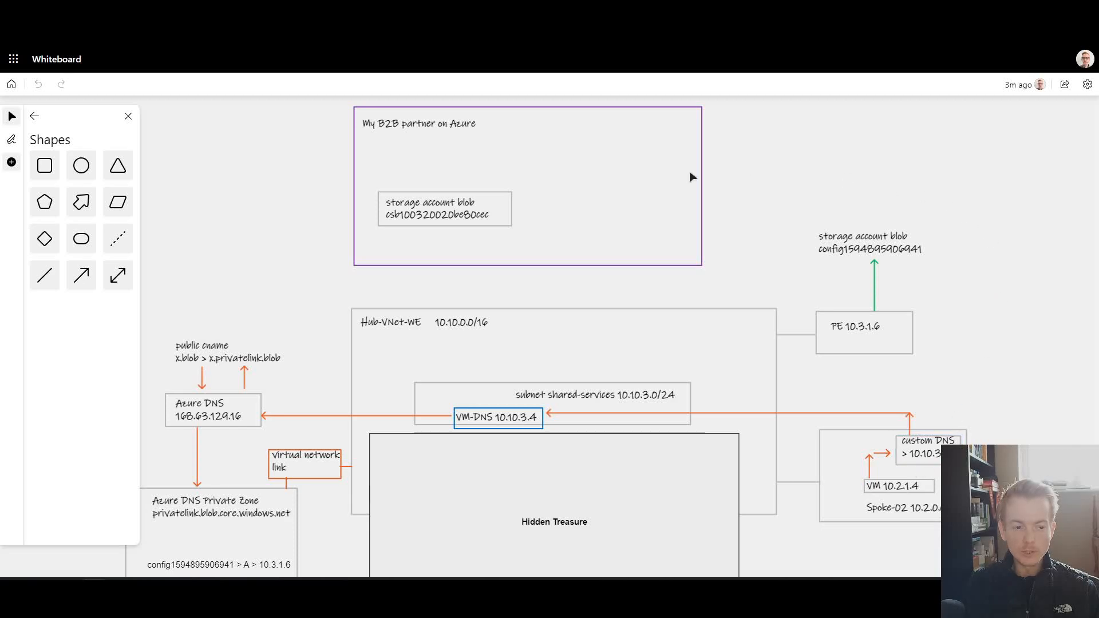
mouse_move(505, 231)
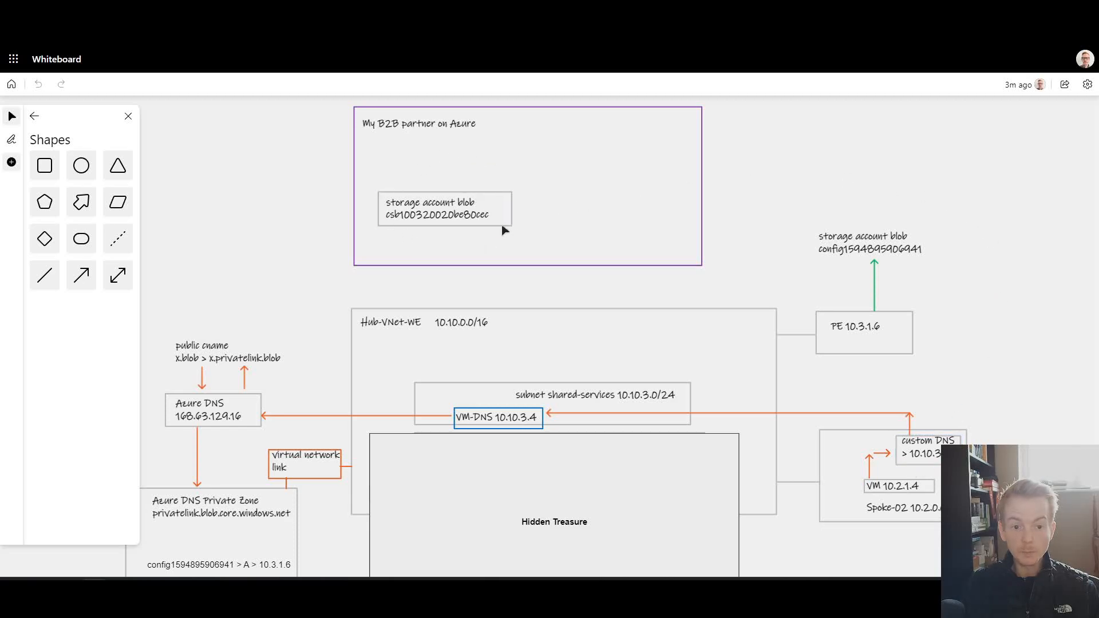
Step: Confirm pe-test shows as Approved under Networking > Private endpoint connections
click(443, 208)
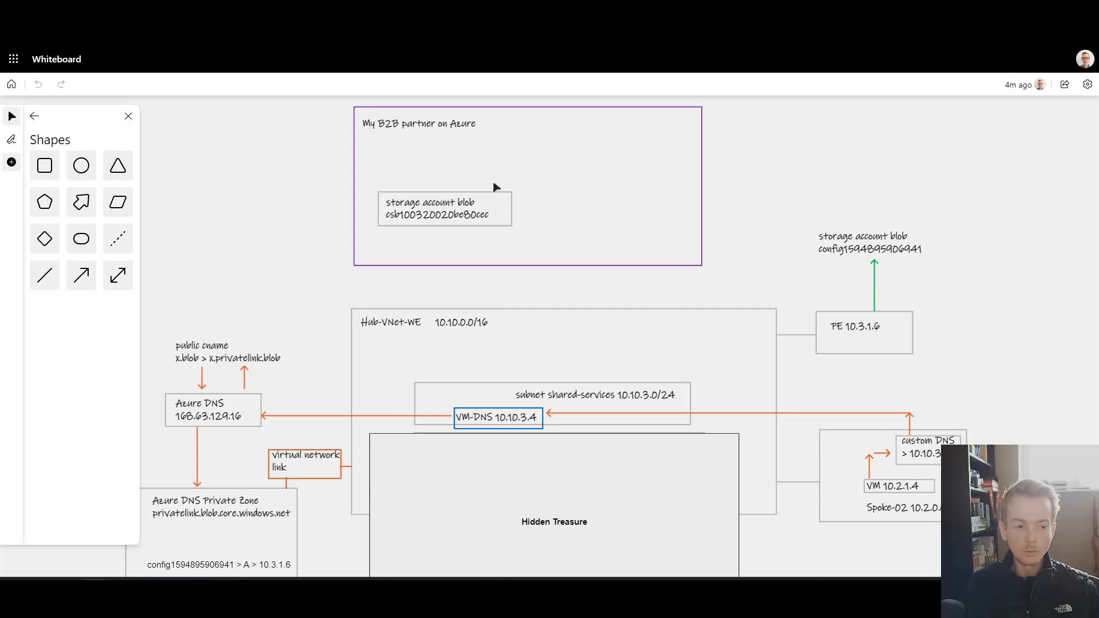
mouse_move(446, 166)
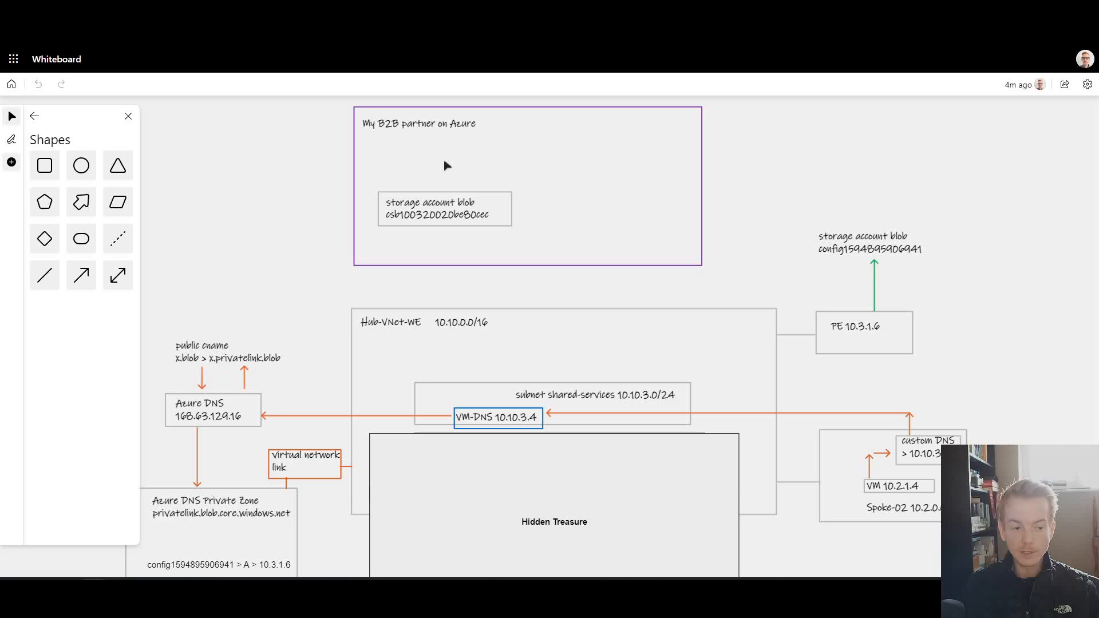
mouse_move(1011, 399)
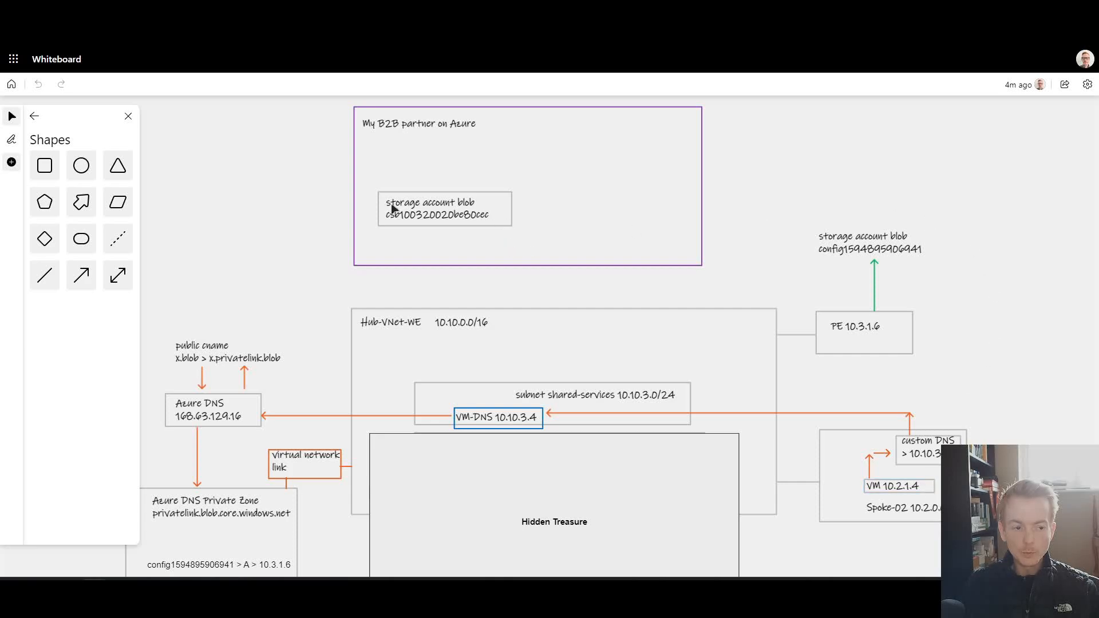
click(898, 486)
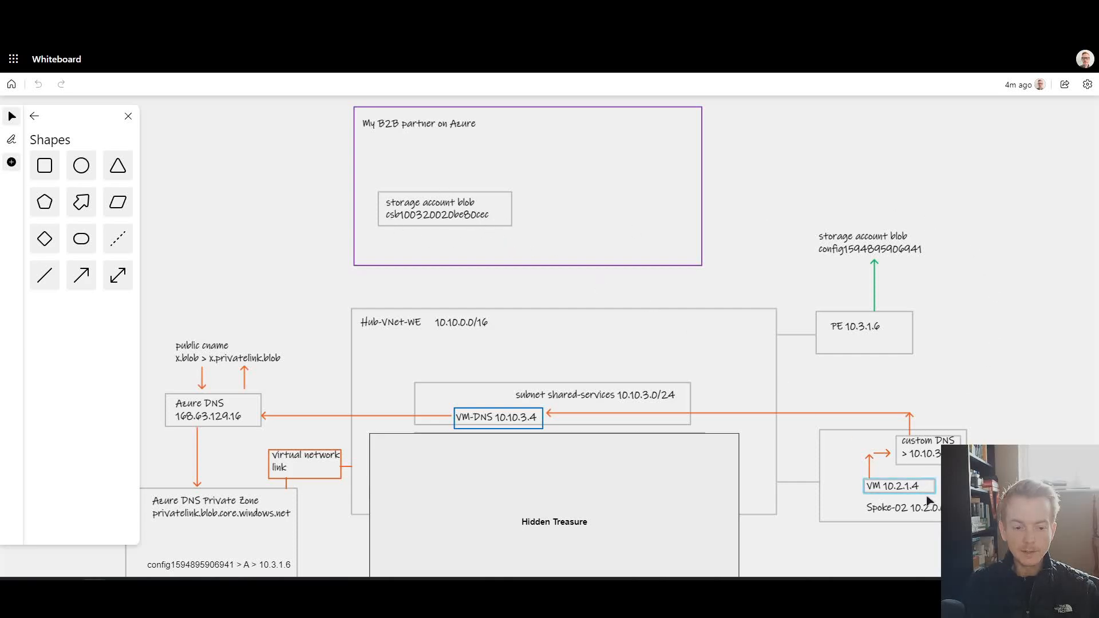
mouse_move(921, 484)
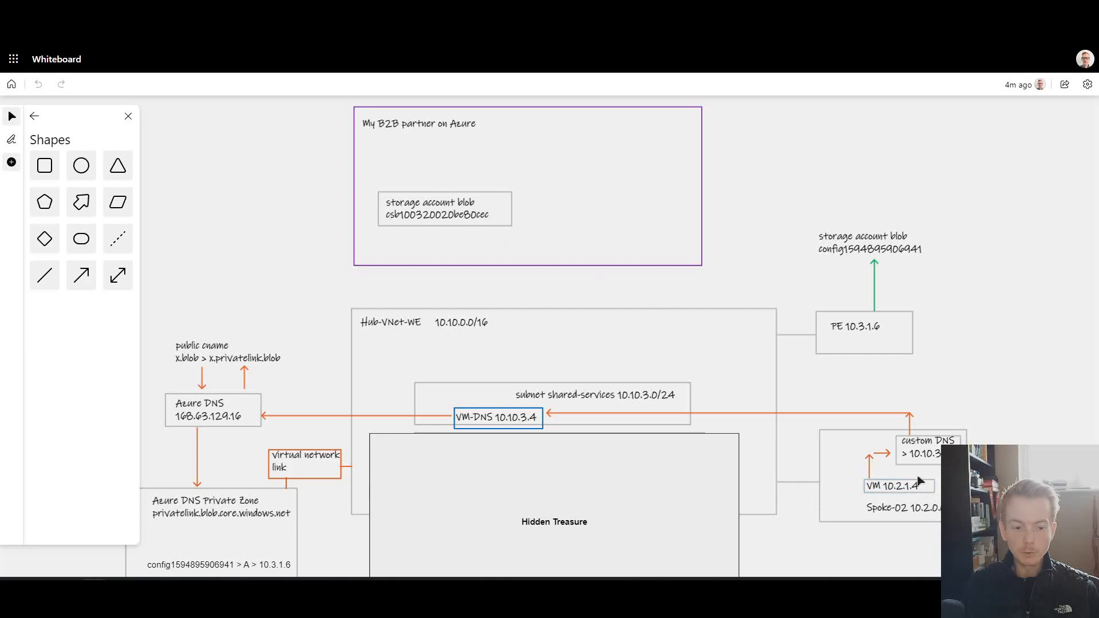
mouse_move(571, 368)
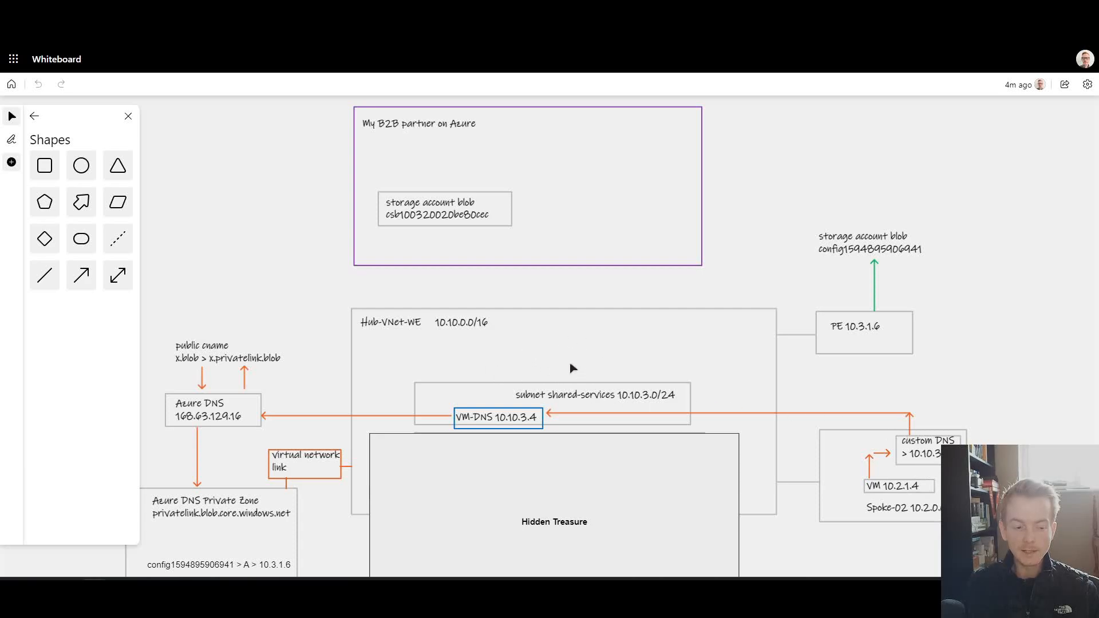
mouse_move(566, 349)
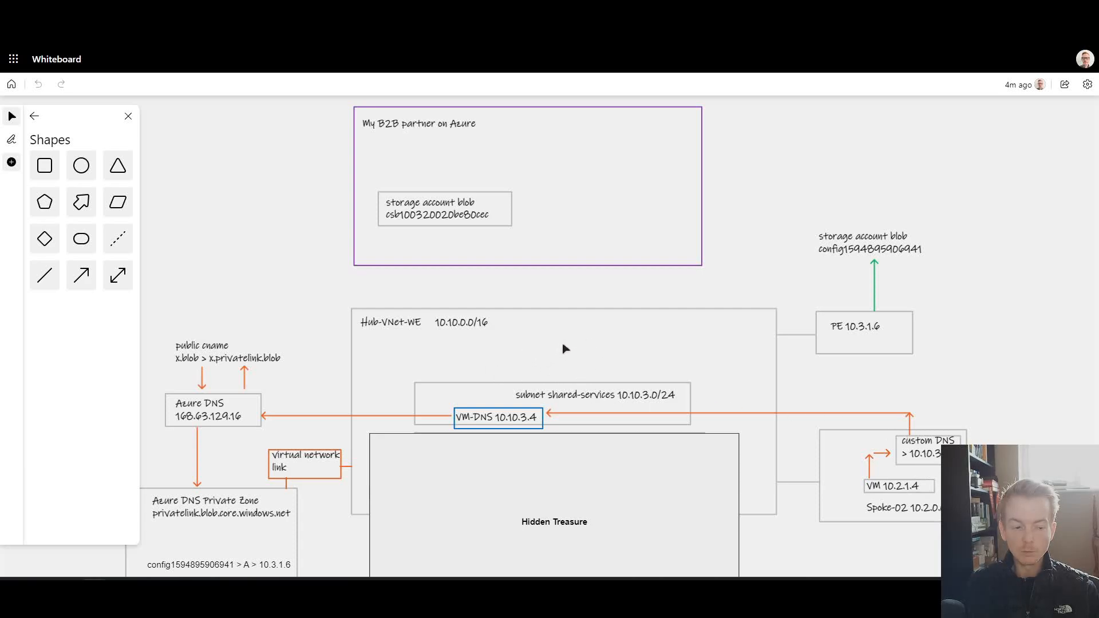
mouse_move(561, 347)
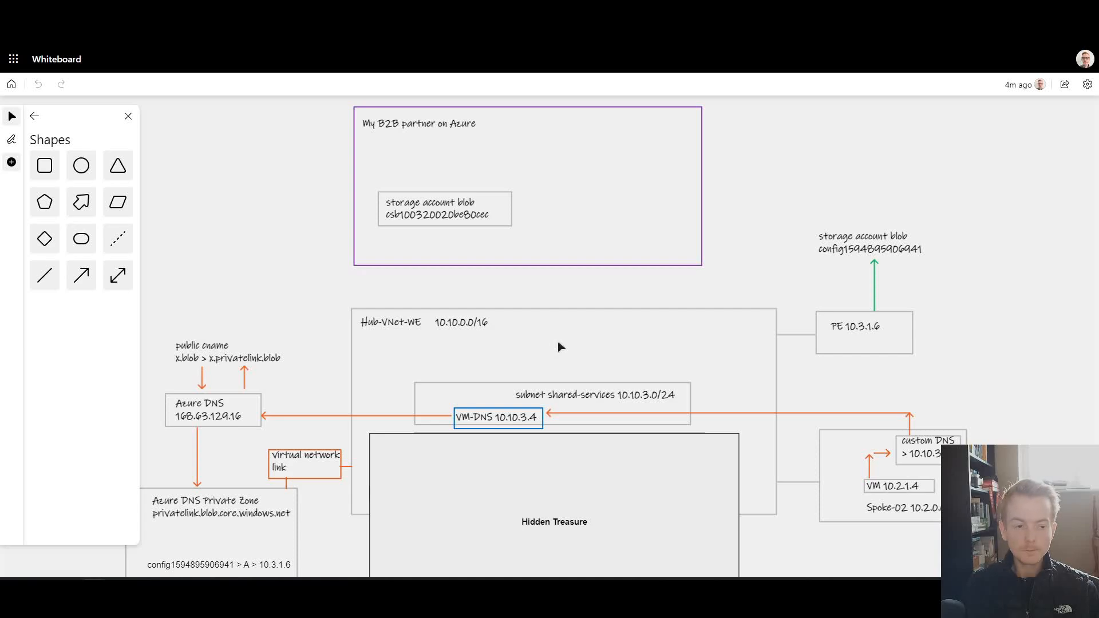
click(444, 208)
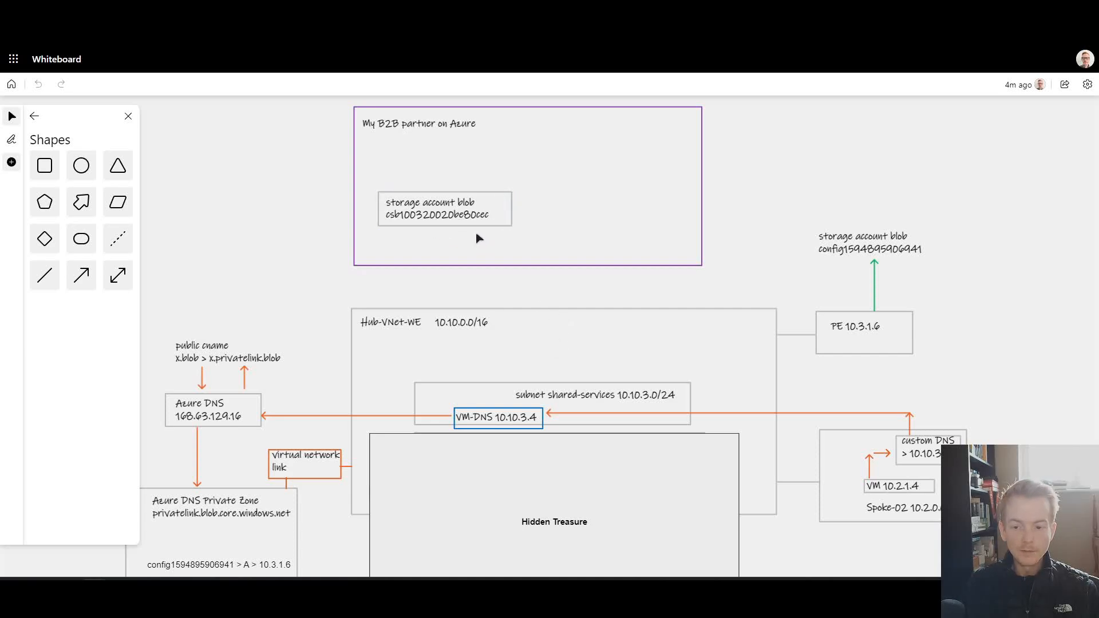
mouse_move(627, 341)
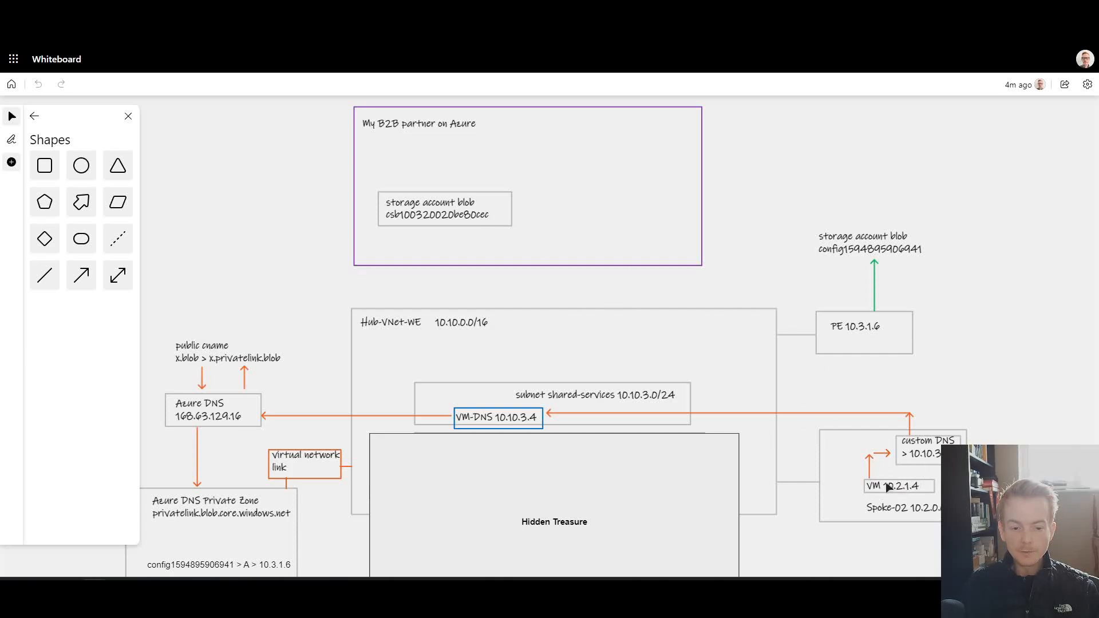
mouse_move(499, 186)
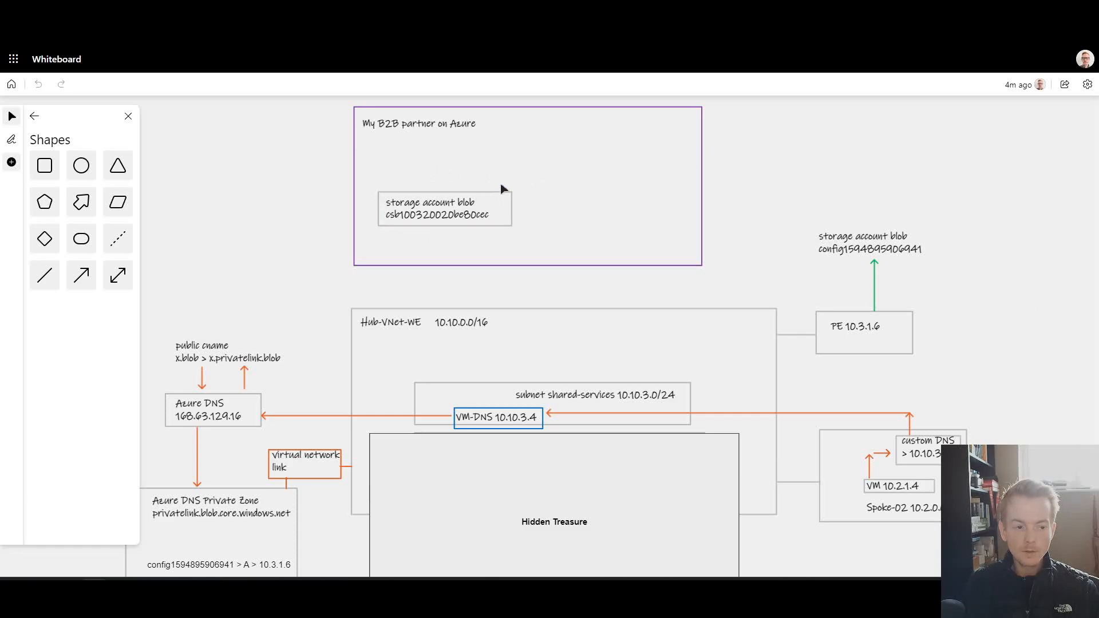
mouse_move(457, 187)
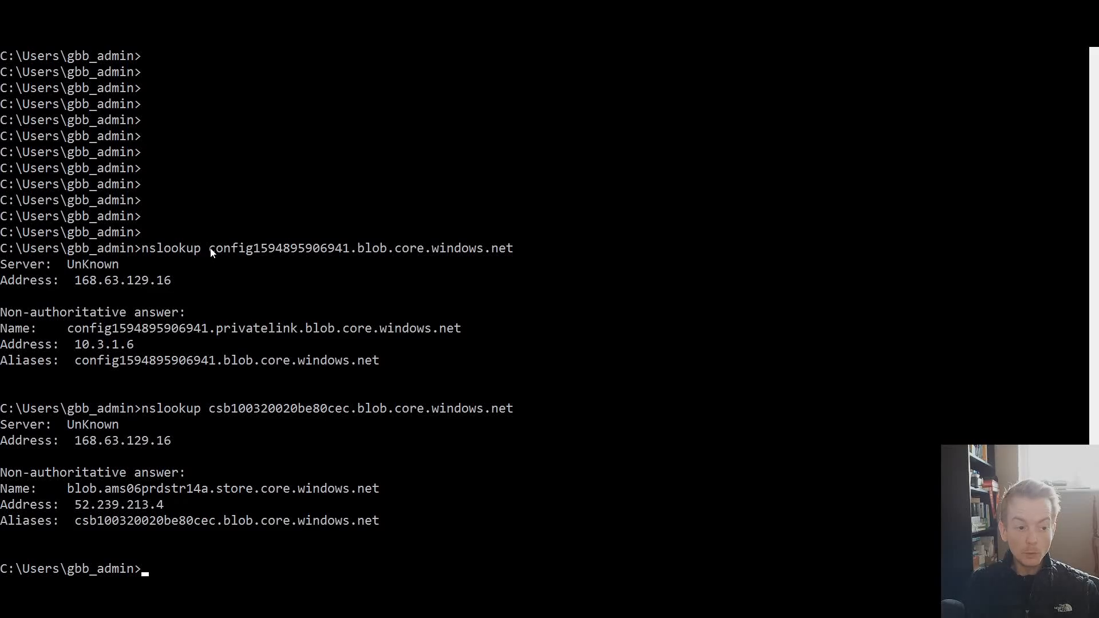
double_click(278, 247)
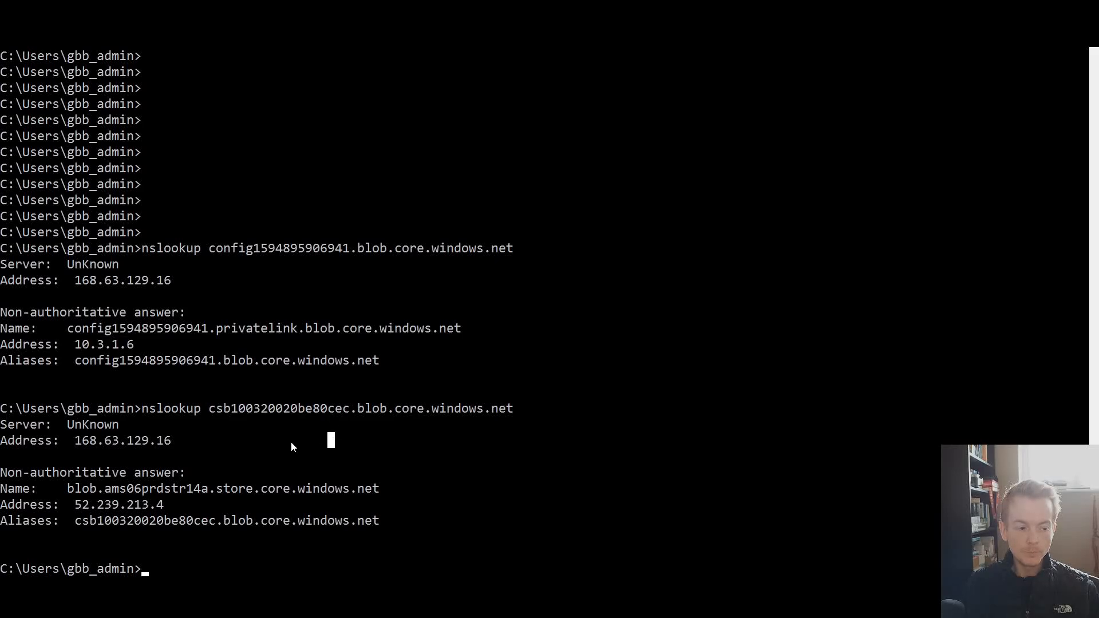
drag(74, 504, 165, 504)
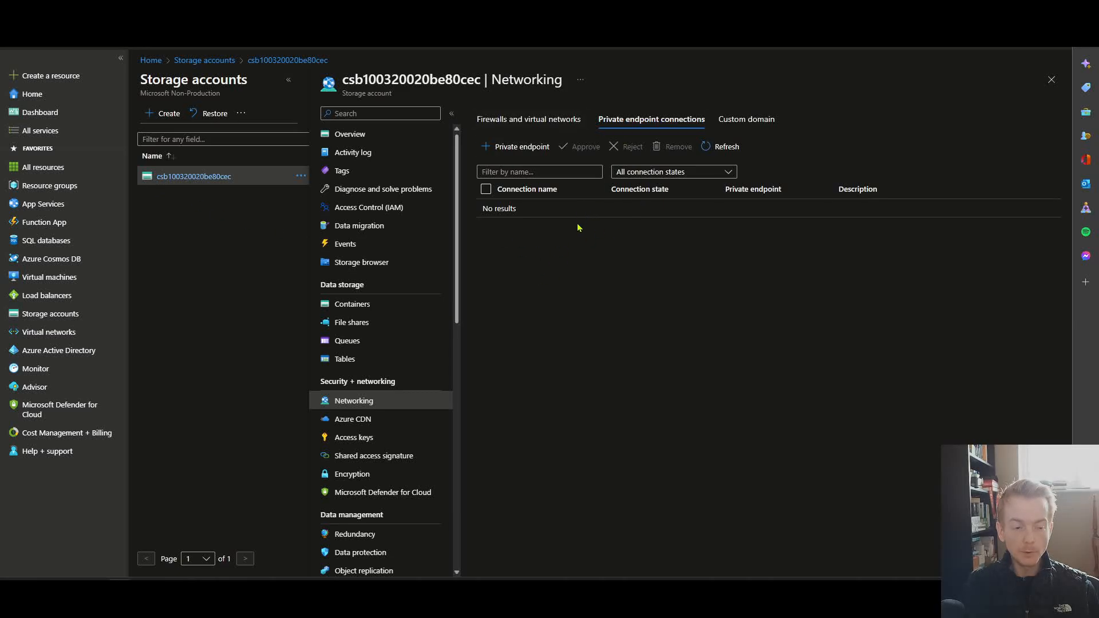
mouse_move(559, 237)
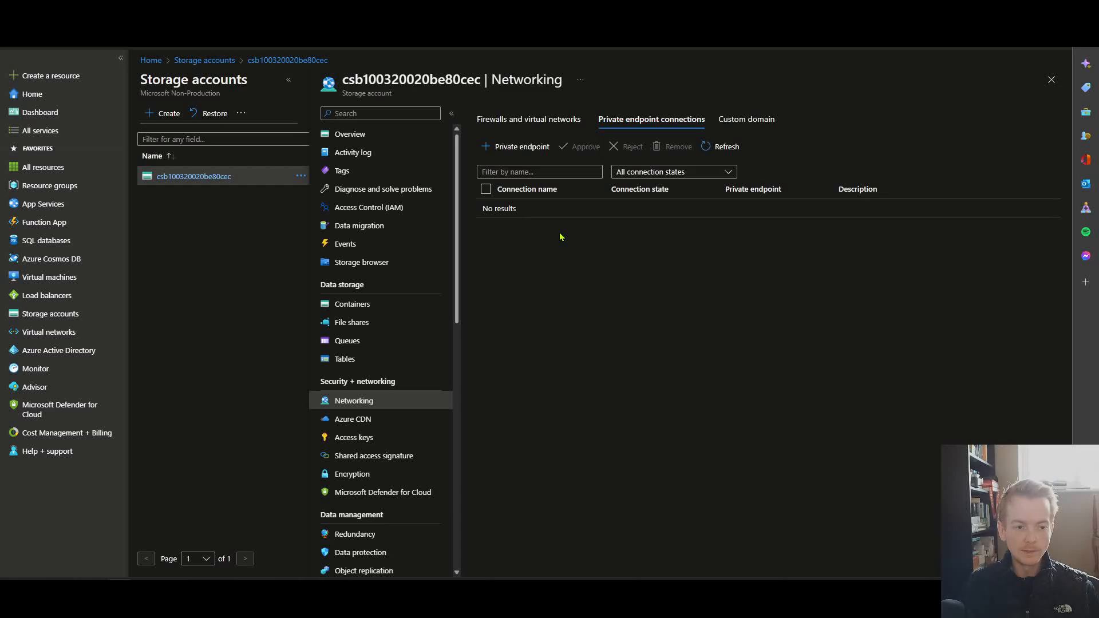
mouse_move(591, 246)
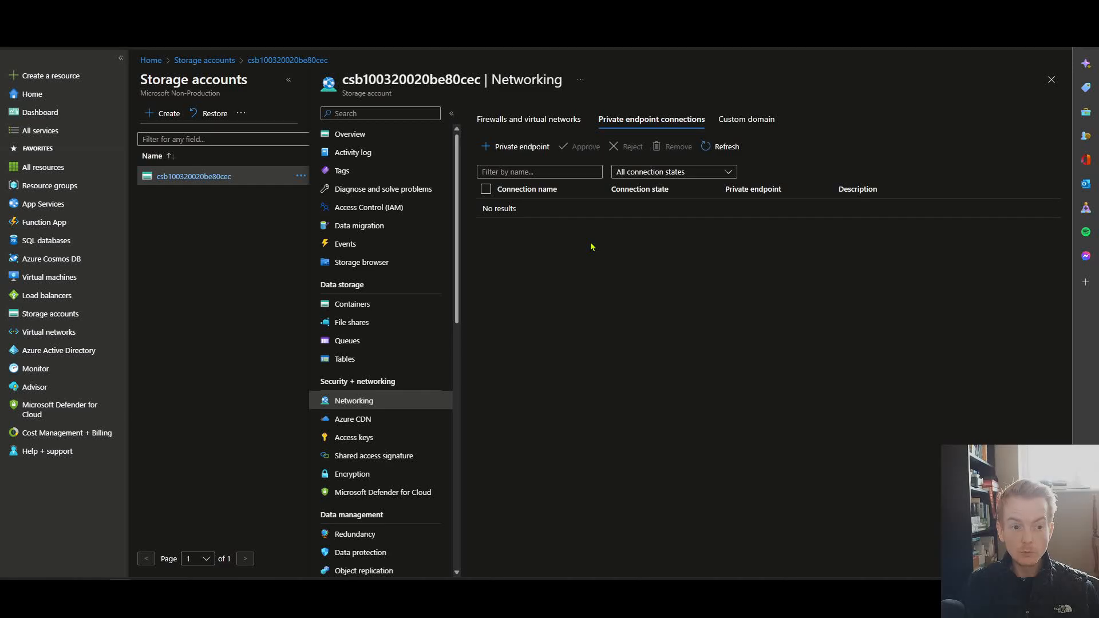
mouse_move(561, 281)
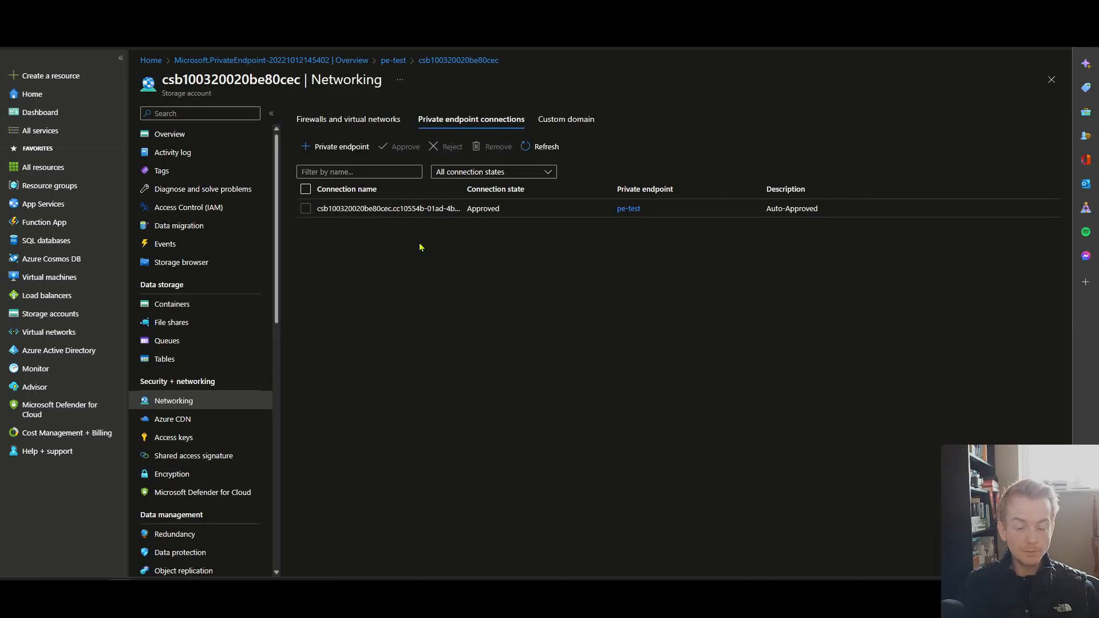
mouse_move(574, 323)
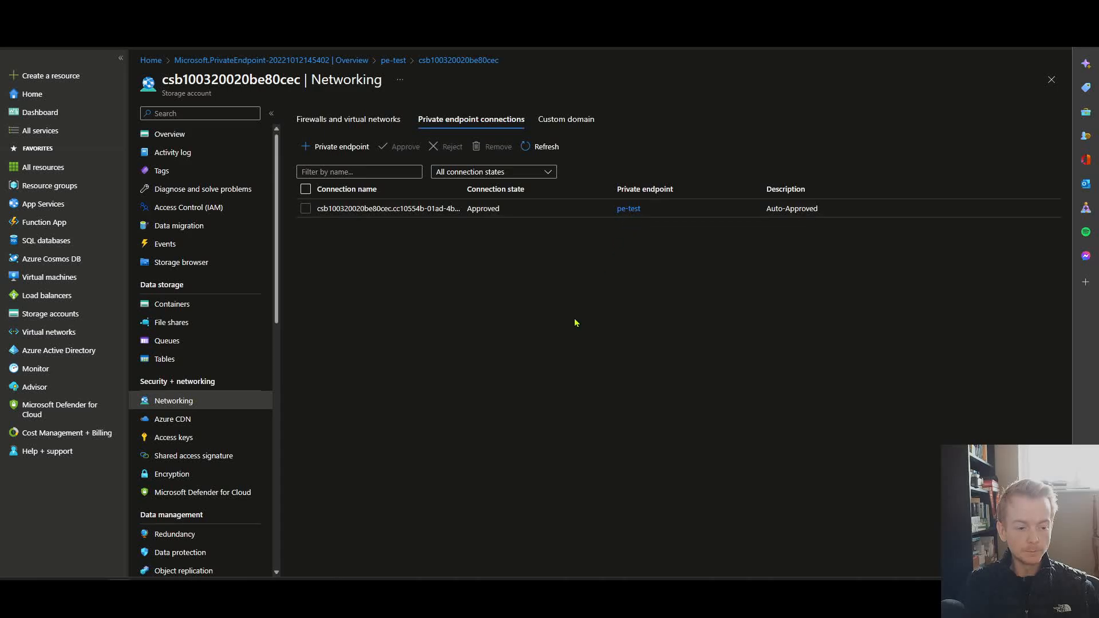
mouse_move(365, 447)
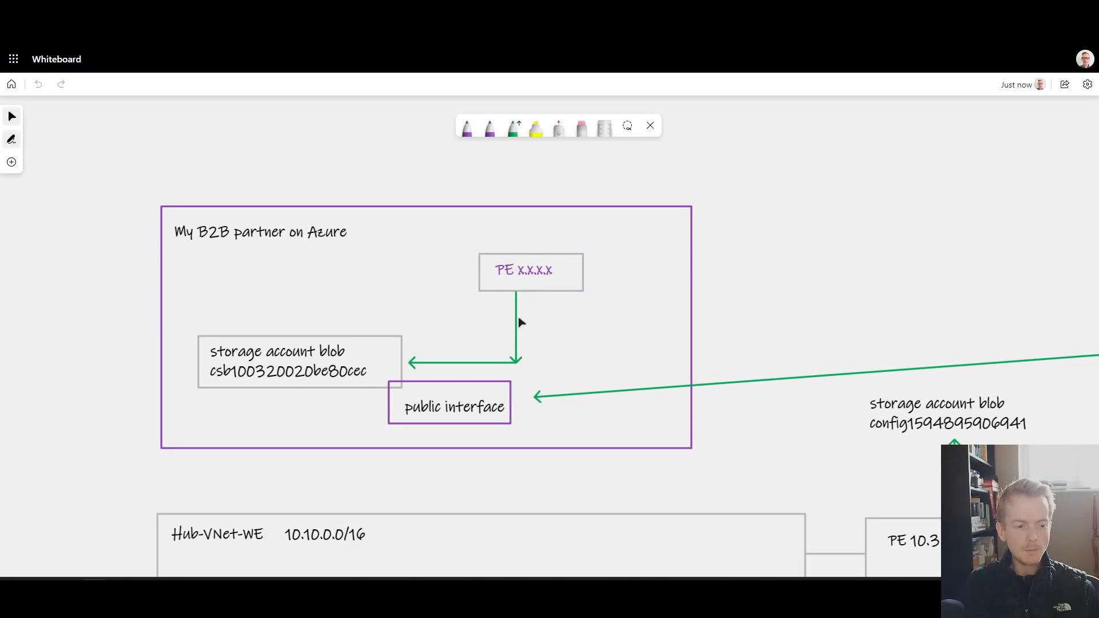
mouse_move(814, 334)
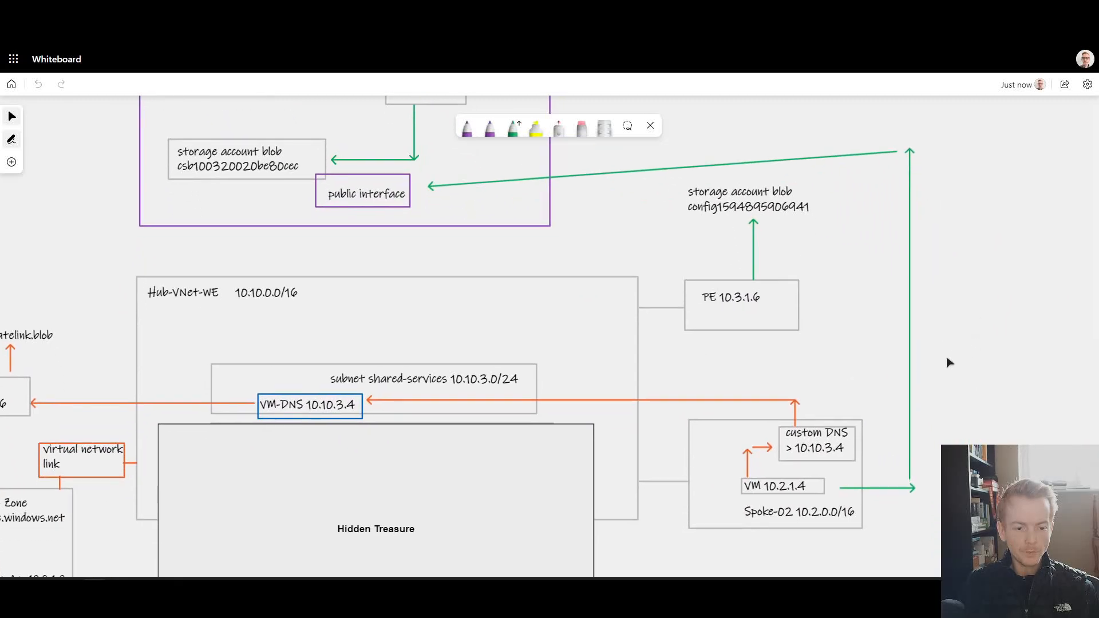
mouse_move(845, 502)
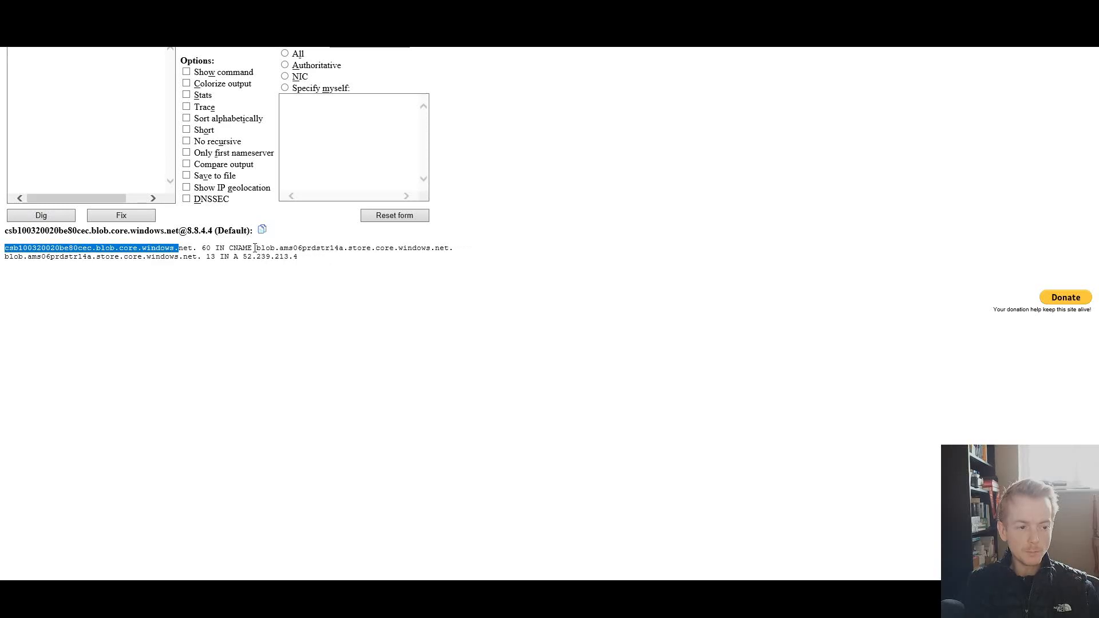
Step: Re-query csb100320020be80cec.blob.core.windows.net in DigWebInterface to see the added privatelink CNAME hop
click(279, 254)
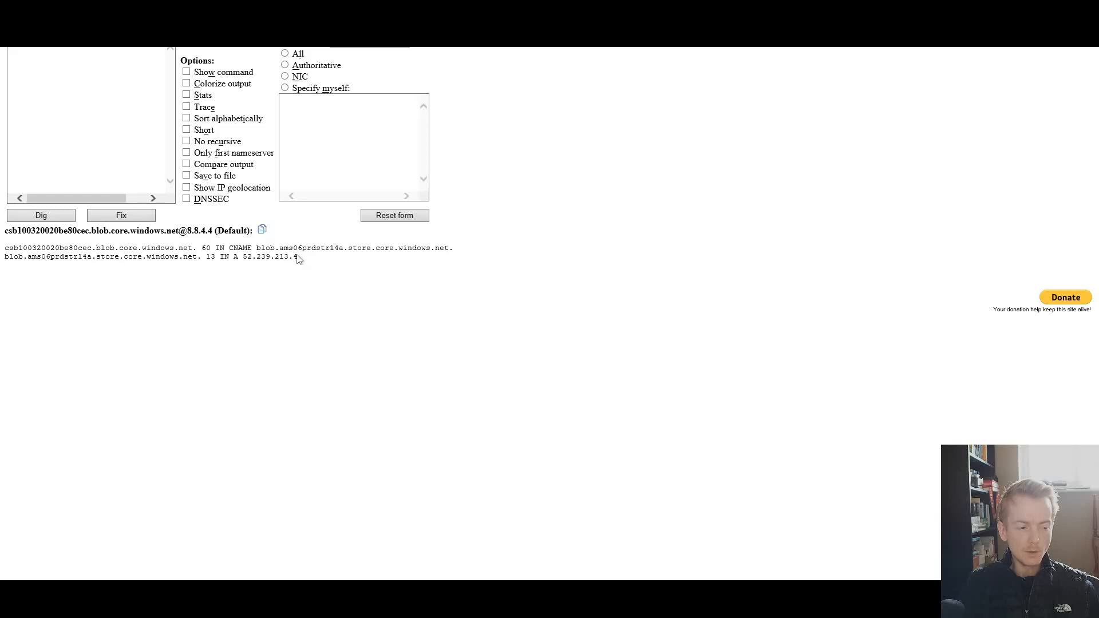
mouse_move(106, 279)
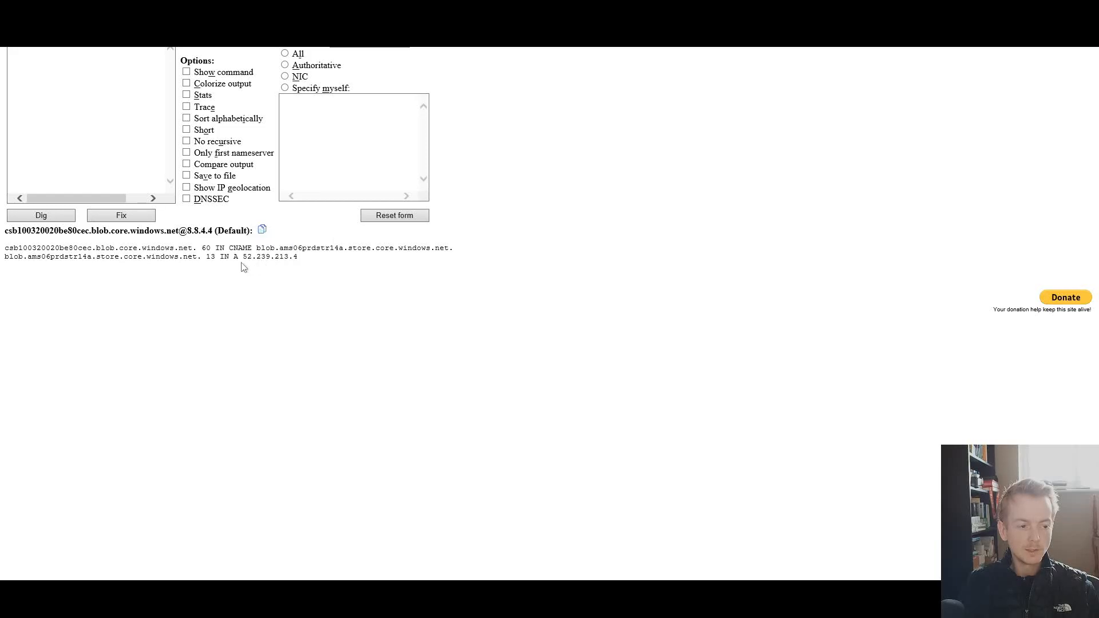
mouse_move(251, 273)
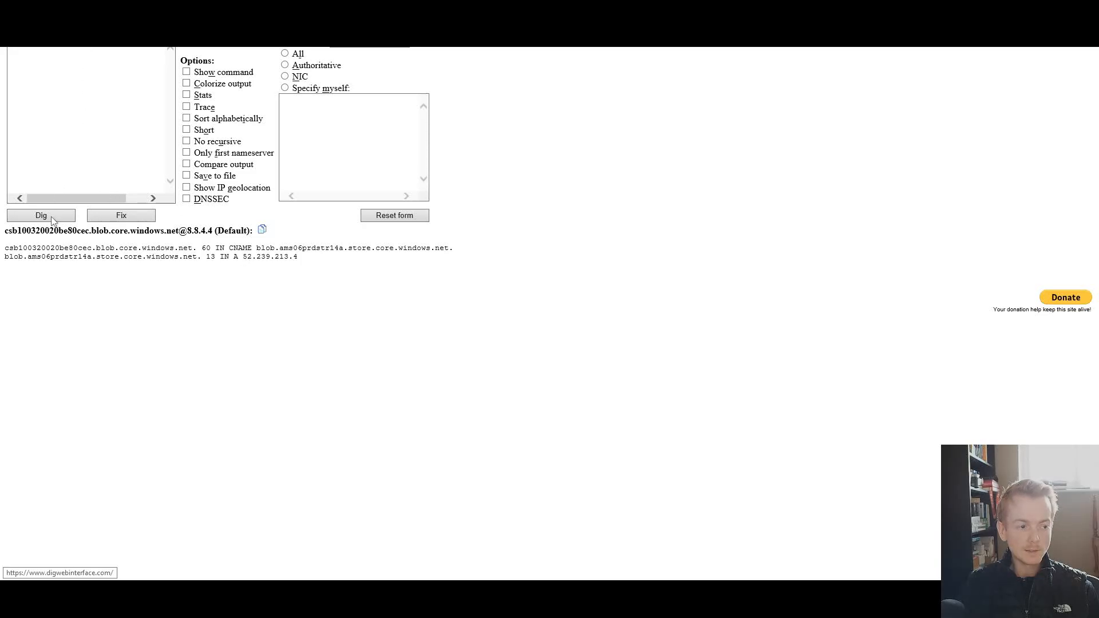
click(41, 215)
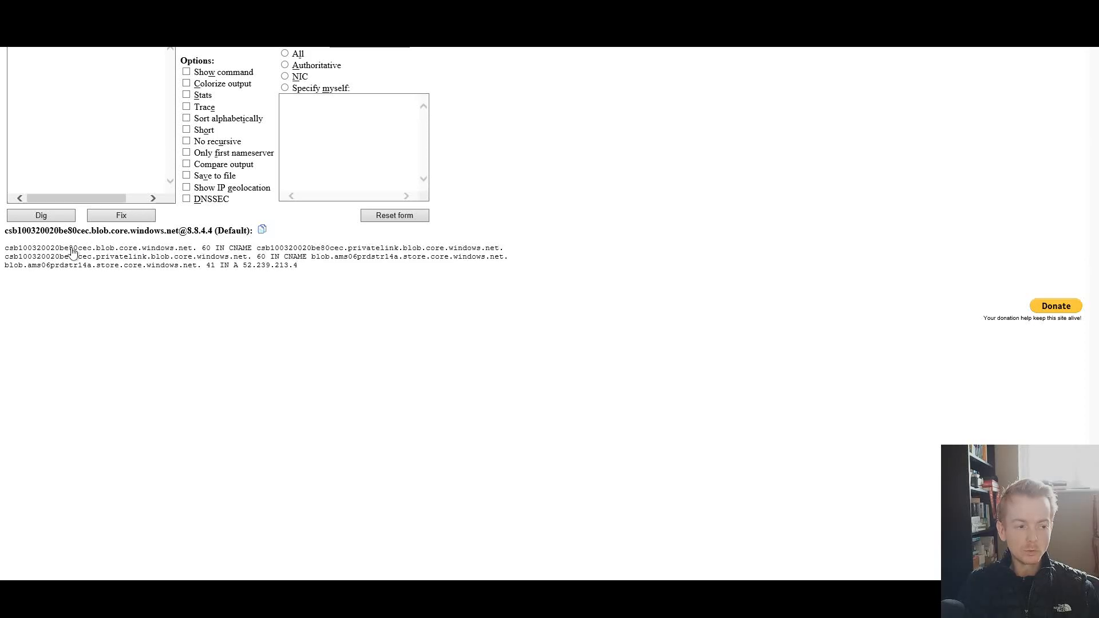
mouse_move(291, 260)
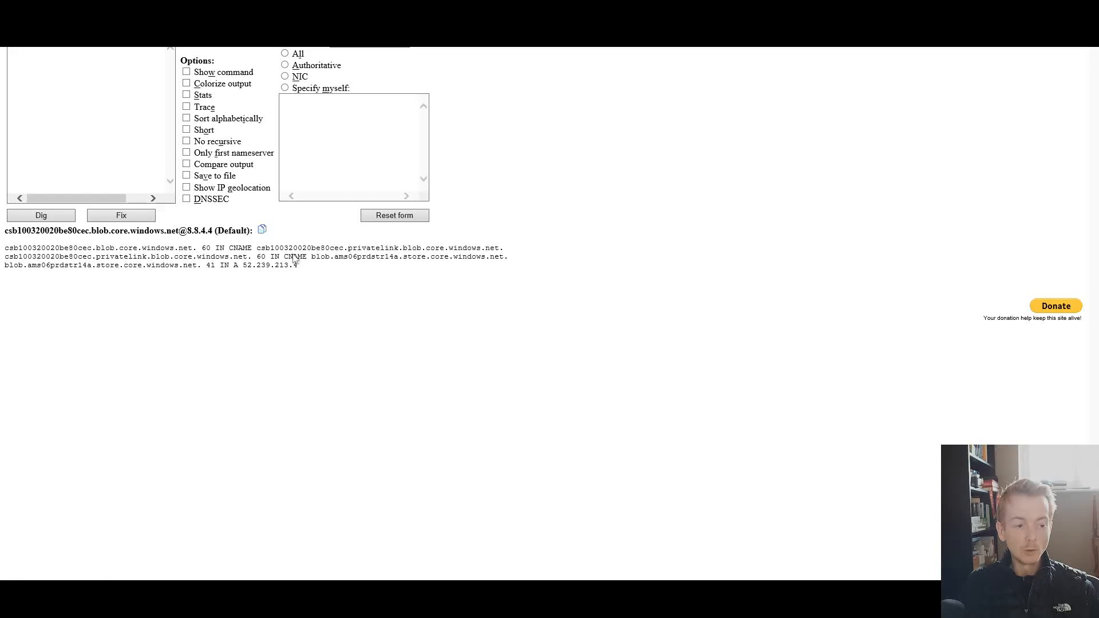
mouse_move(293, 265)
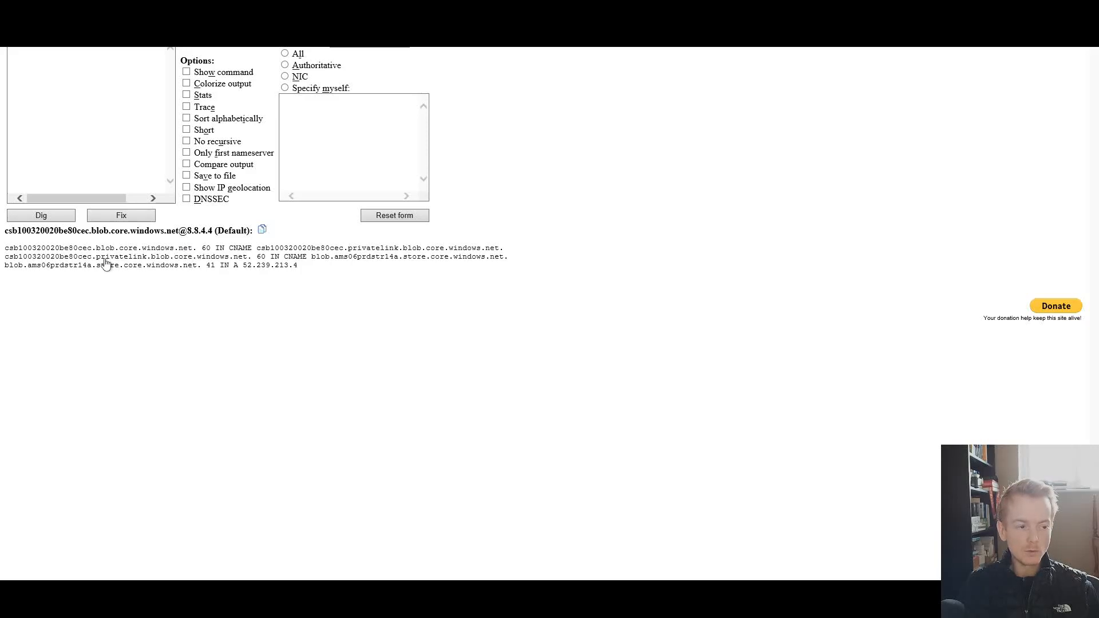
mouse_move(134, 265)
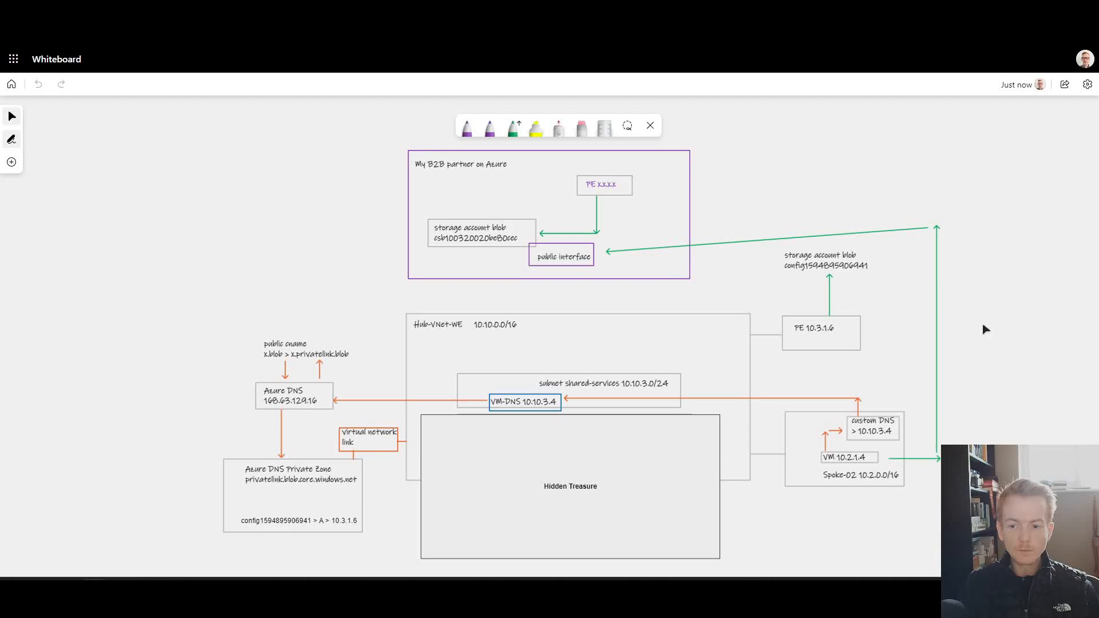
mouse_move(606, 209)
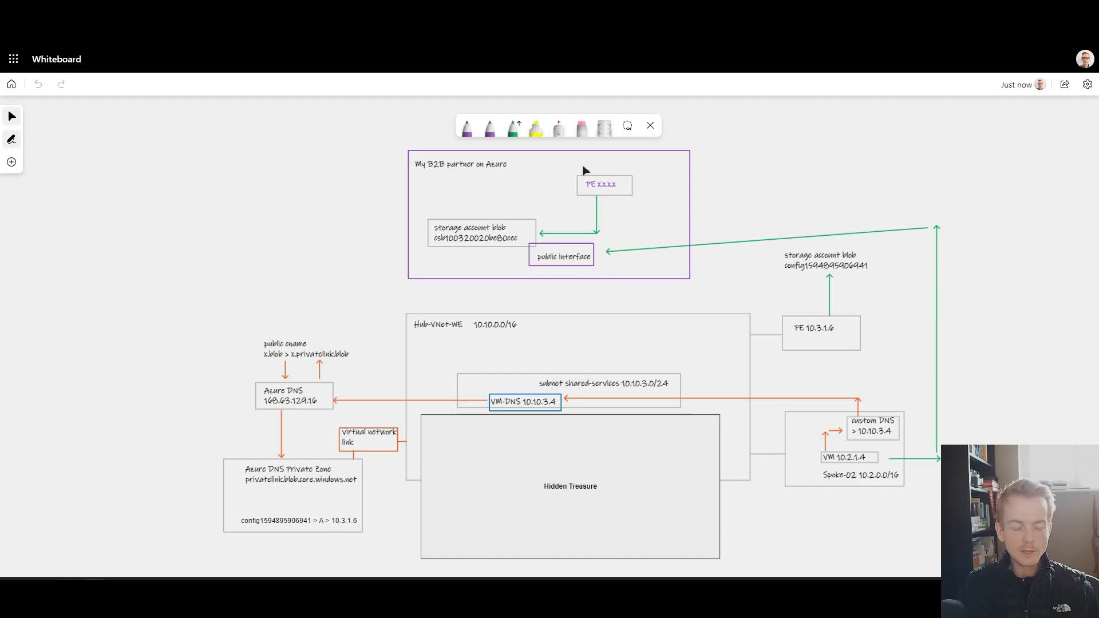
click(603, 185)
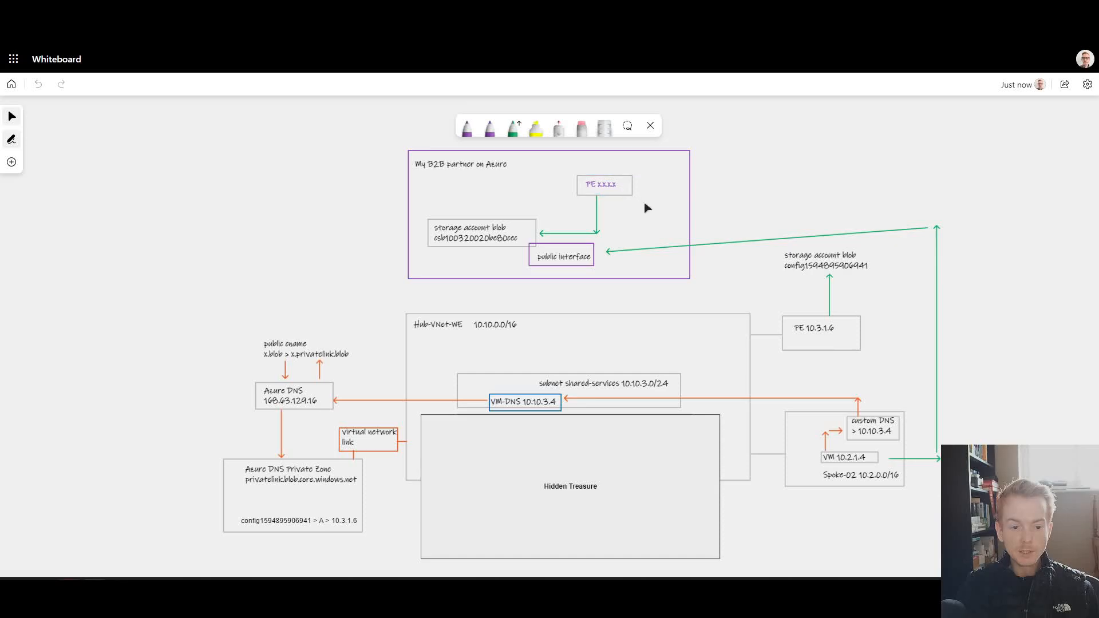
click(561, 256)
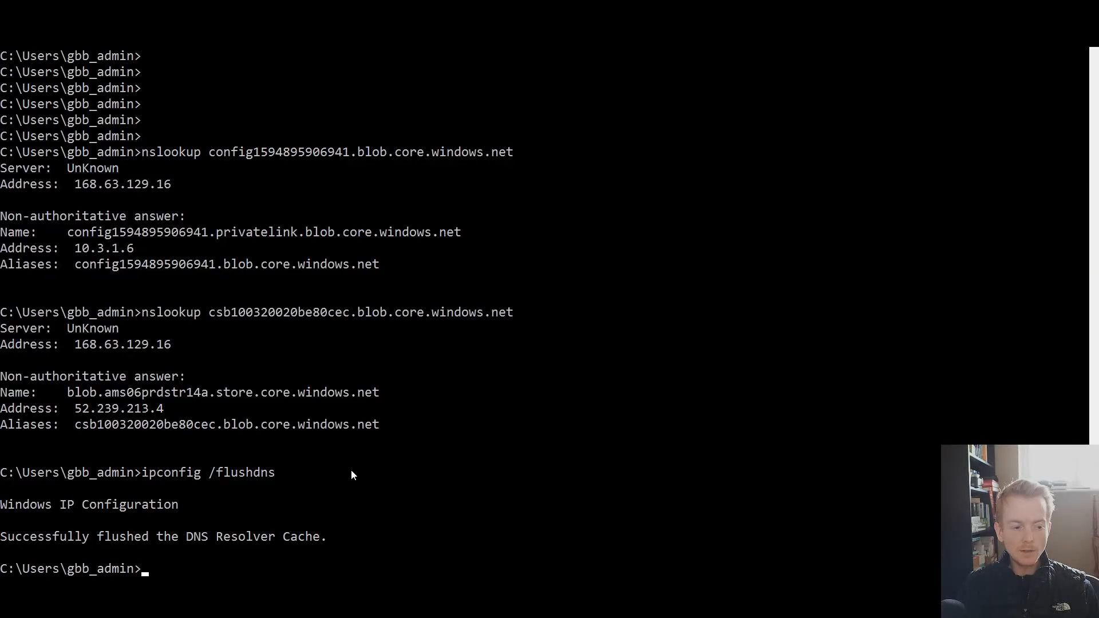
Step: Flush DNS with ipconfig /flushdns and nslookup csb100320020be80cec.blob.core.windows.net, getting no address
drag(141, 472, 252, 472)
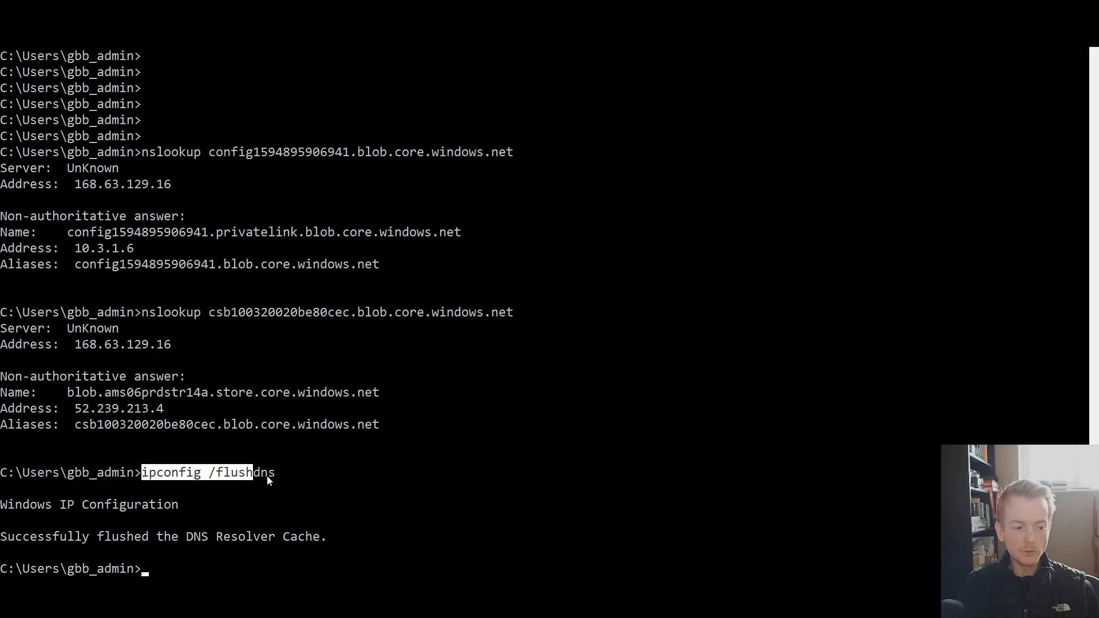
text(ipconfig /flushdns)
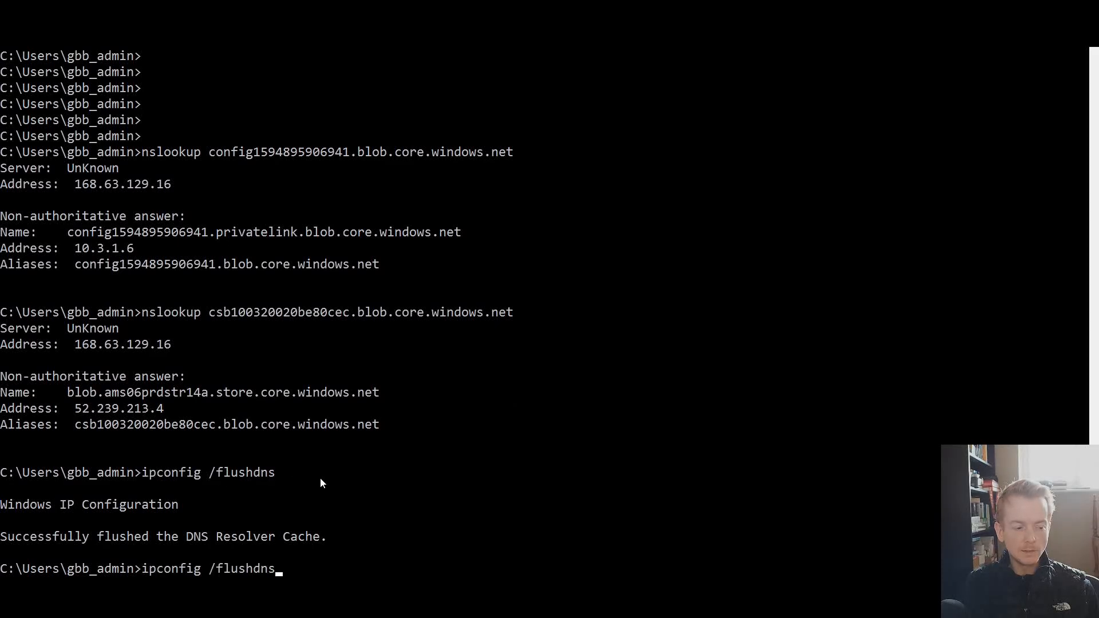
text(nslookup csb100320020be80cec.blob.core.windows.net)
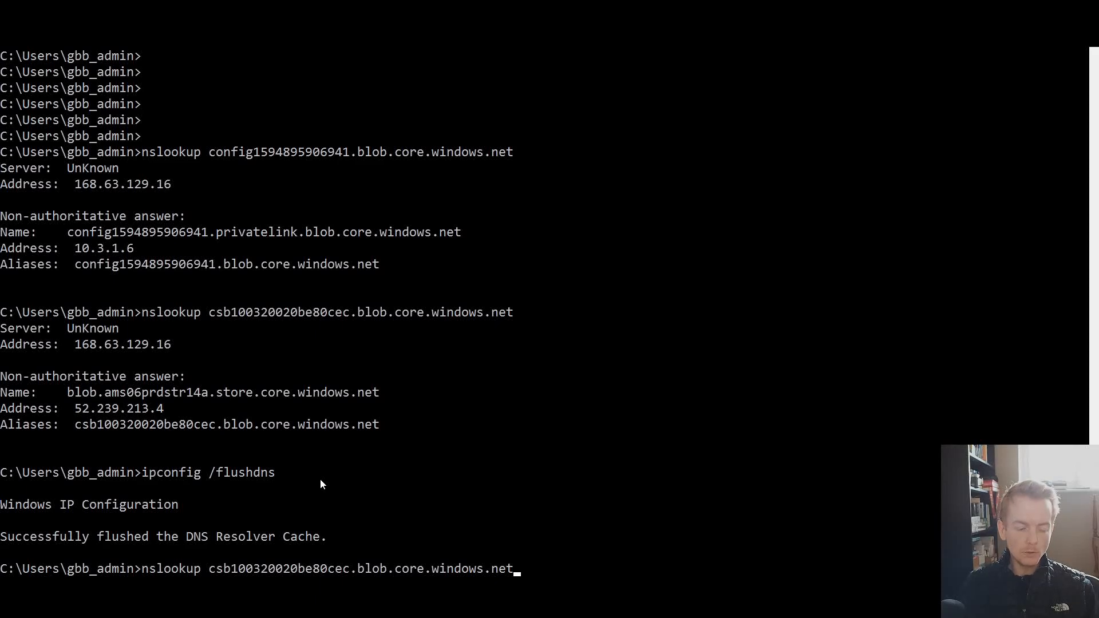
key(enter)
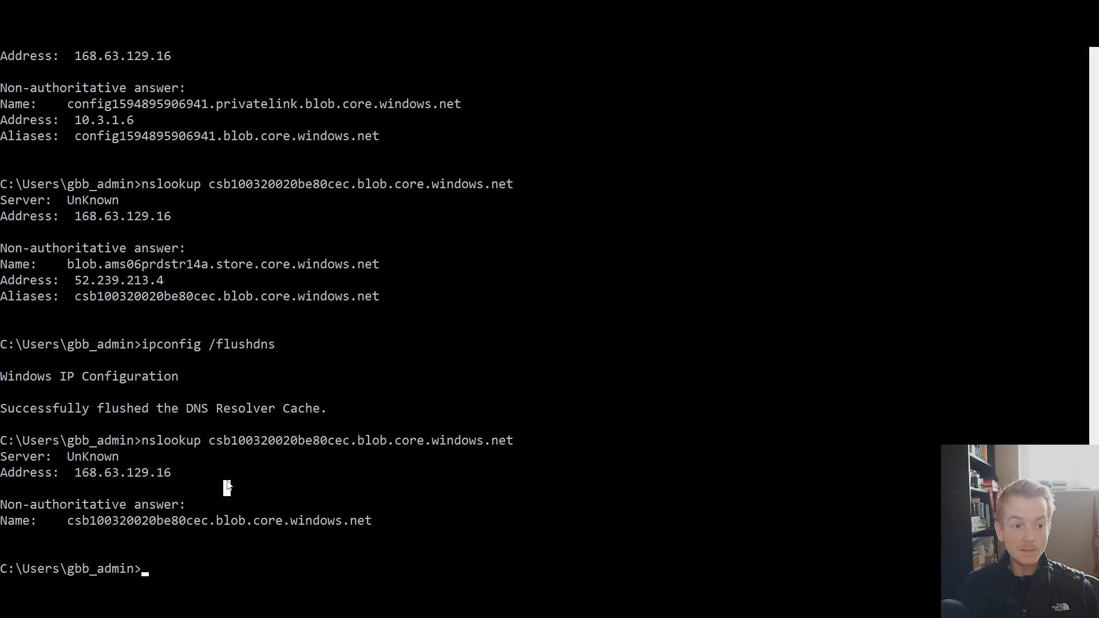
mouse_move(467, 150)
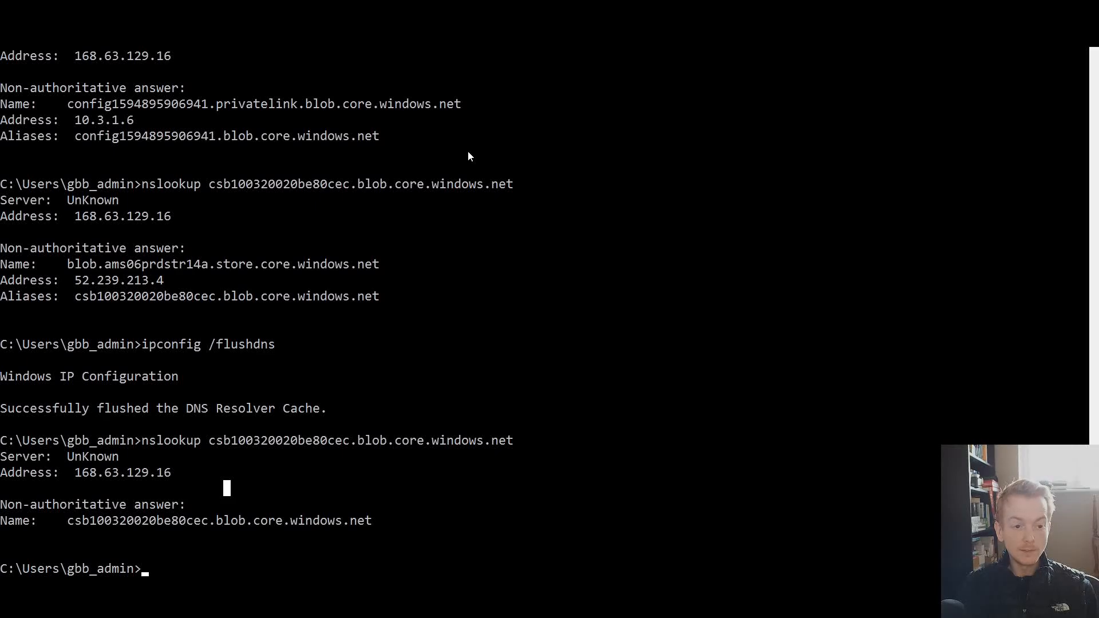
mouse_move(482, 87)
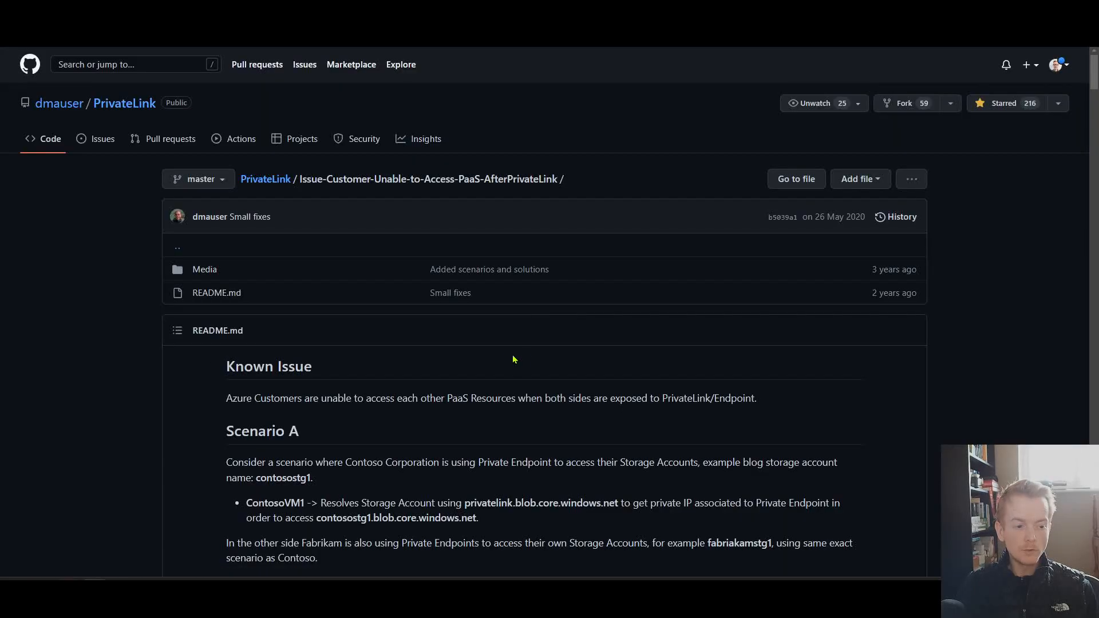
Step: Highlight the known-issue sentence and scroll to 'Solution 1 - Create a conditional forwarder'
drag(259, 398, 669, 399)
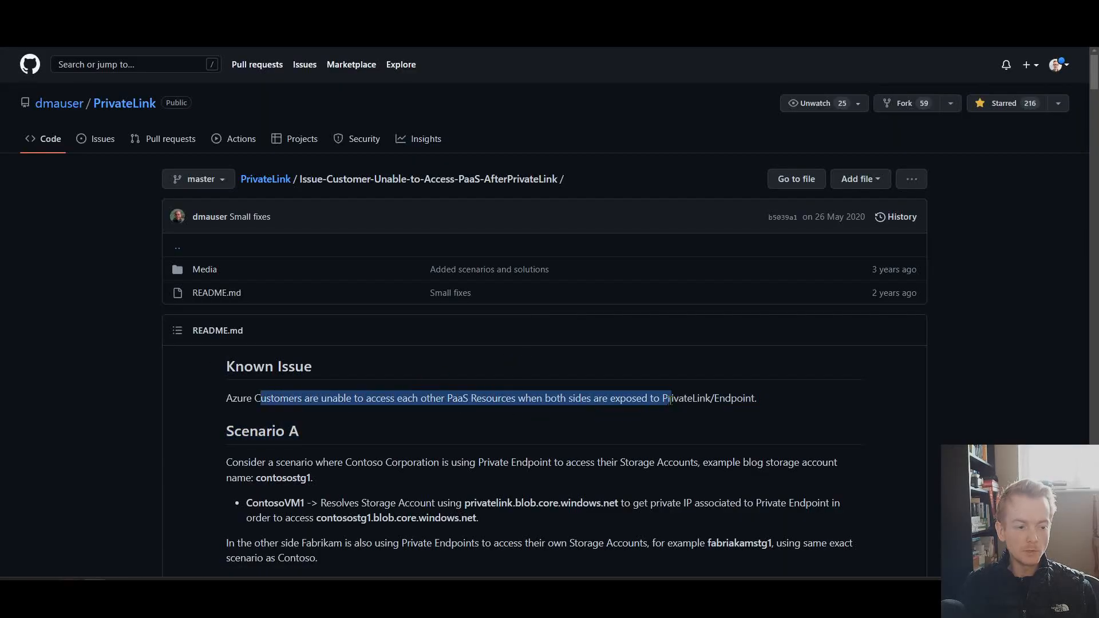
scroll(down, 3)
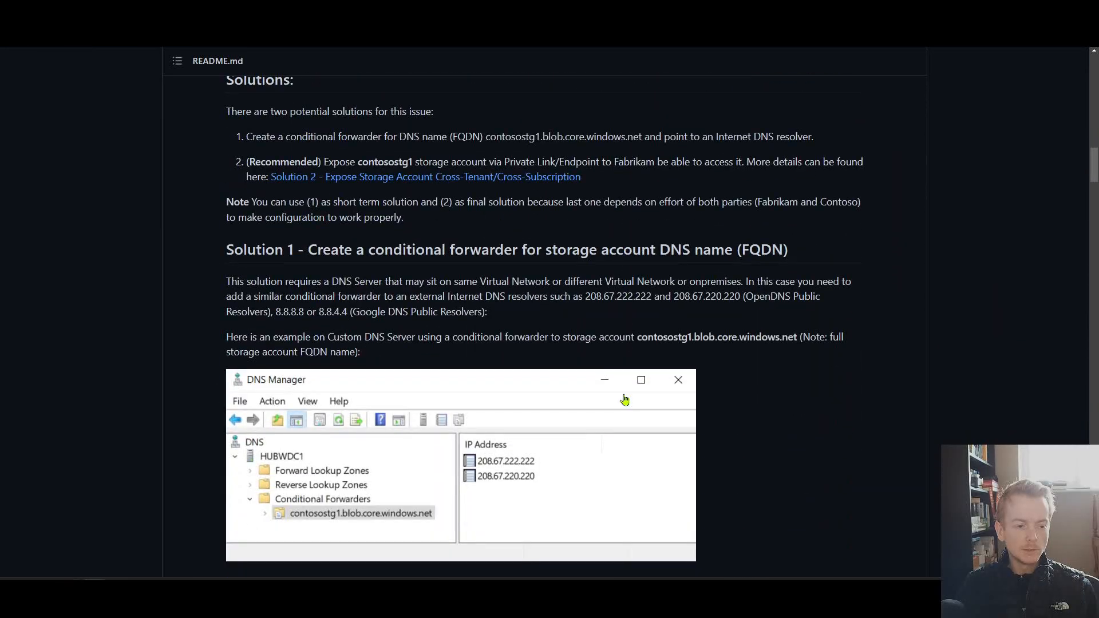
scroll(down, 3)
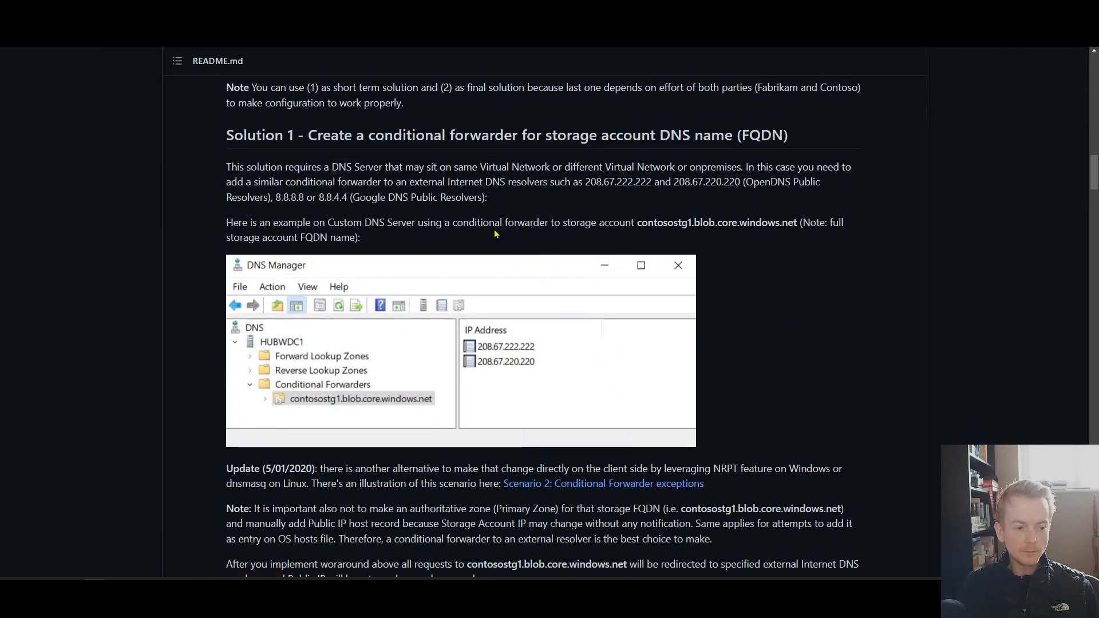
mouse_move(381, 401)
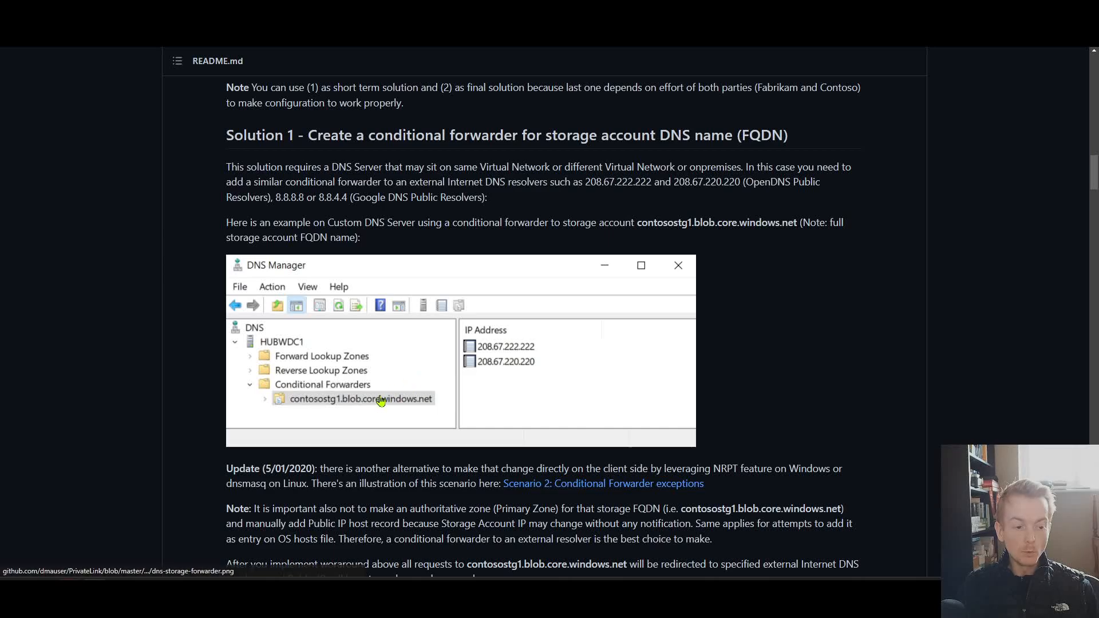
scroll(down, 3)
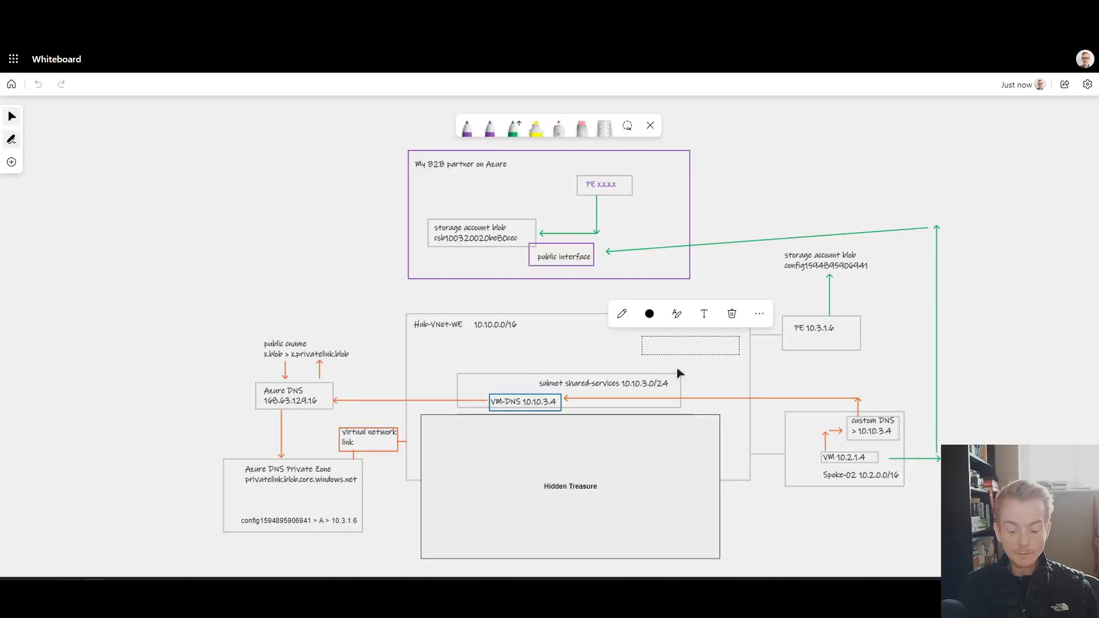
Step: Add a circled PE label in Hub-VNet-WE with a green arrow to the partner blob
text(PE)
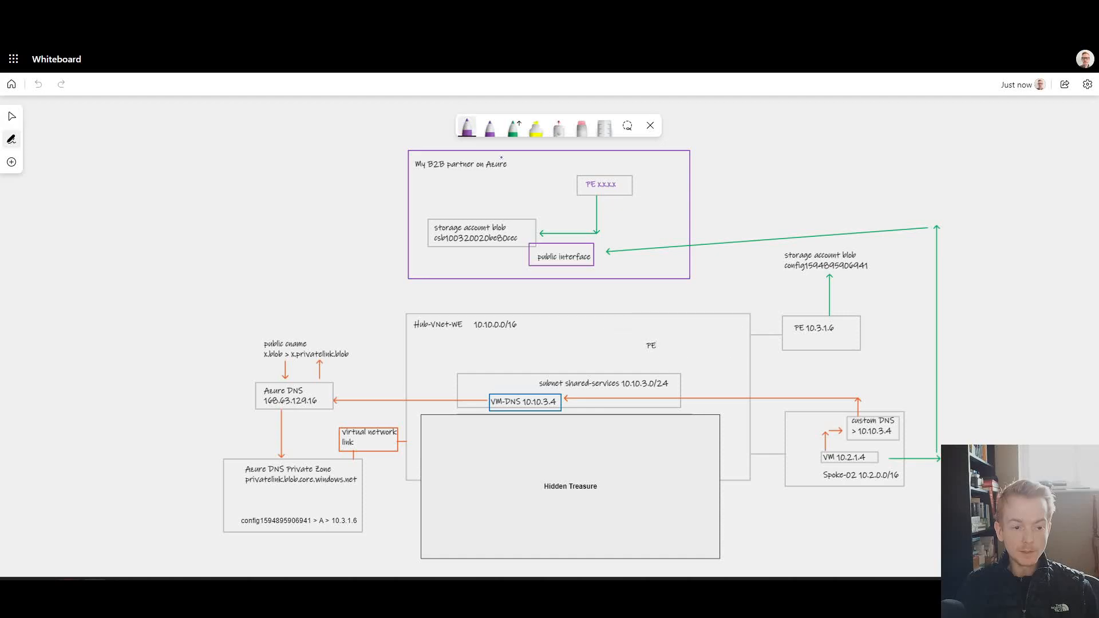
drag(637, 343, 658, 343)
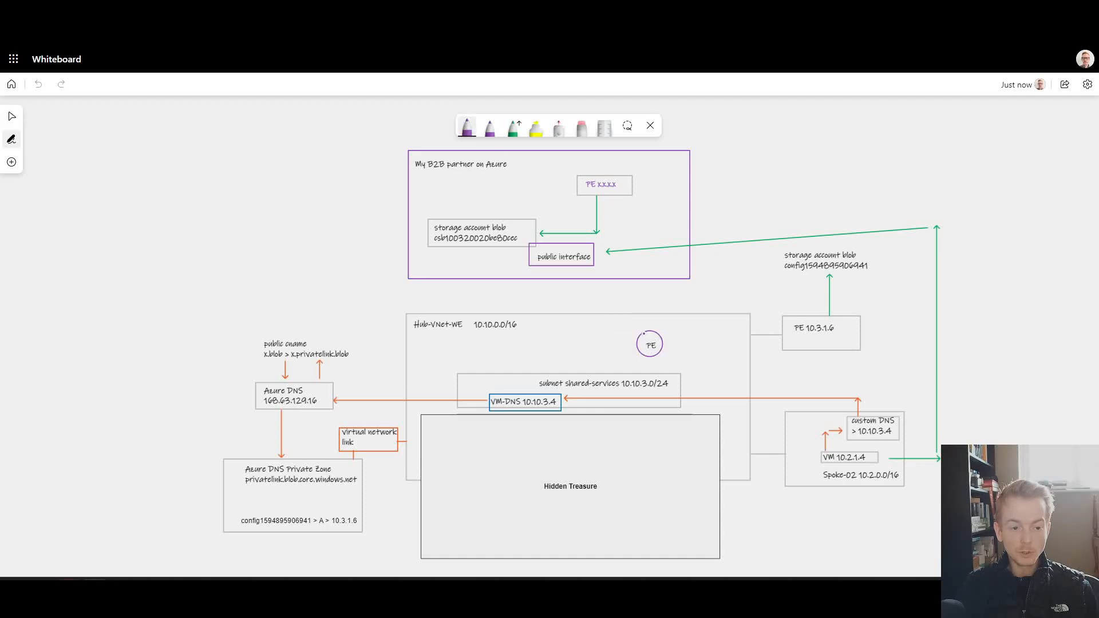
click(489, 127)
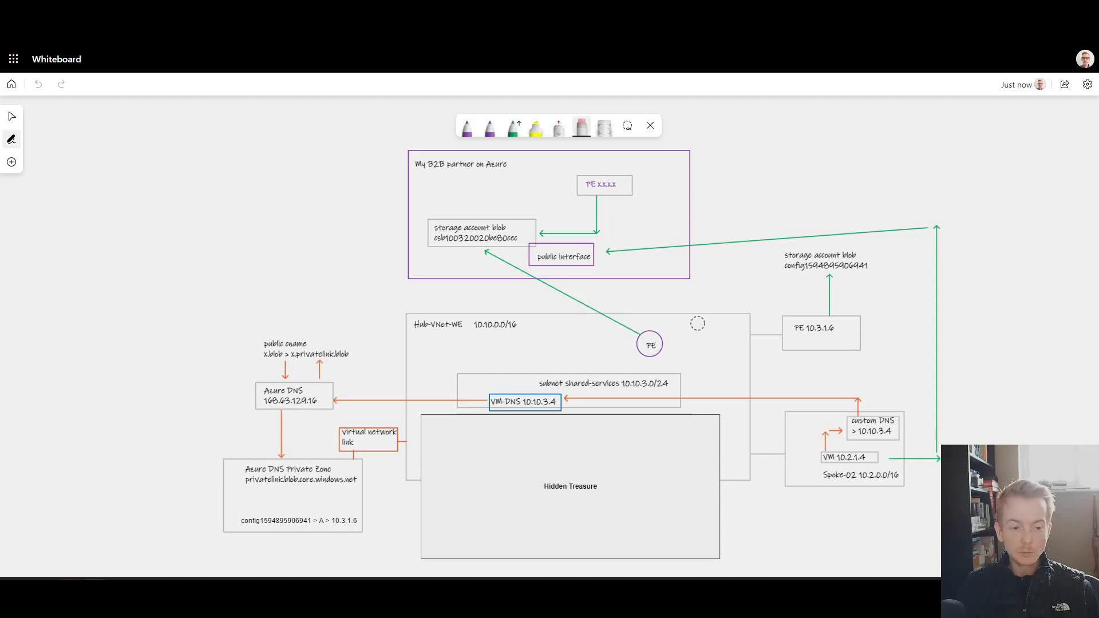
mouse_move(875, 231)
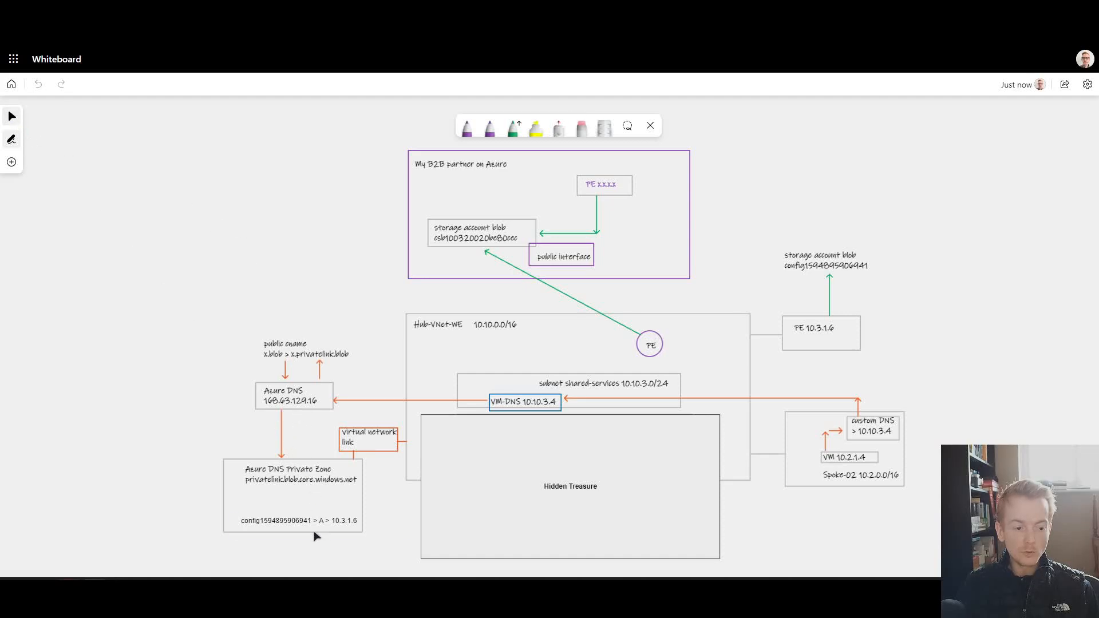
click(301, 521)
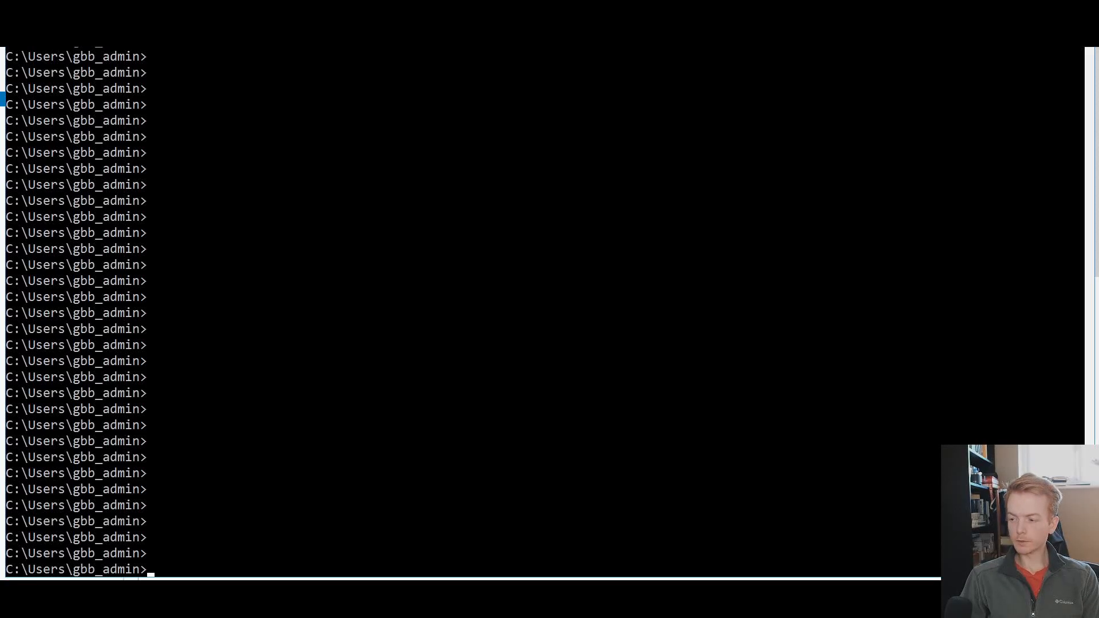
mouse_move(850, 301)
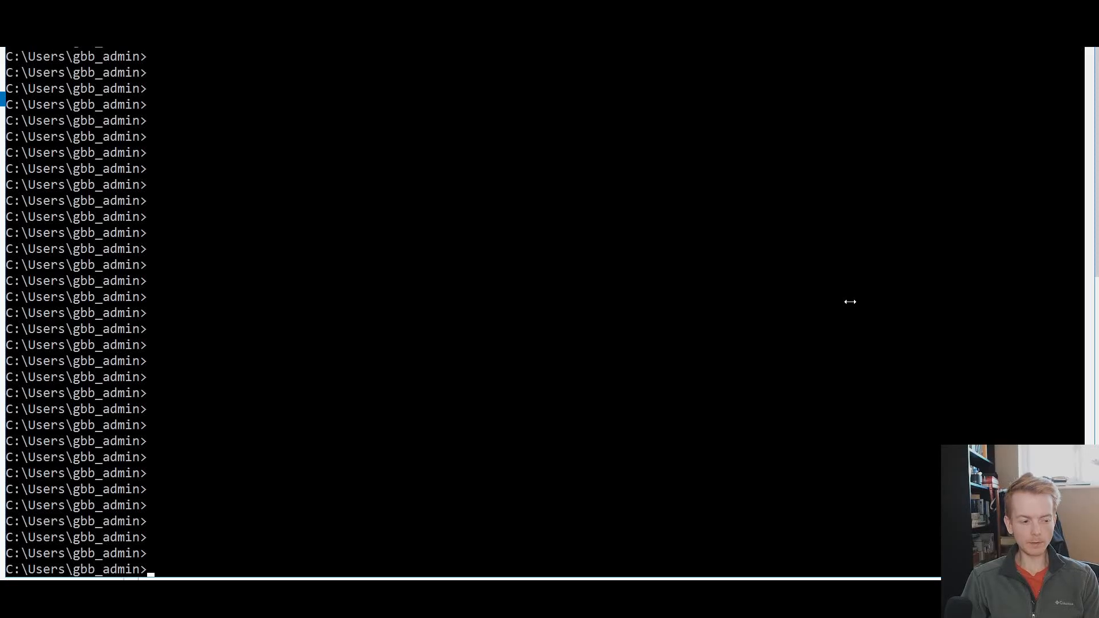
mouse_move(591, 364)
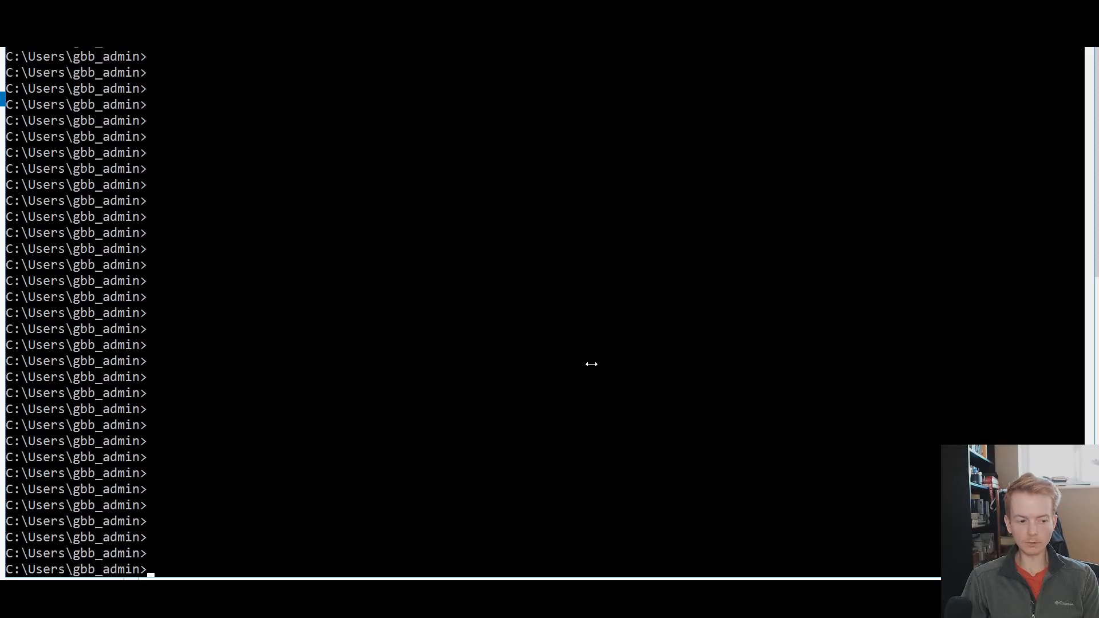
mouse_move(575, 364)
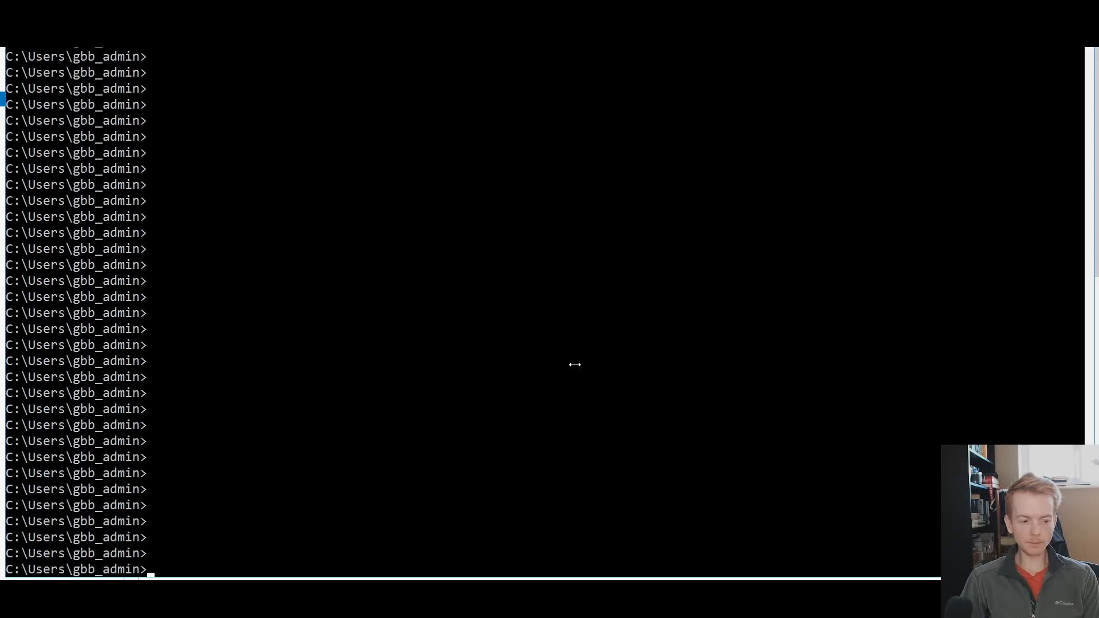
Step: Run nslookup against DNS server 10.10.3.4 and read the non-existent domain error
text(nslookup google.com 10.10.3.4)
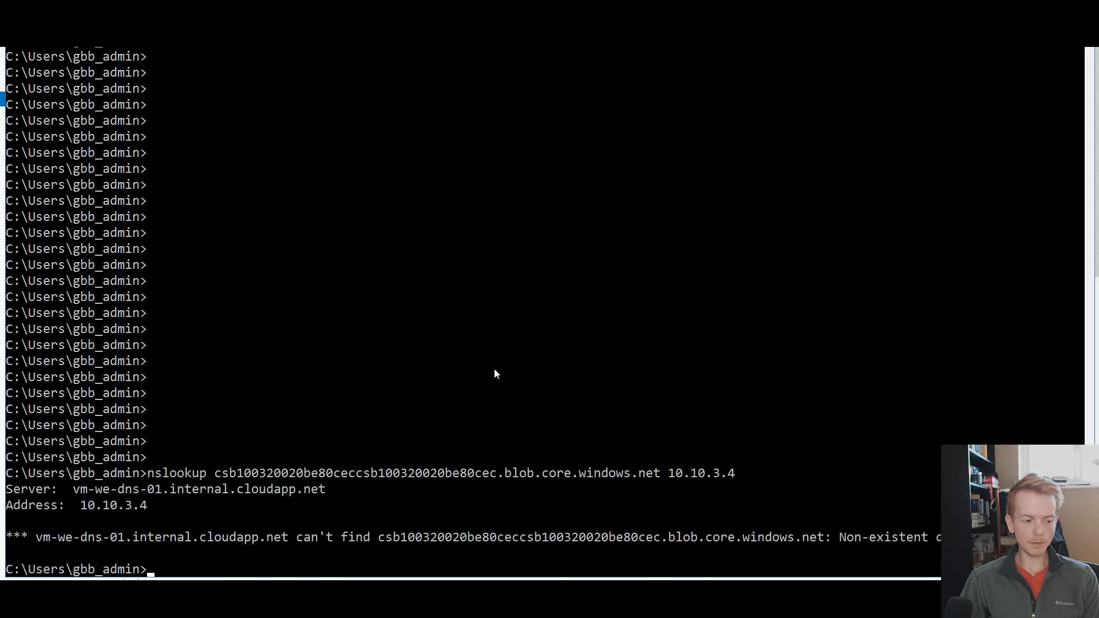
mouse_move(380, 540)
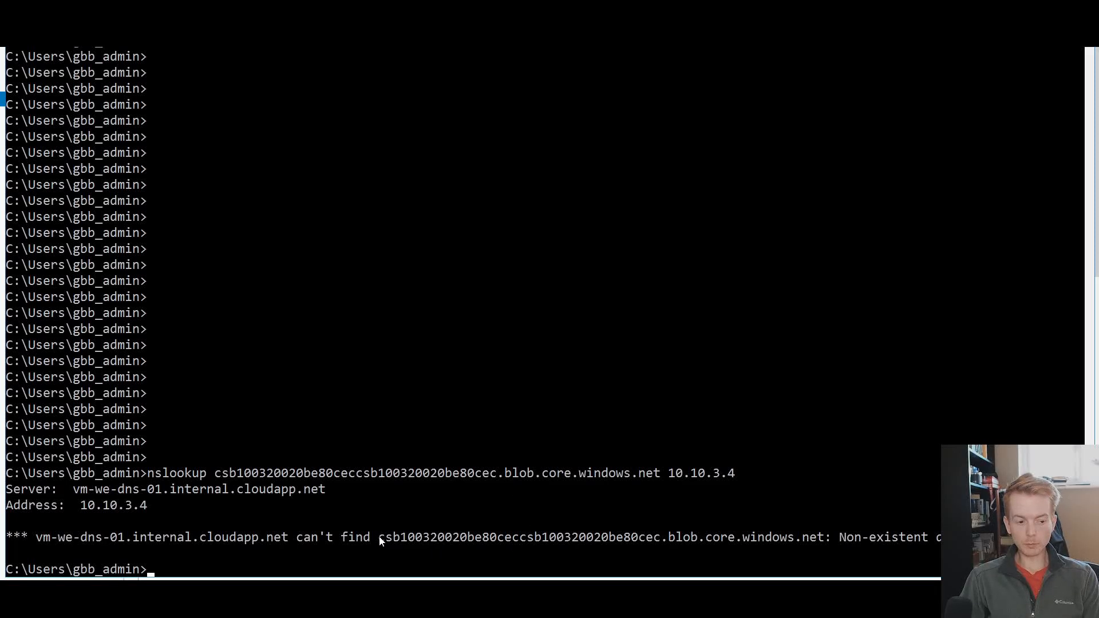
mouse_move(711, 528)
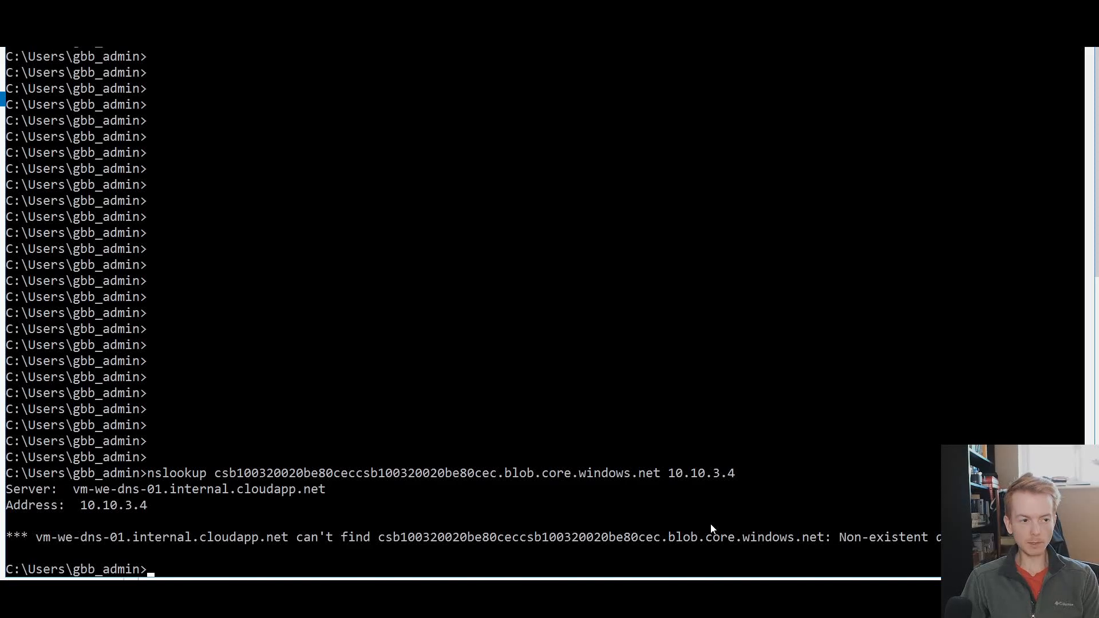
mouse_move(711, 535)
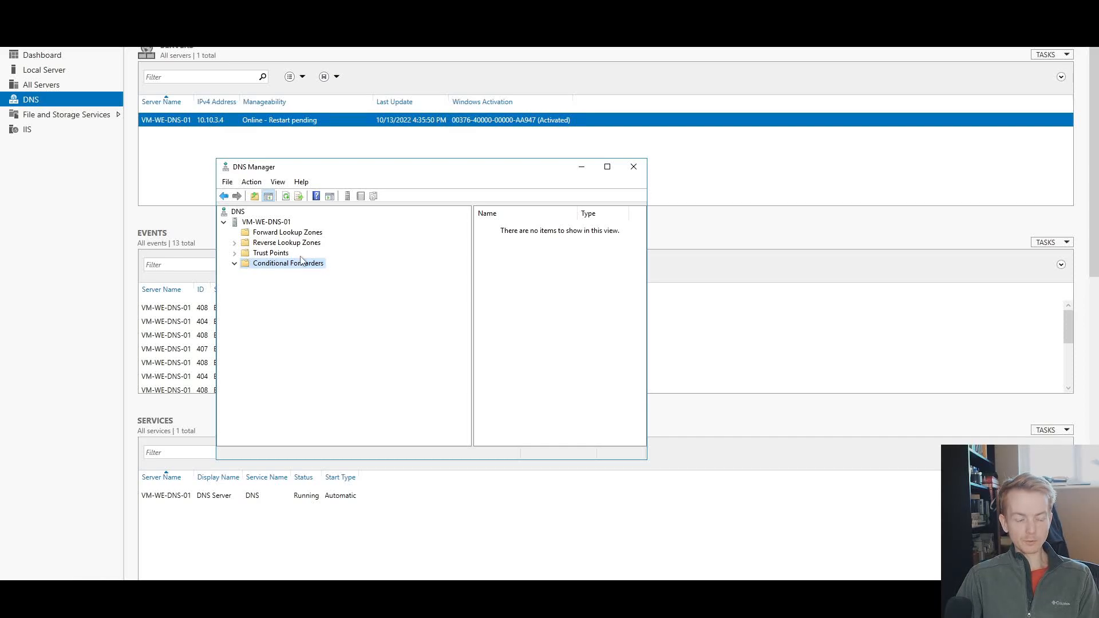
click(265, 221)
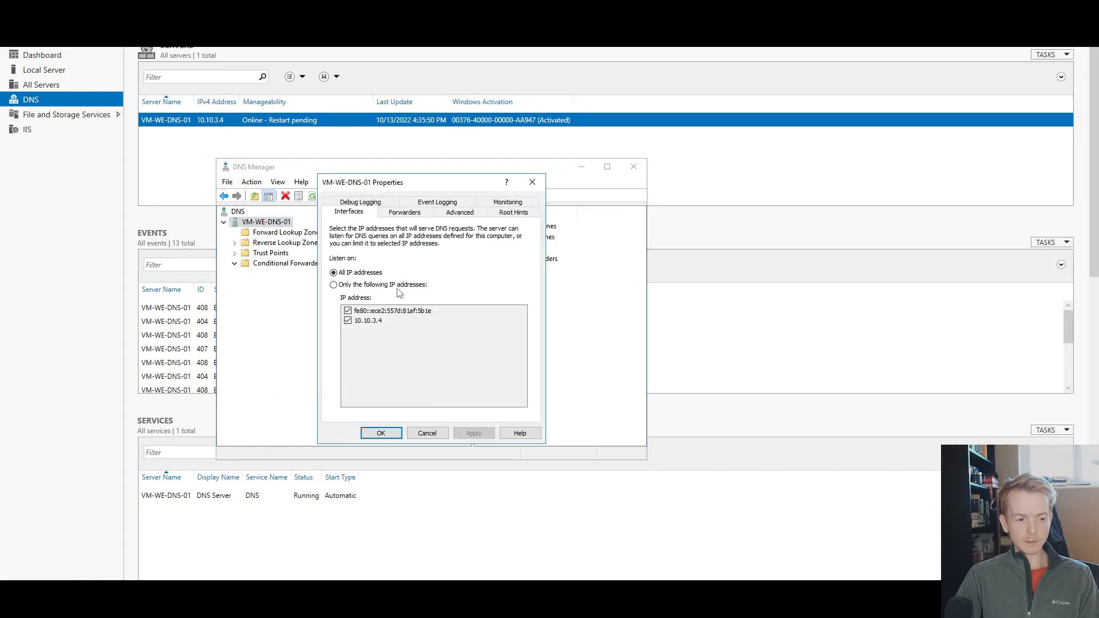
click(404, 212)
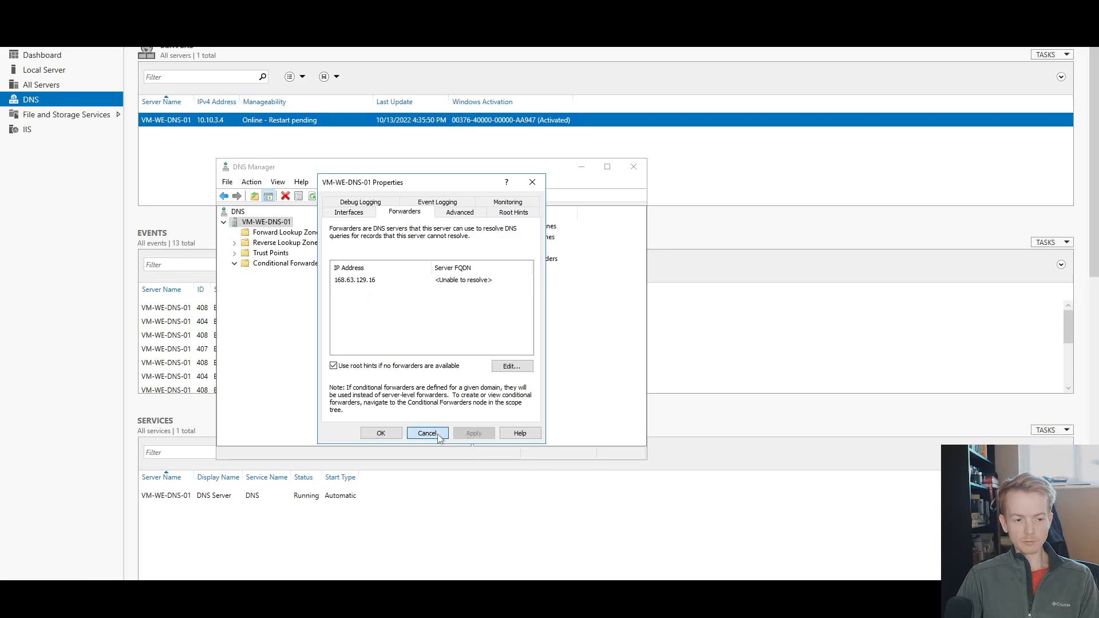
click(426, 432)
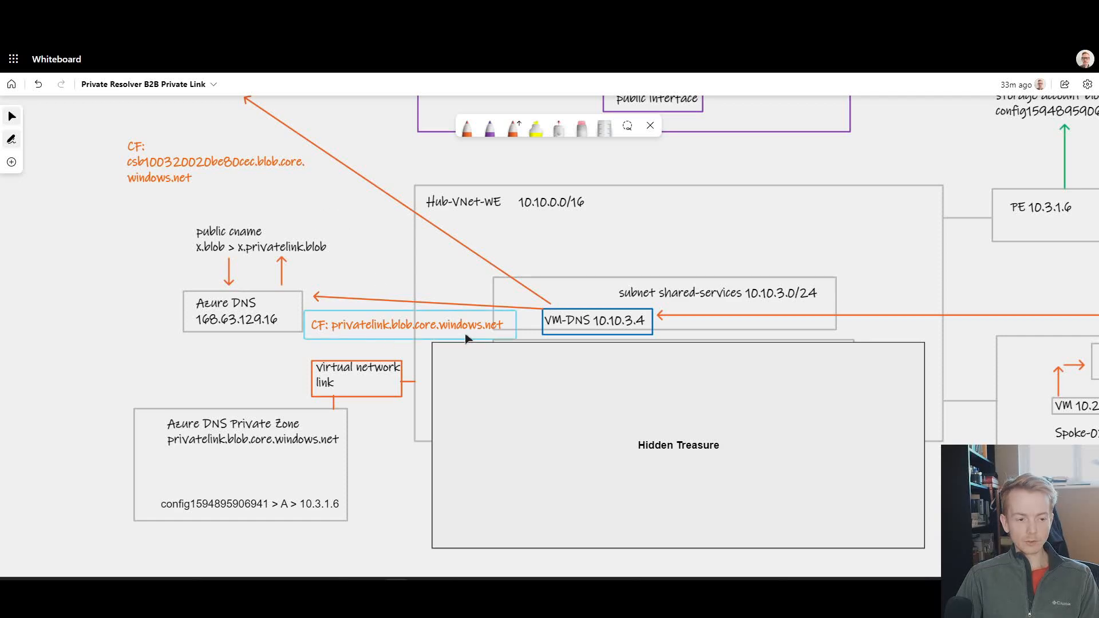
mouse_move(442, 332)
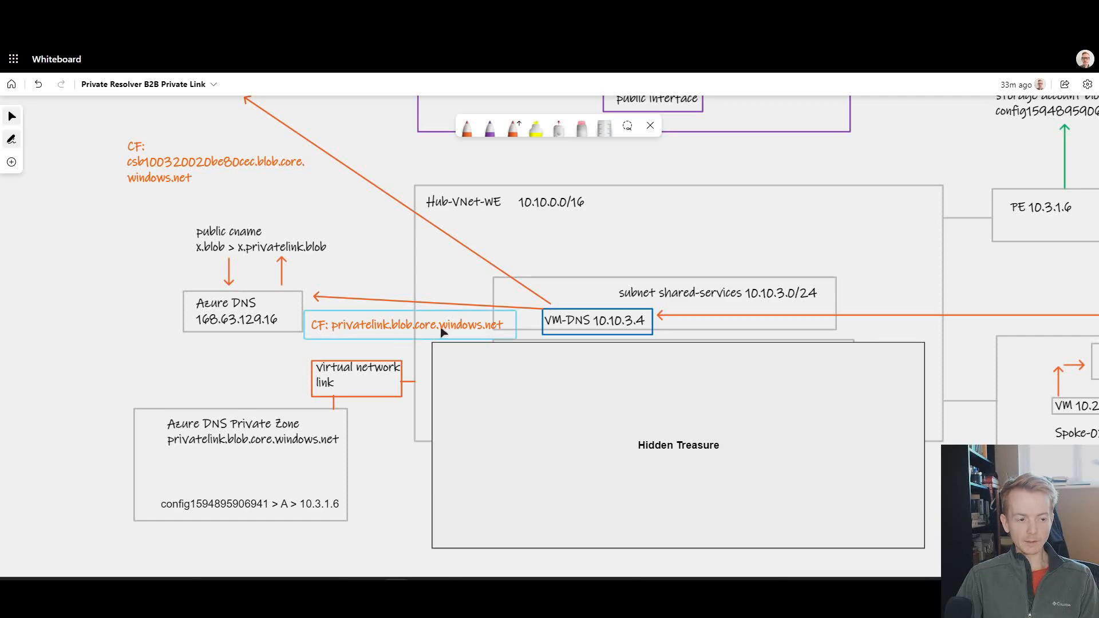
Step: Move the CF: privatelink.blob.core.windows.net label beside the VM-DNS to Azure DNS arrow
drag(410, 324, 308, 344)
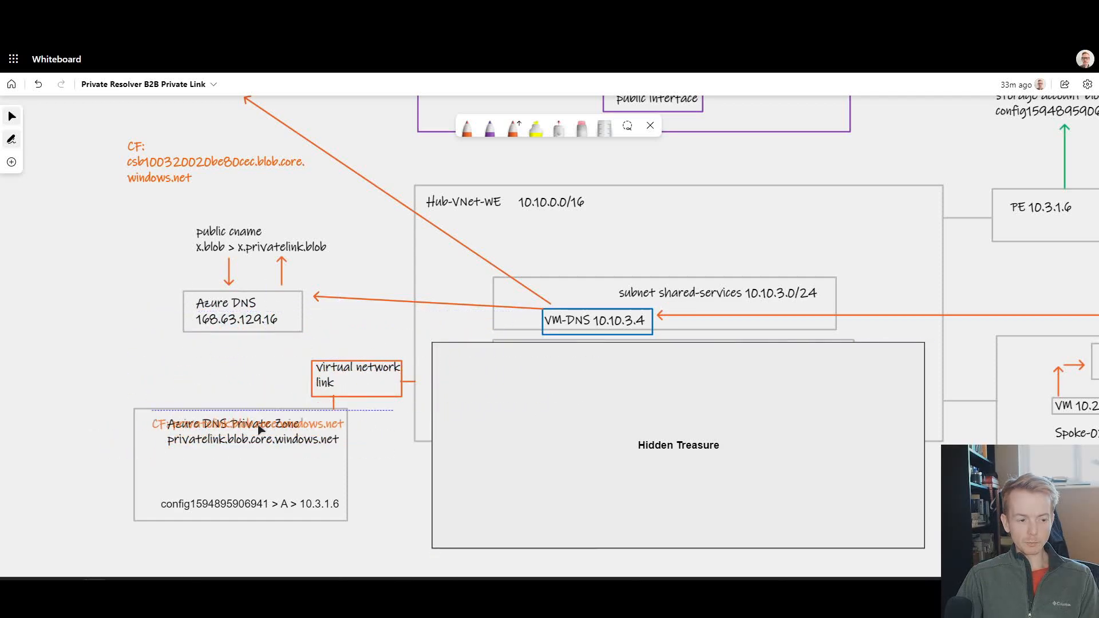
drag(259, 423, 409, 325)
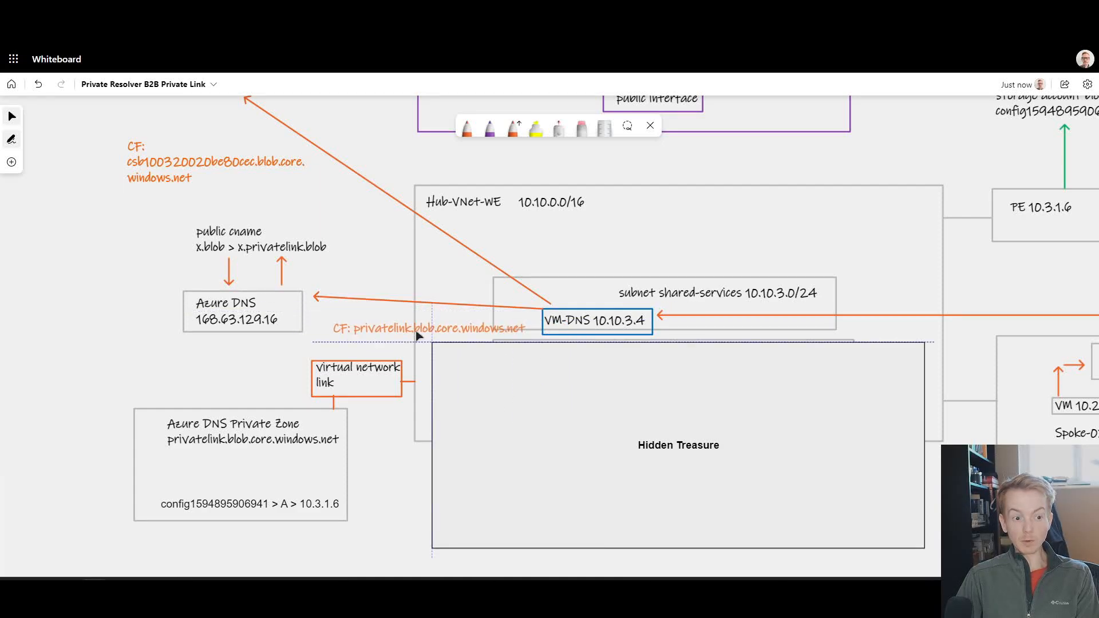
click(428, 325)
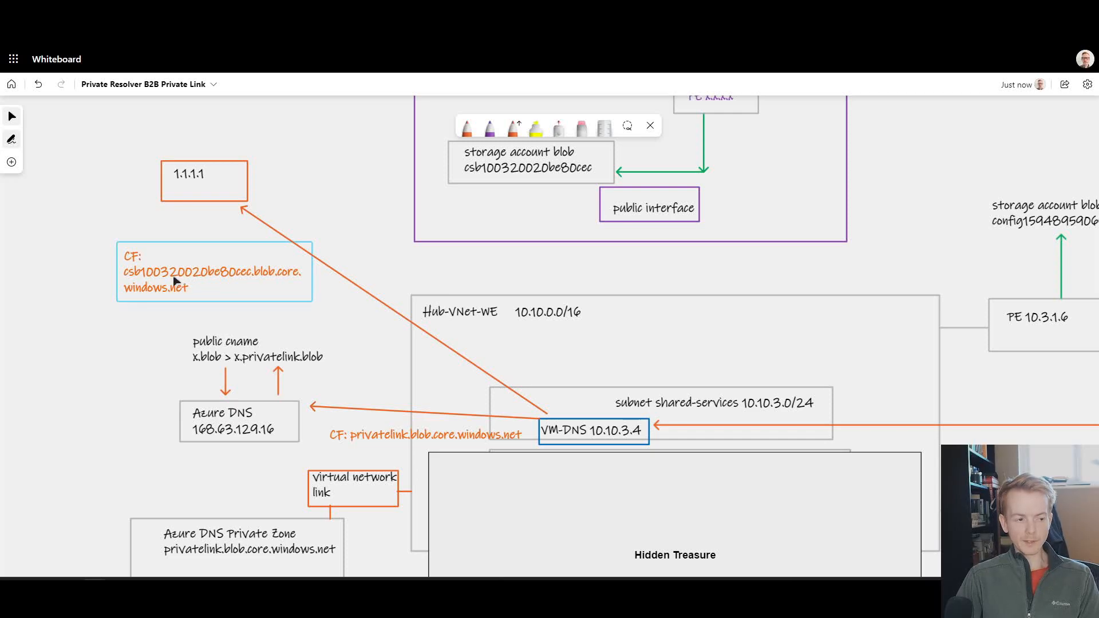
click(210, 271)
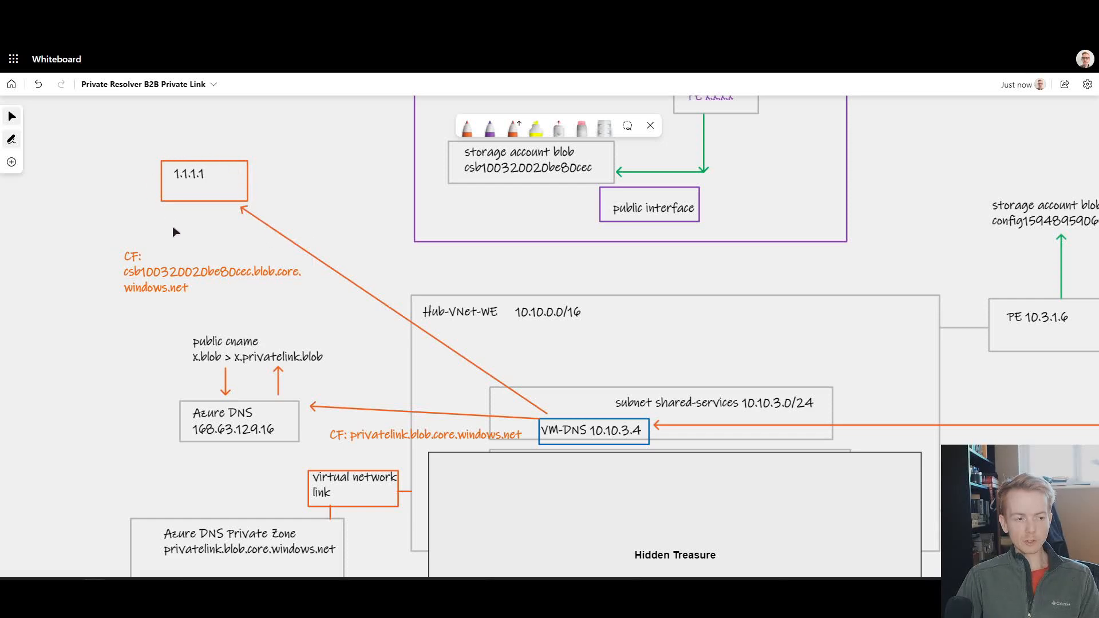
mouse_move(573, 418)
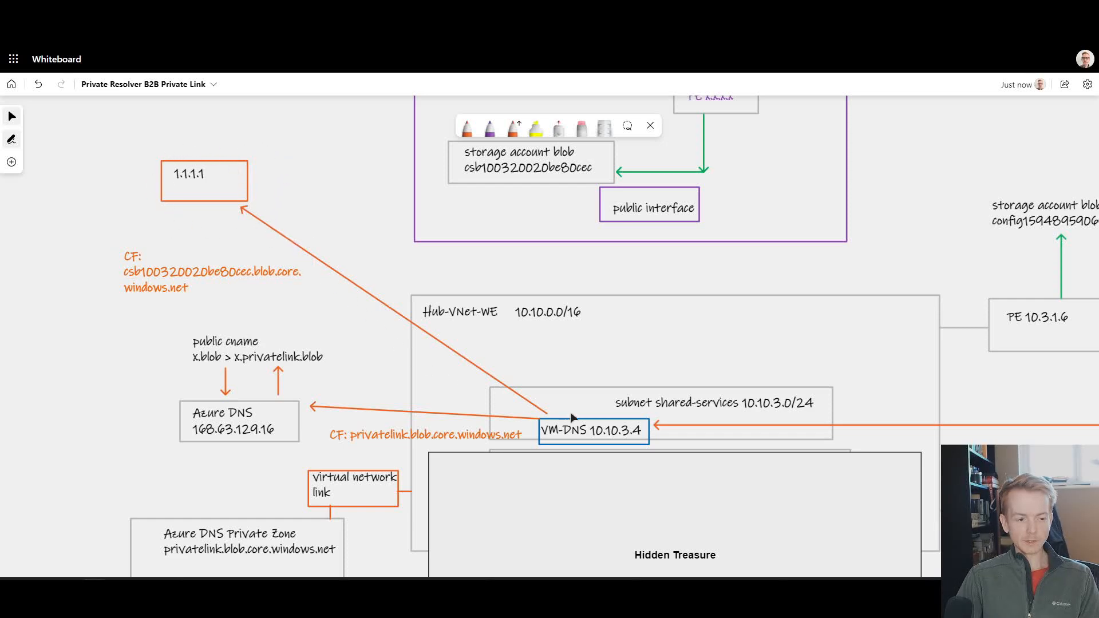
mouse_move(389, 452)
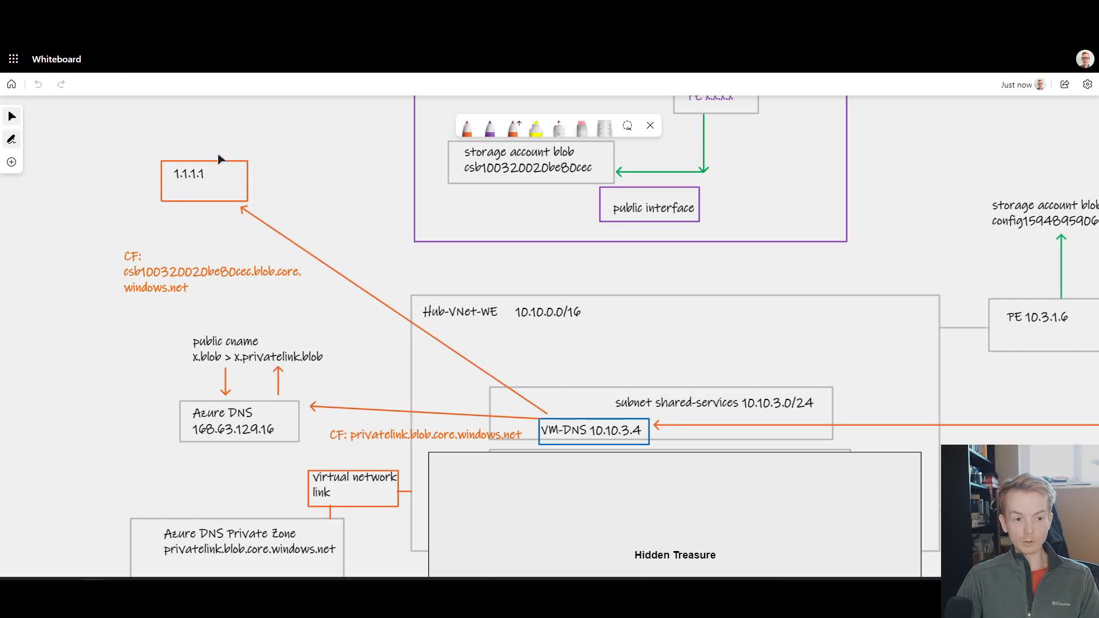
mouse_move(262, 237)
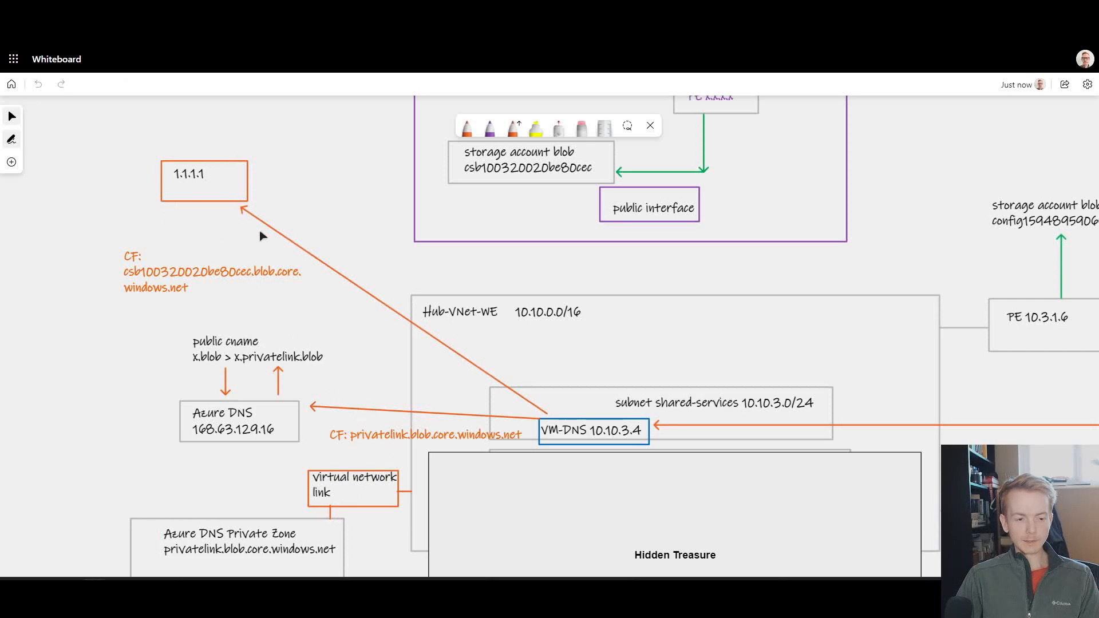
mouse_move(265, 238)
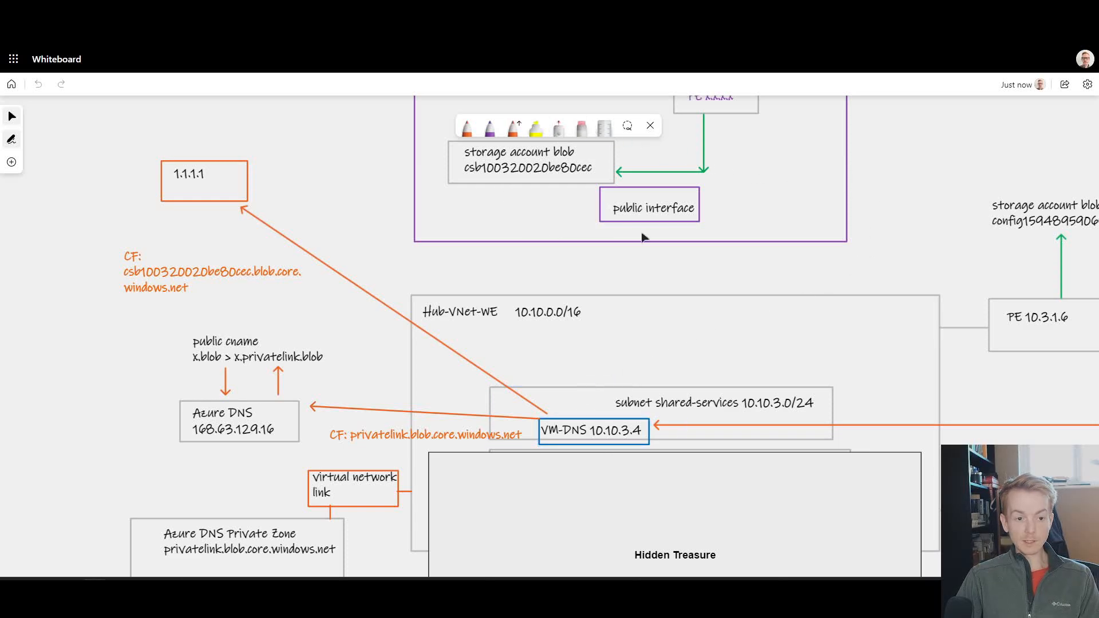
click(531, 166)
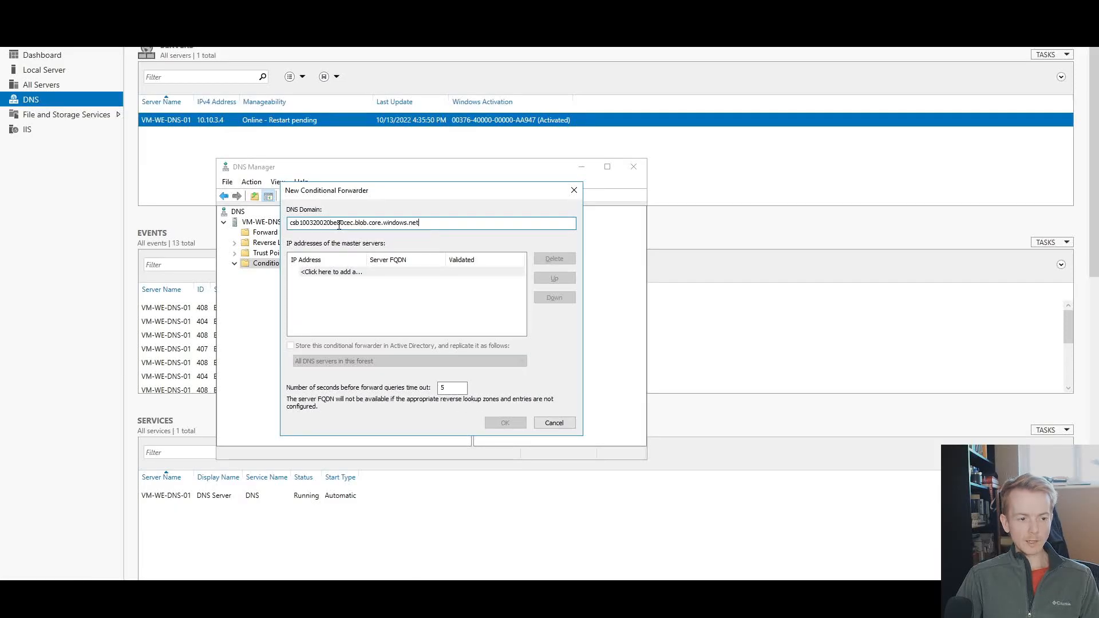
Step: Add master server 1.1.1.1 to the partner blob conditional forwarder and save it
click(354, 271)
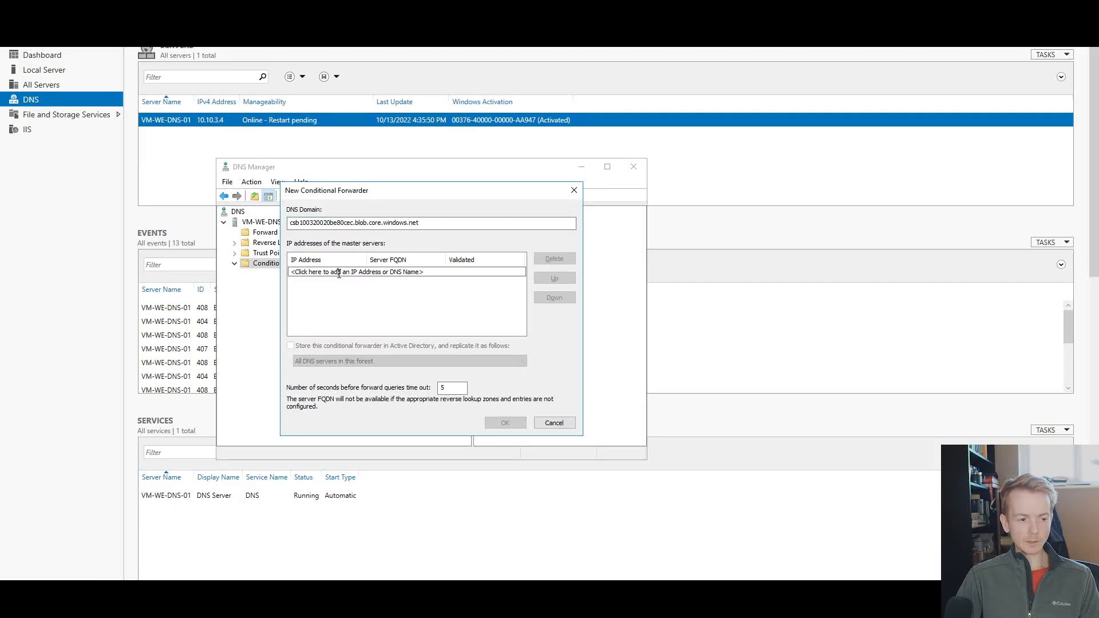
text(1.1)
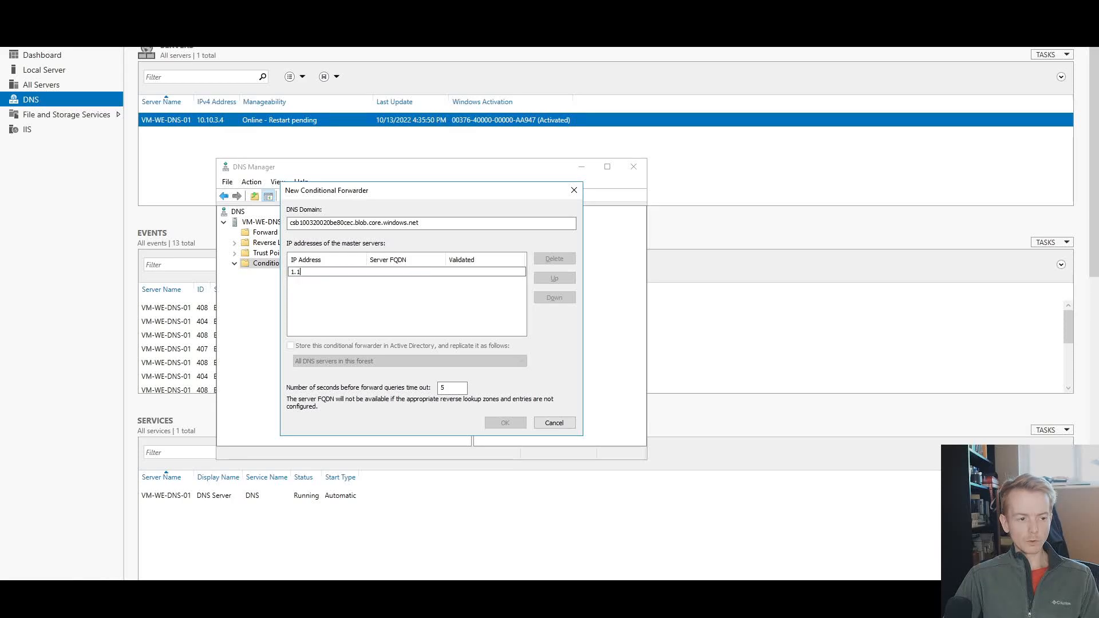
text(.1.1)
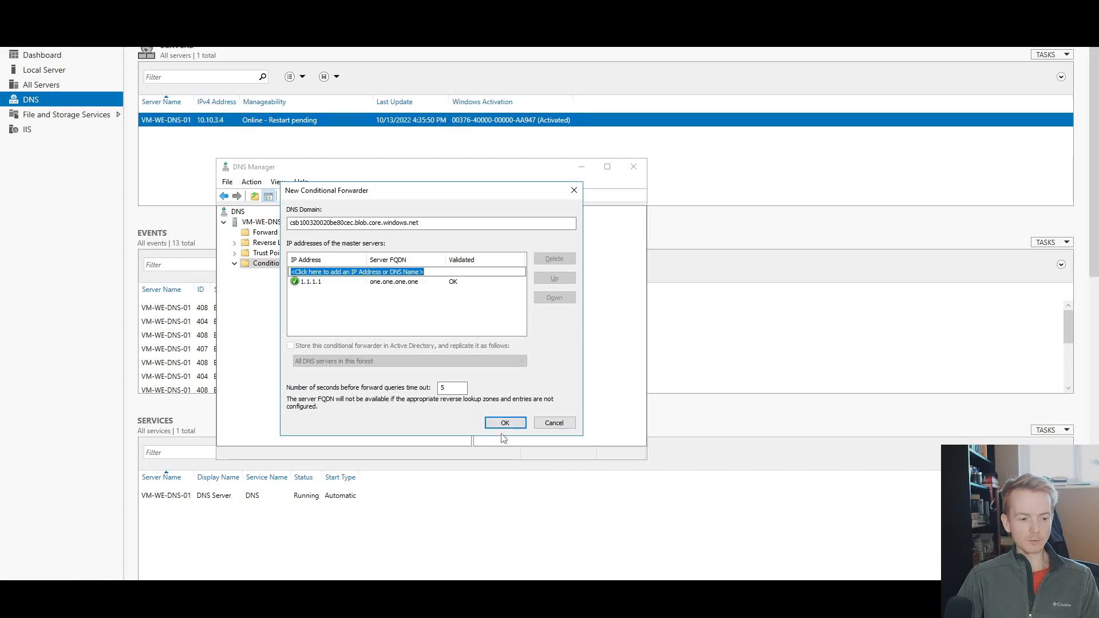
click(503, 422)
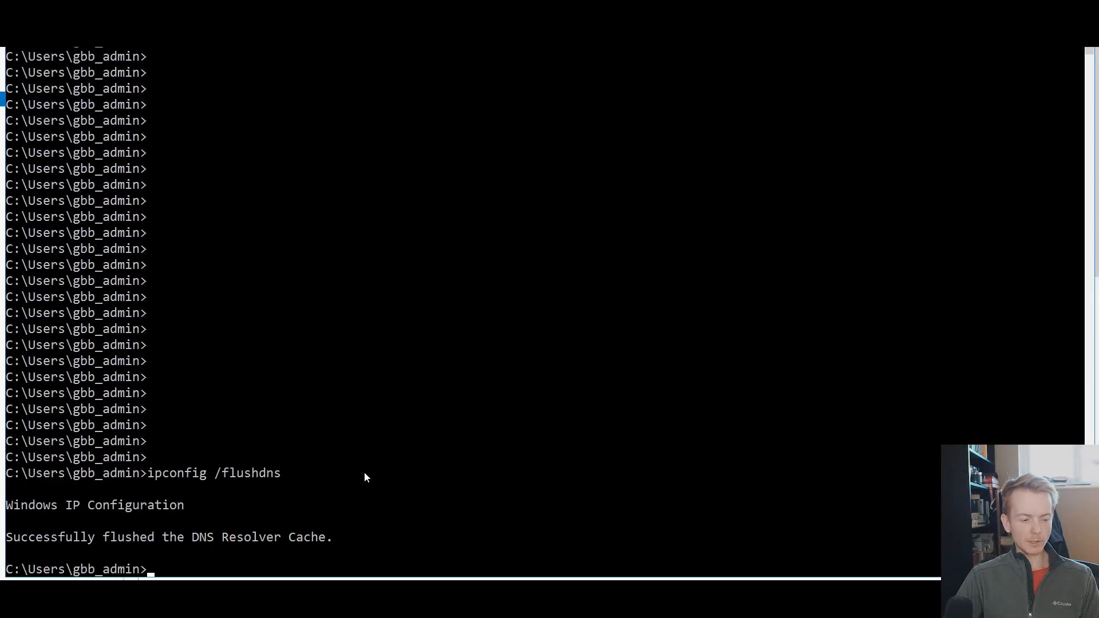
Step: Query 10.10.3.4 for config1594895906941.blob.core.windows.net and confirm private address 10.3.1.6
text(nslookup config1594895906941.blob.core.windows.net 10.10.3.4)
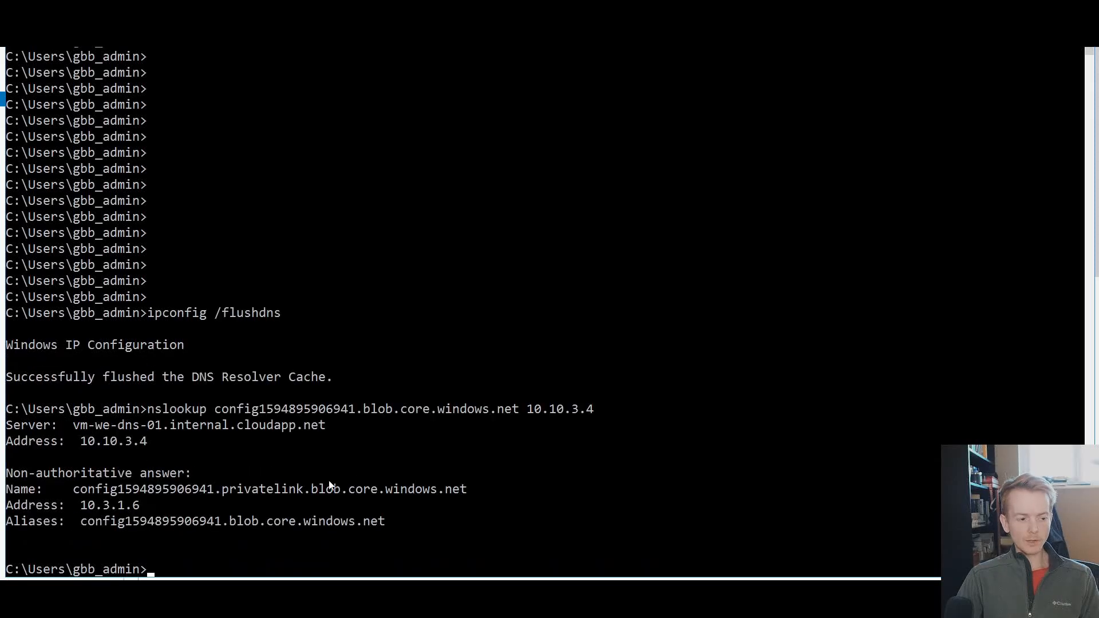
drag(74, 488, 178, 488)
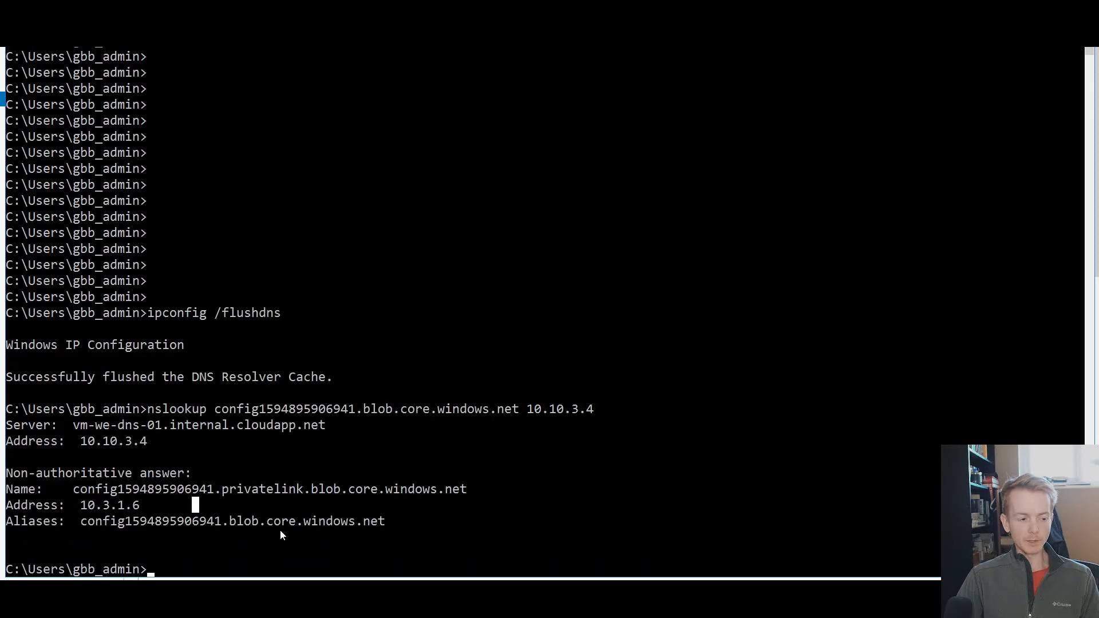
text(nslookup config1594895906941.blob.core.windows.net 10.10.3.4)
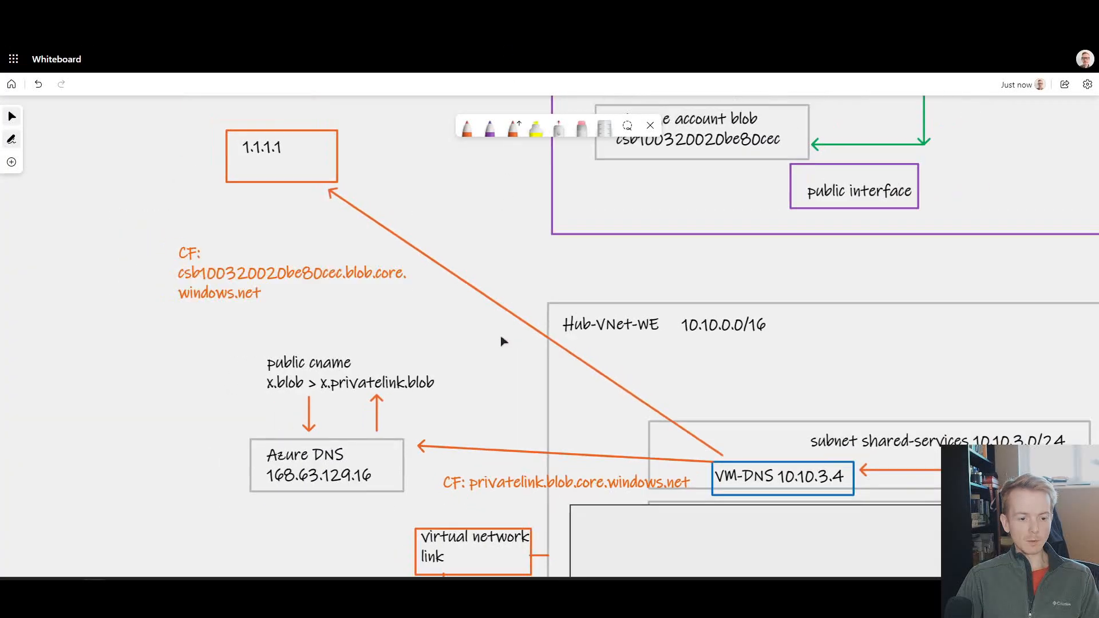
scroll(down, 3)
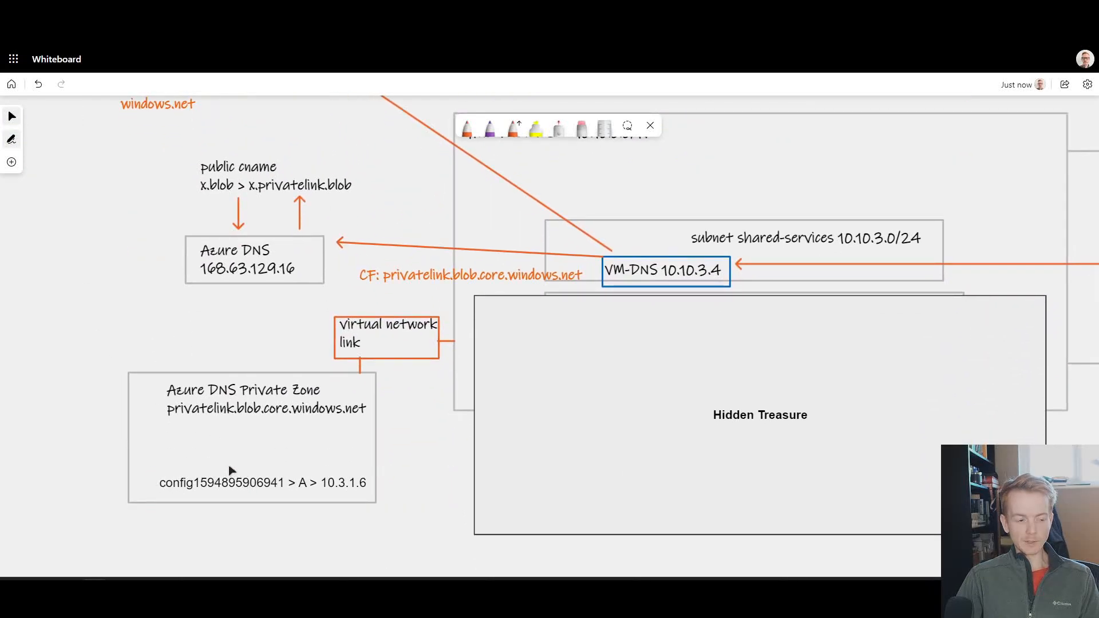
mouse_move(287, 337)
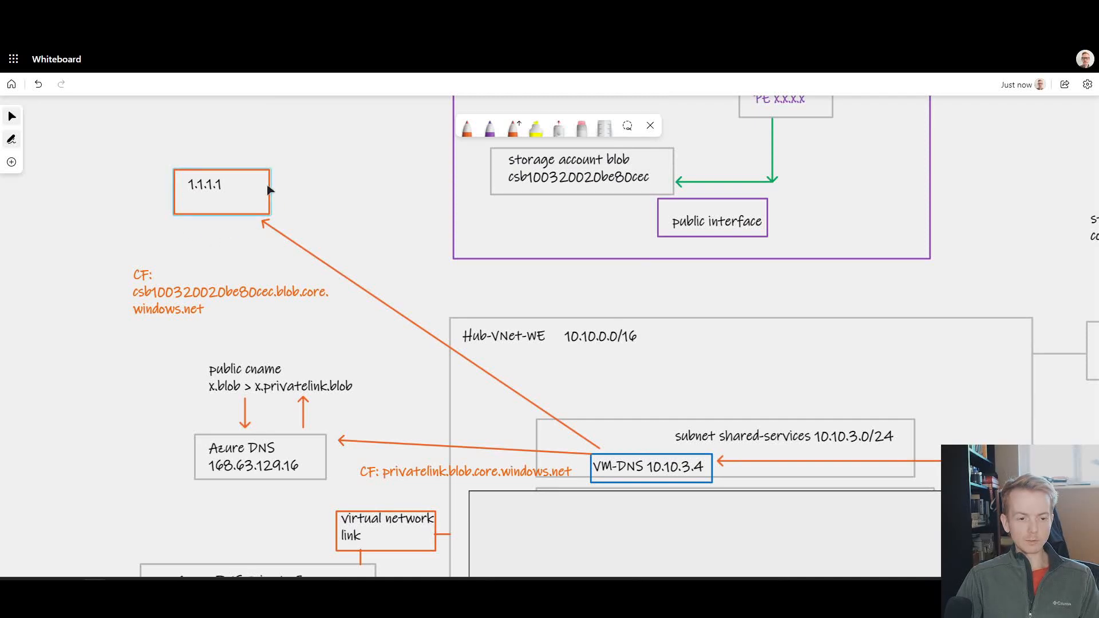
mouse_move(505, 322)
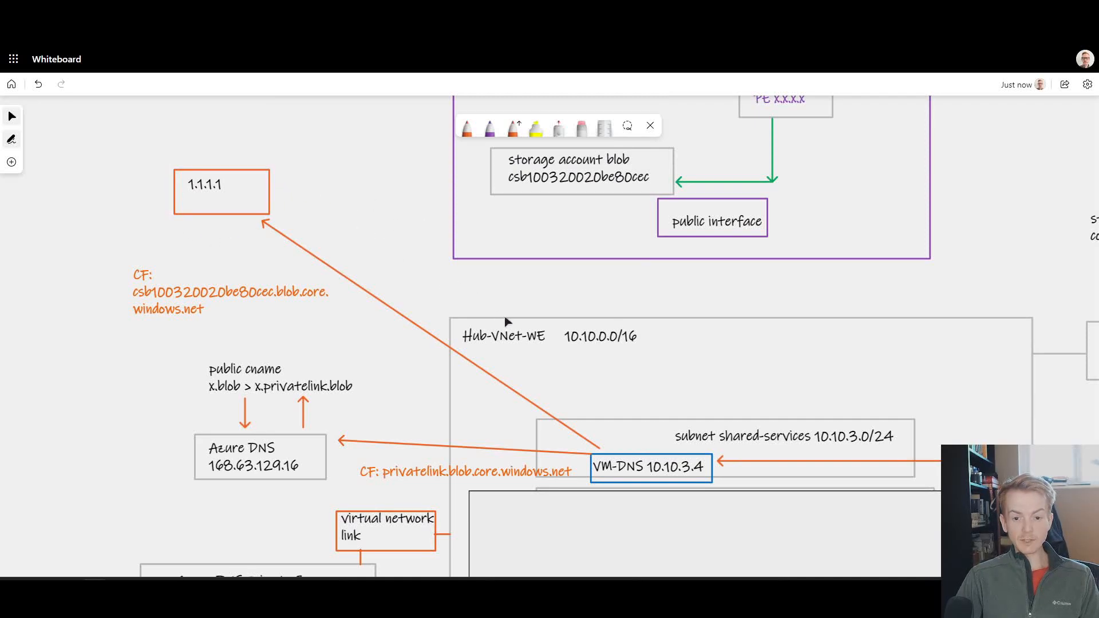
mouse_move(690, 396)
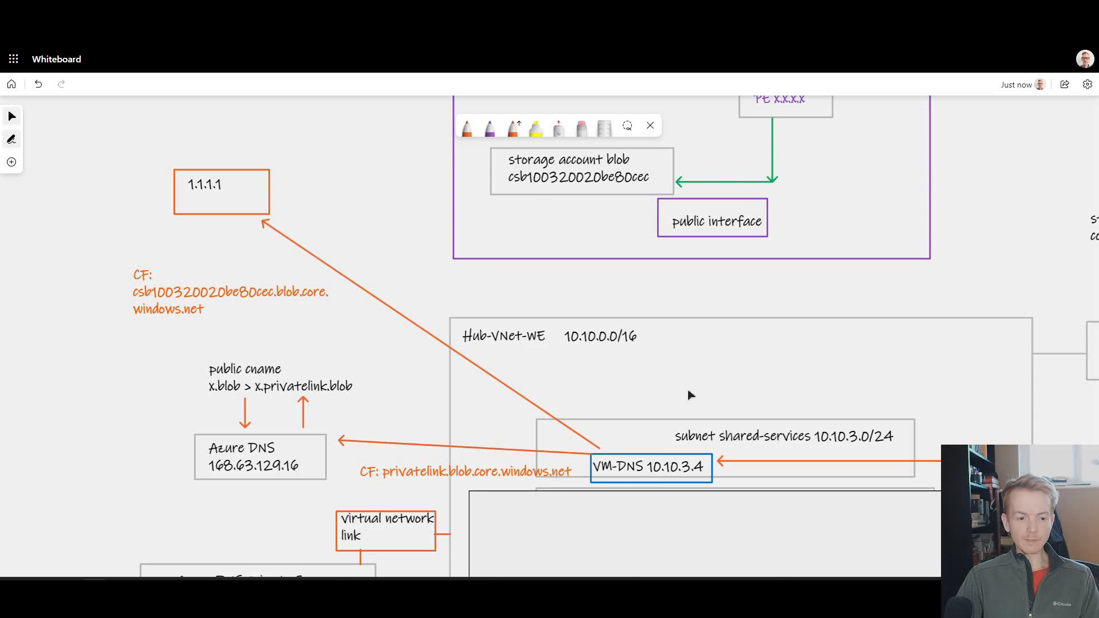
mouse_move(418, 408)
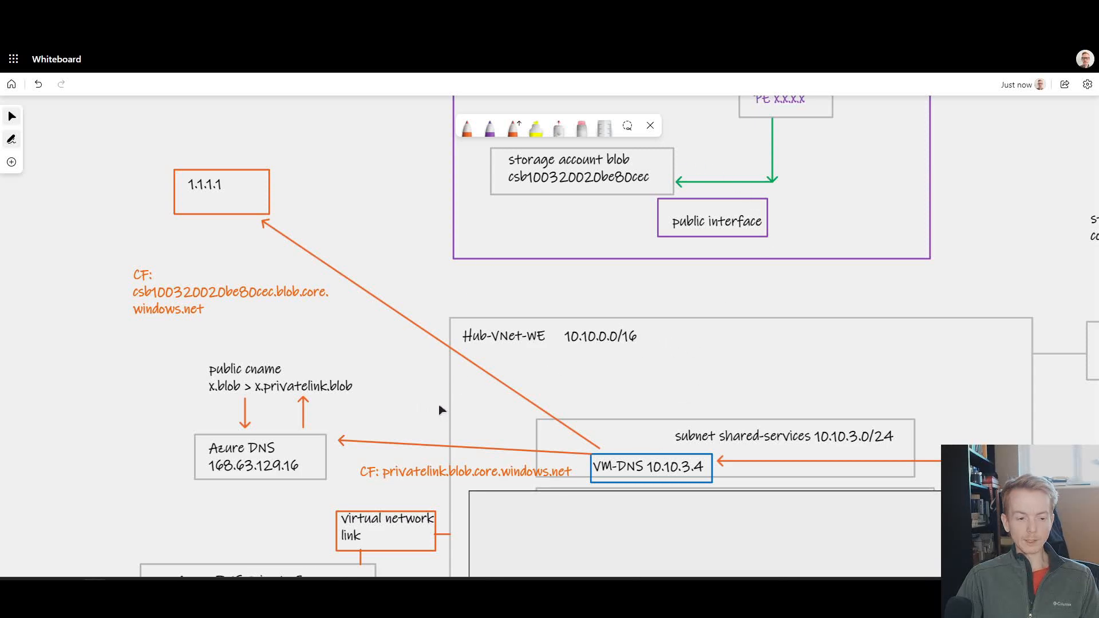
mouse_move(236, 264)
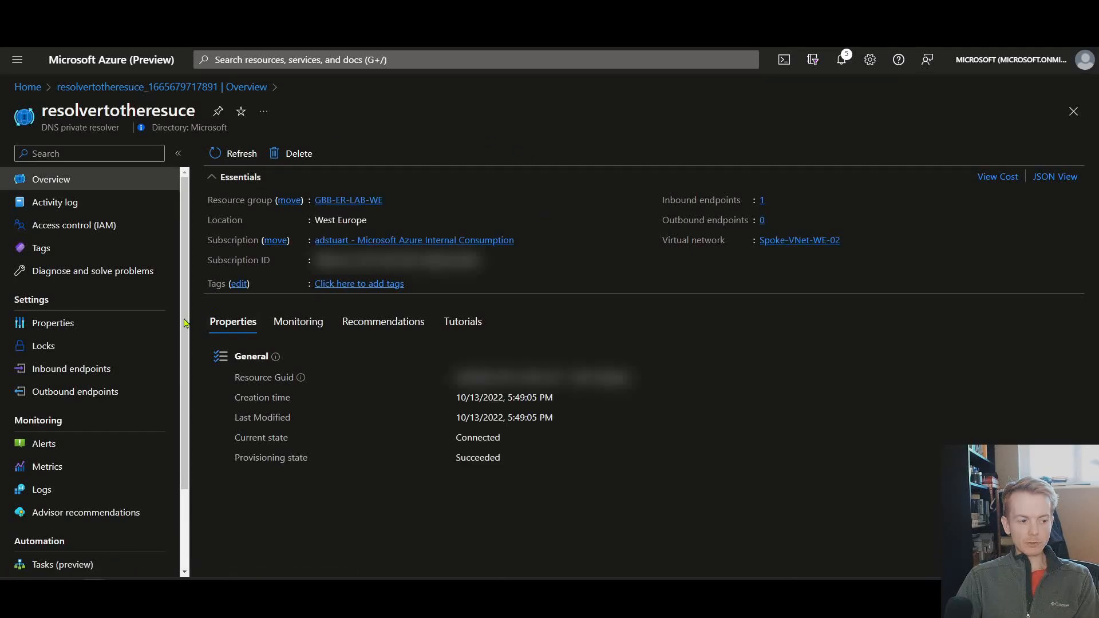
Step: Review the resolvertotheresuce resolver's outbound endpoints, then its inbound endpoints
click(75, 391)
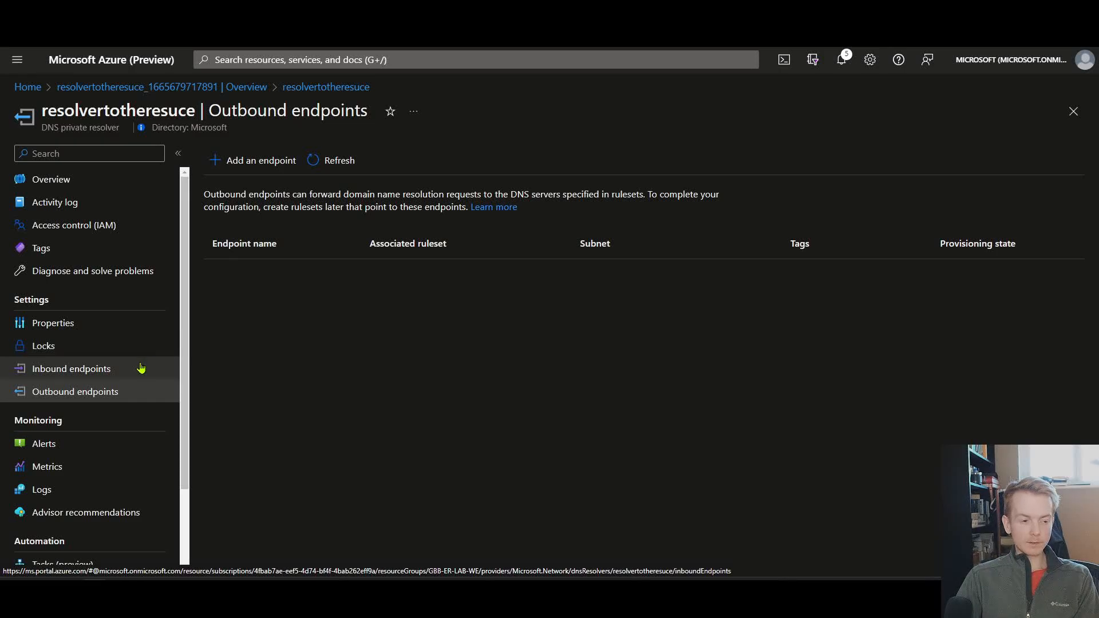
click(71, 368)
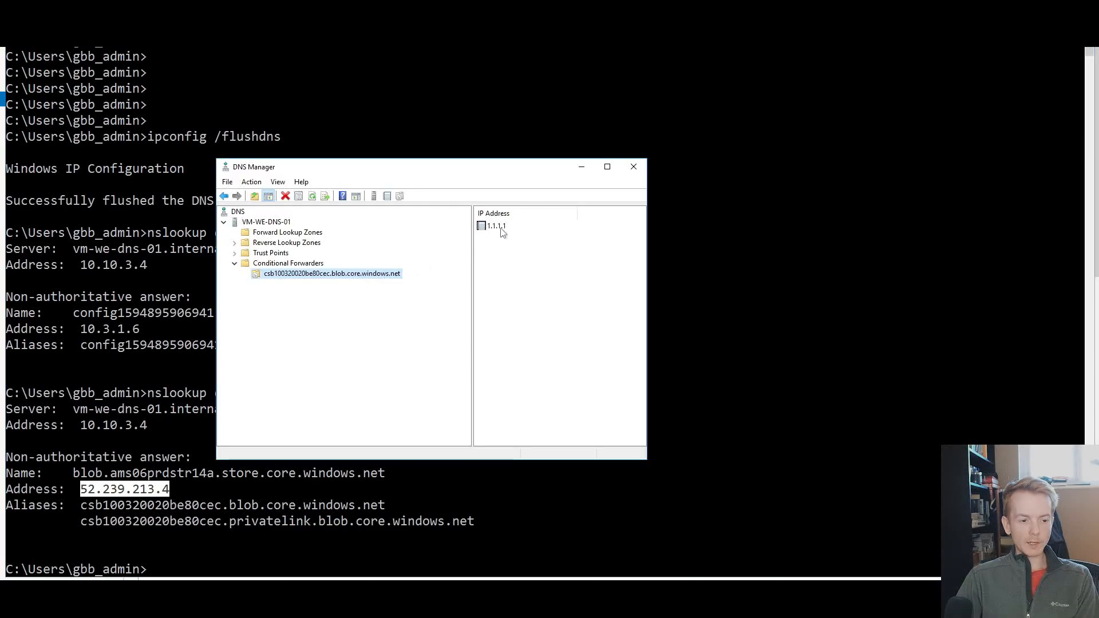
Step: Change the csb100320020be80cec forwarder's 1.1.1.1 master server to a 10.2.x resolver address
right_click(494, 226)
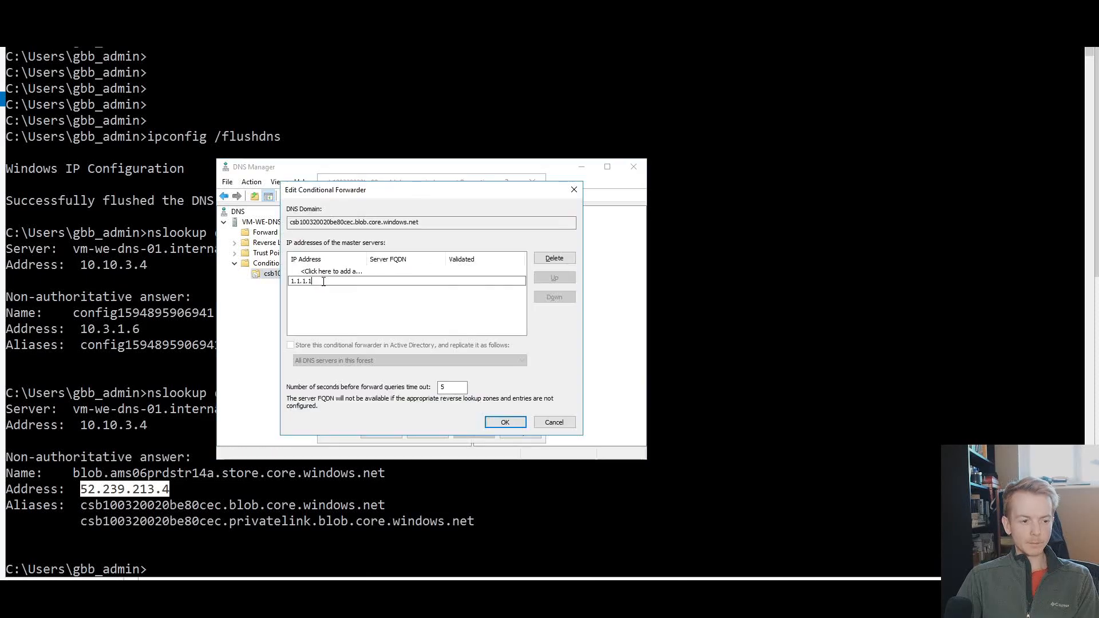
text(10.2.)
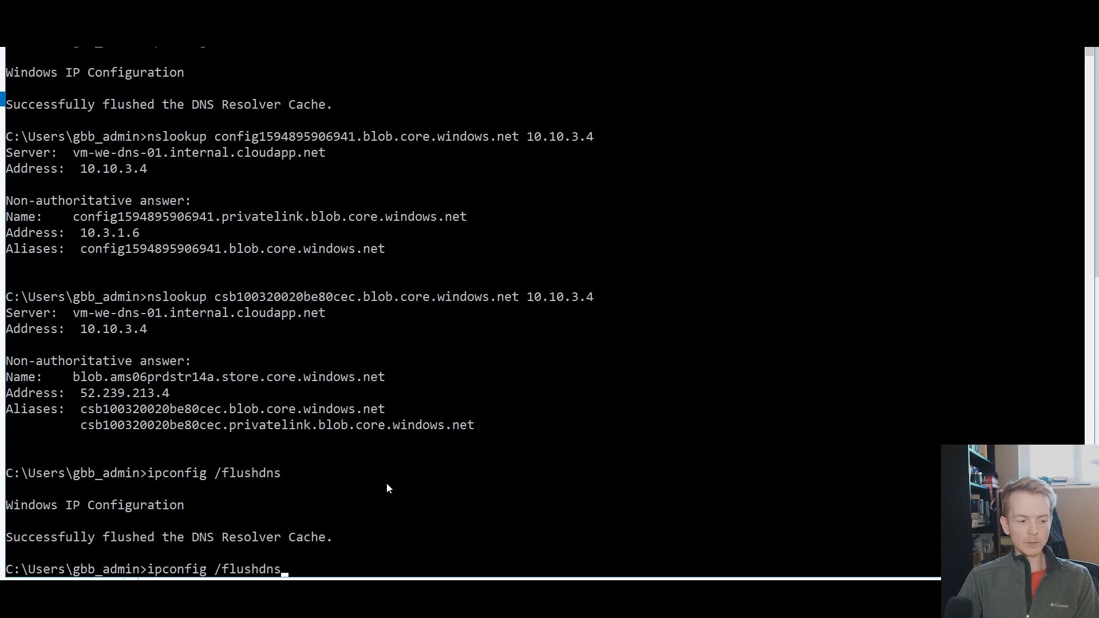
Step: Look up the csb100320020be80cec privatelink name via 8.8.8.8 and the config blob via 10.10.3.4, noting 52.239.213.4
text(nslookup csb100320020be80cec.privatelink.blob.core.windows.net 8.8.8.8)
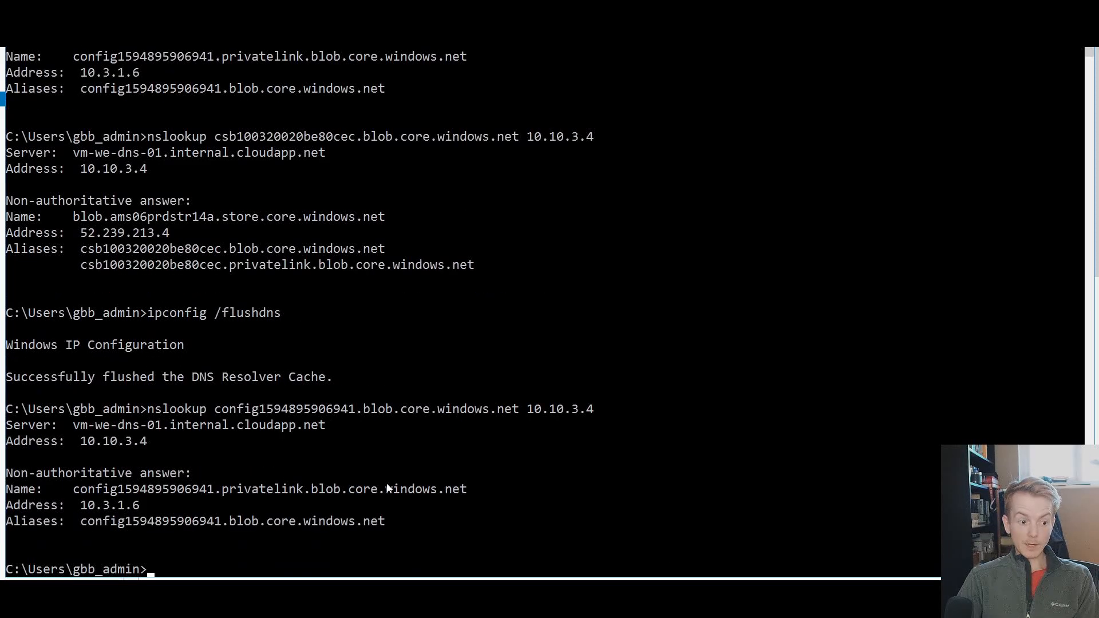
text(nslookup config1594895906941.blob.core.windows.net 10.10.3.4)
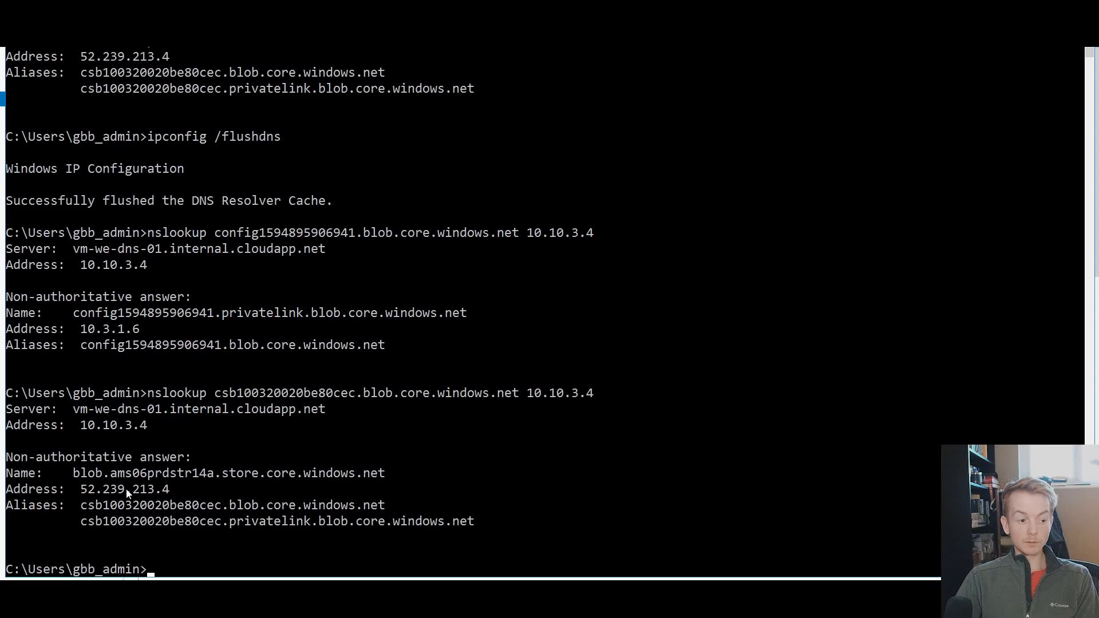
double_click(125, 488)
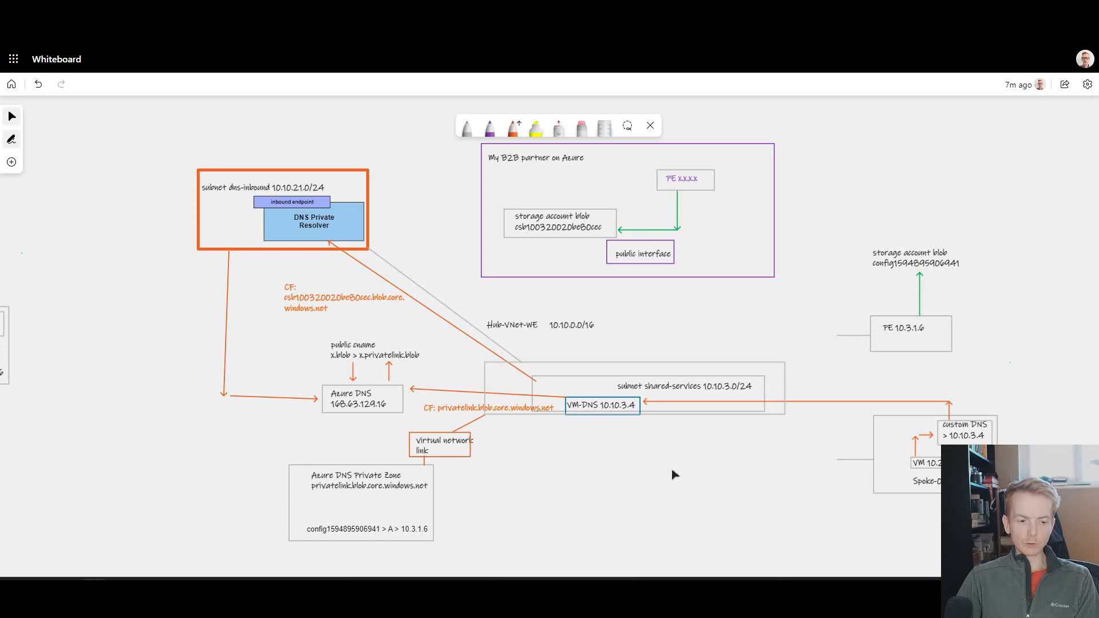
mouse_move(752, 478)
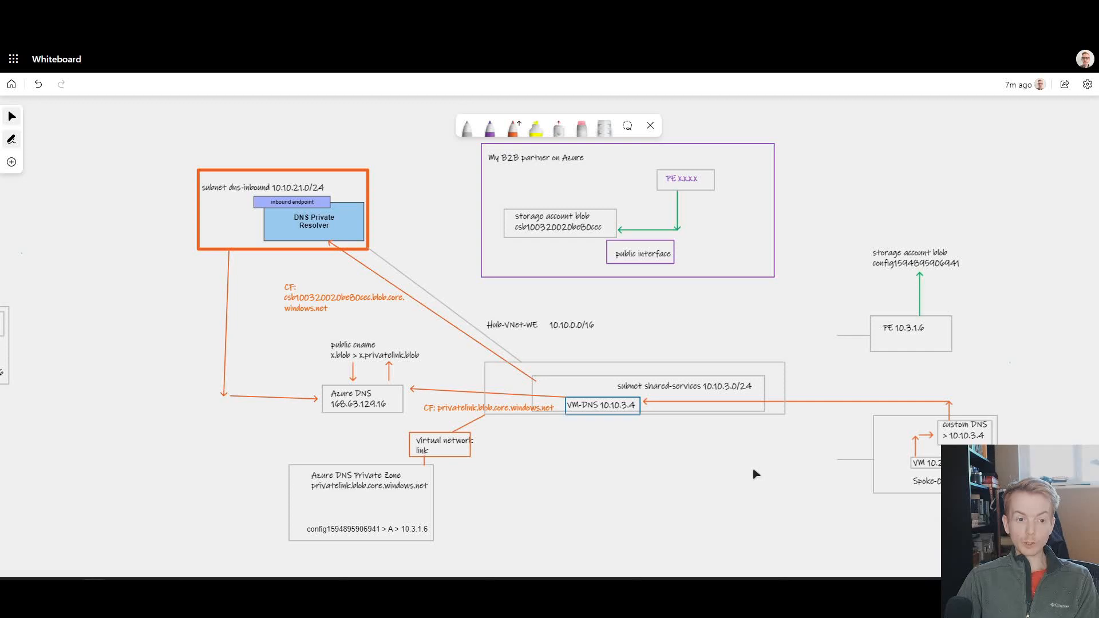
mouse_move(779, 464)
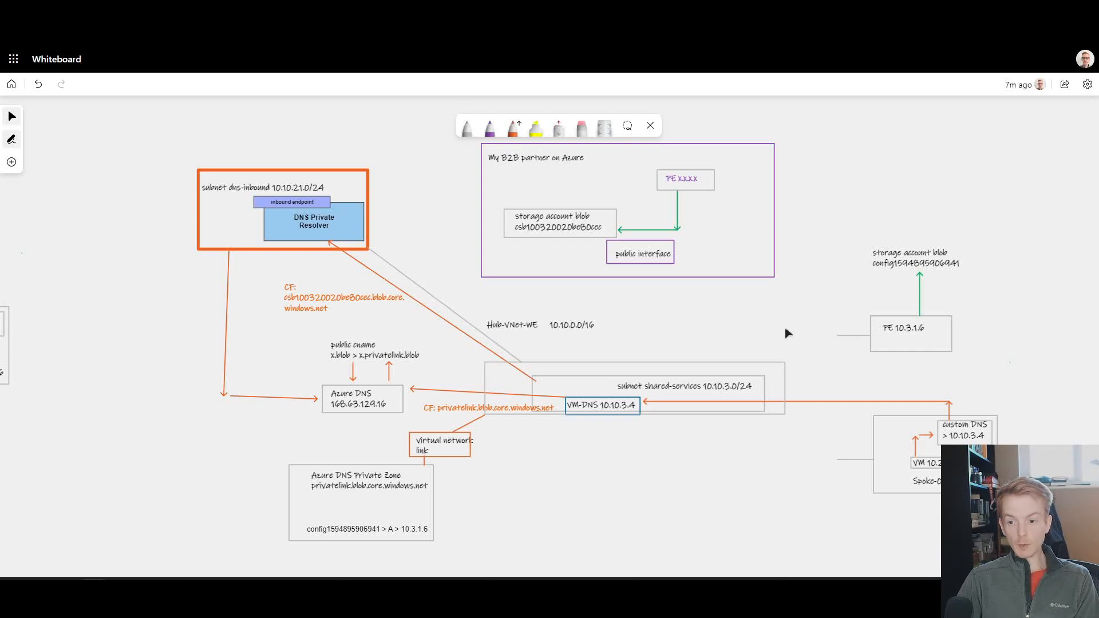
mouse_move(848, 360)
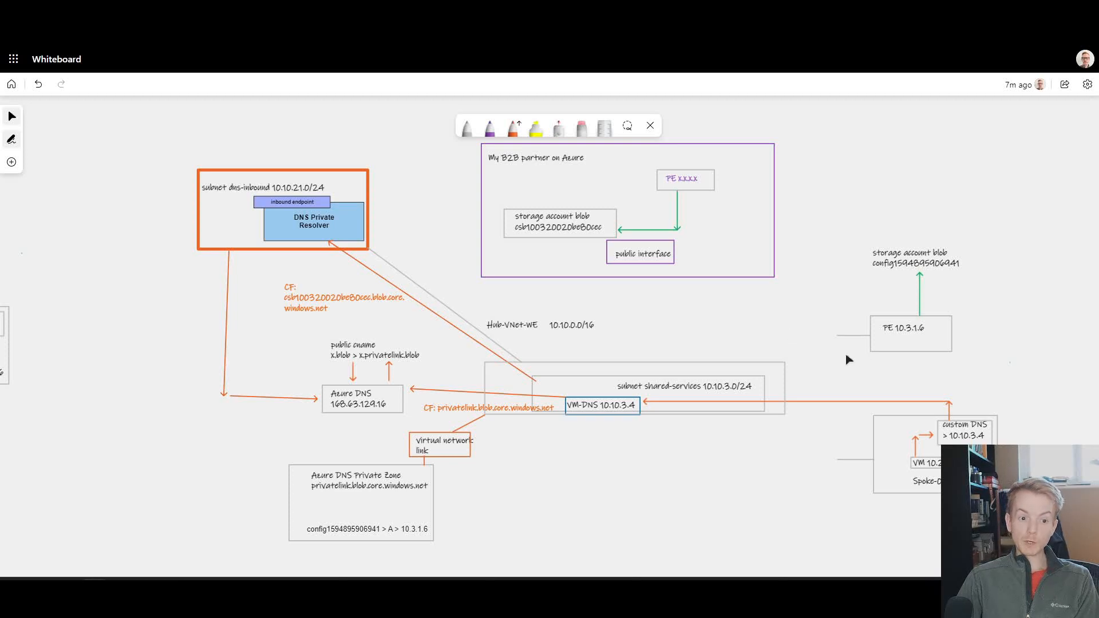
mouse_move(673, 281)
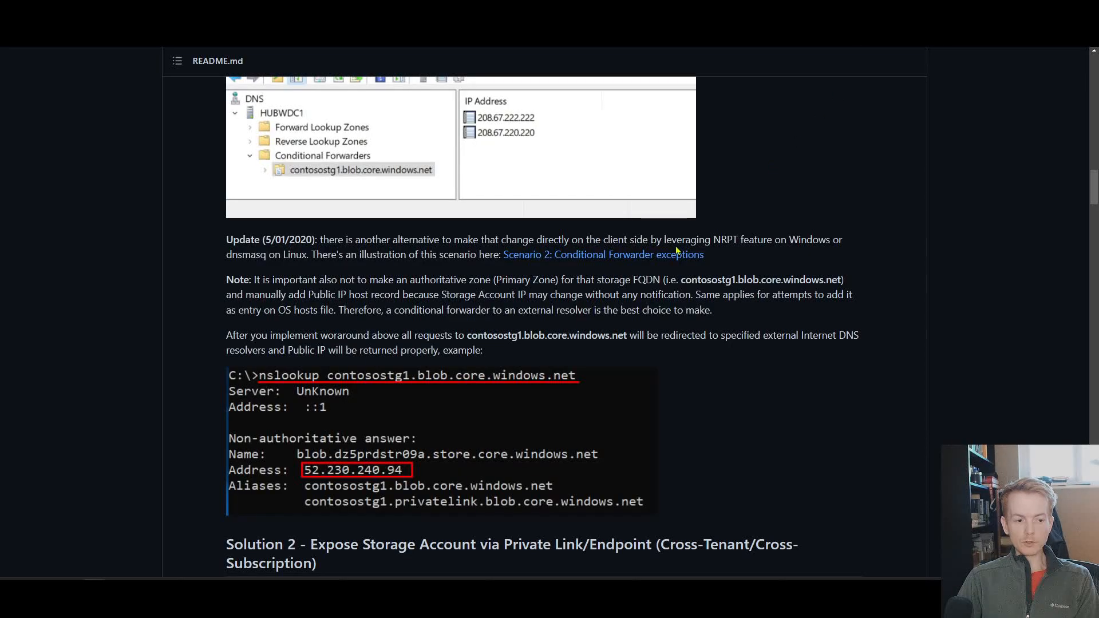
scroll(down, 3)
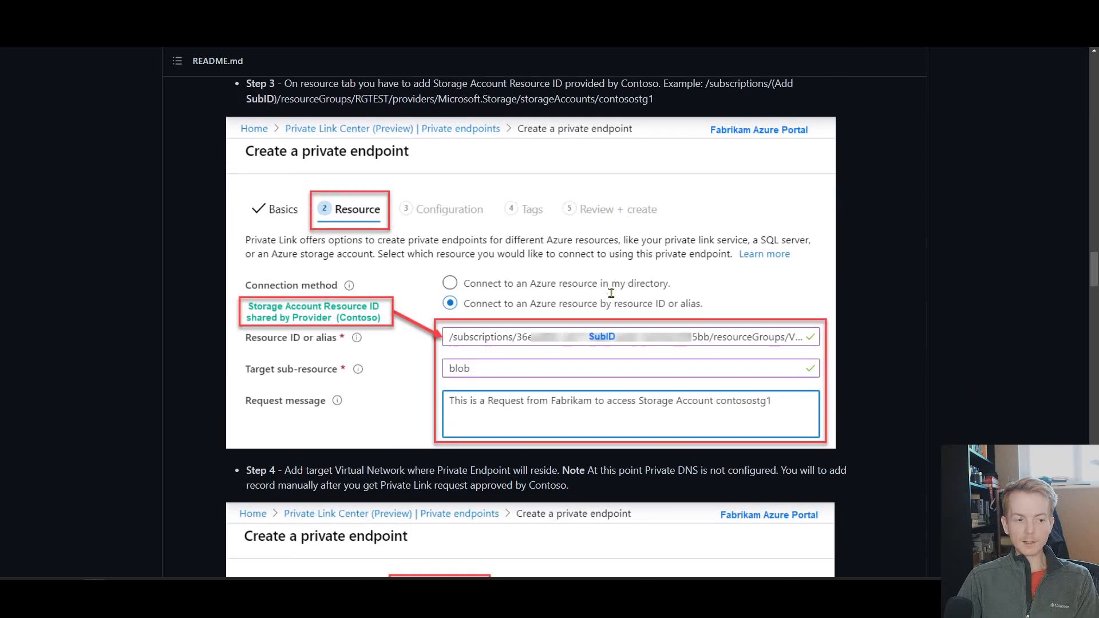
scroll(down, 3)
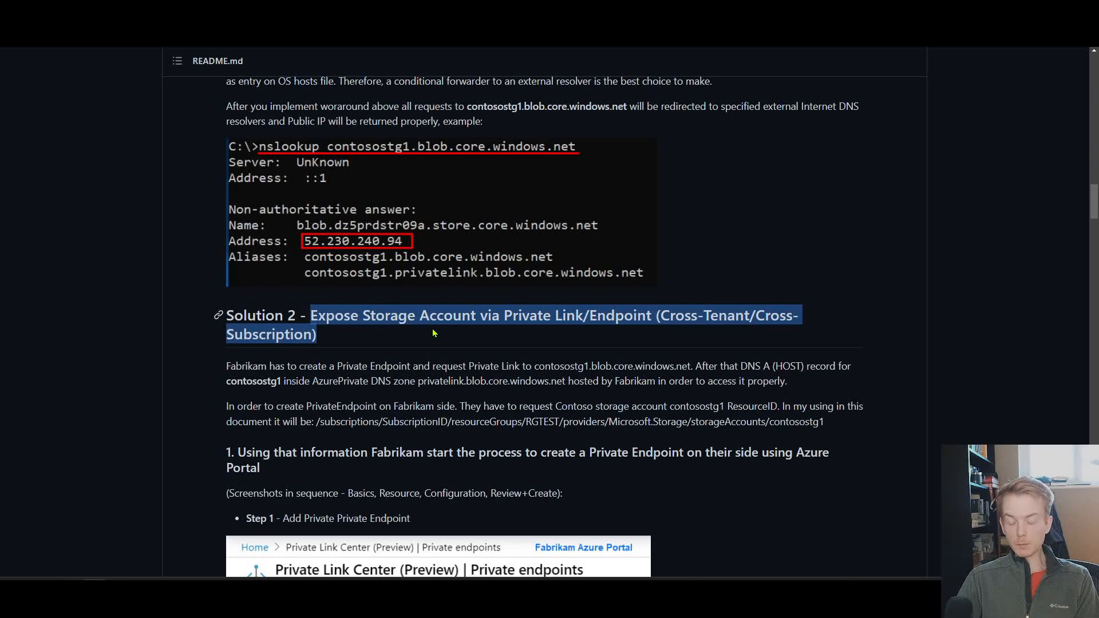
mouse_move(775, 237)
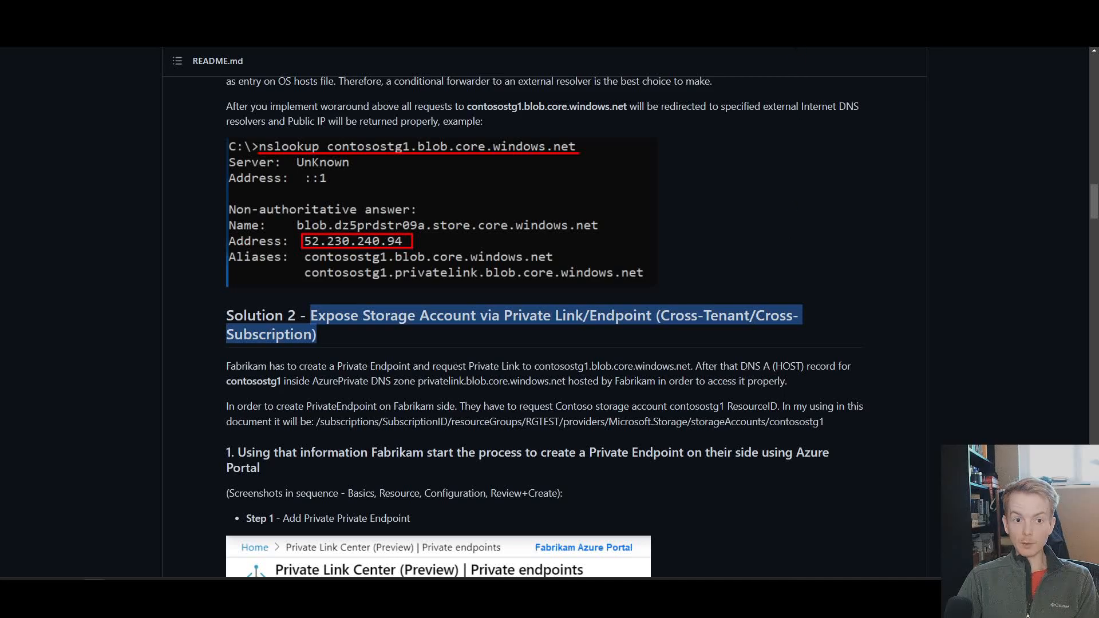
mouse_move(787, 188)
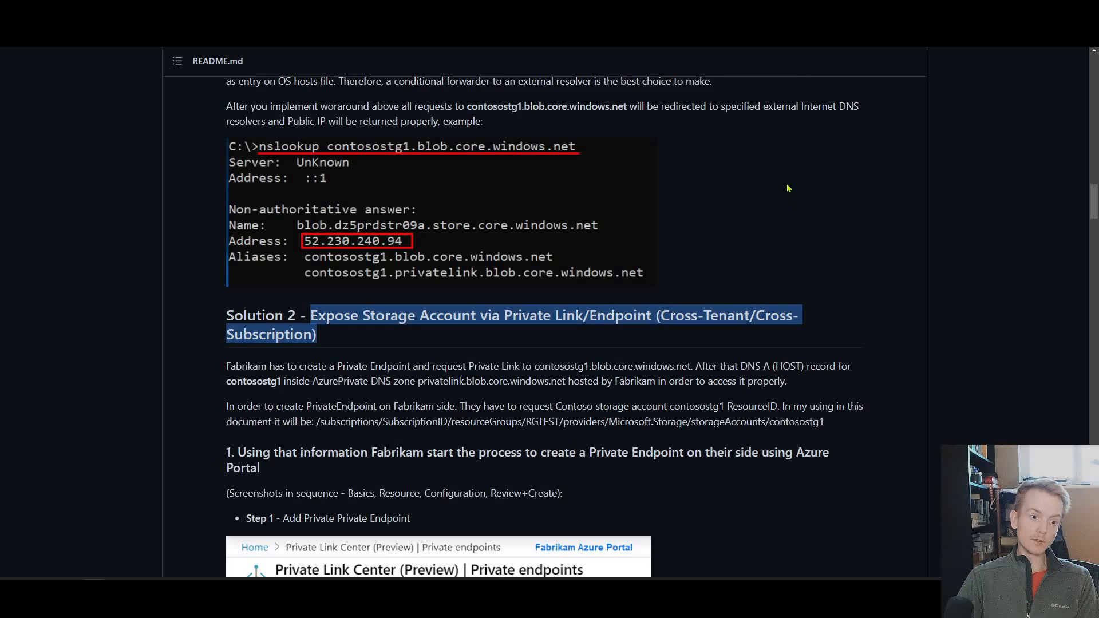
mouse_move(790, 181)
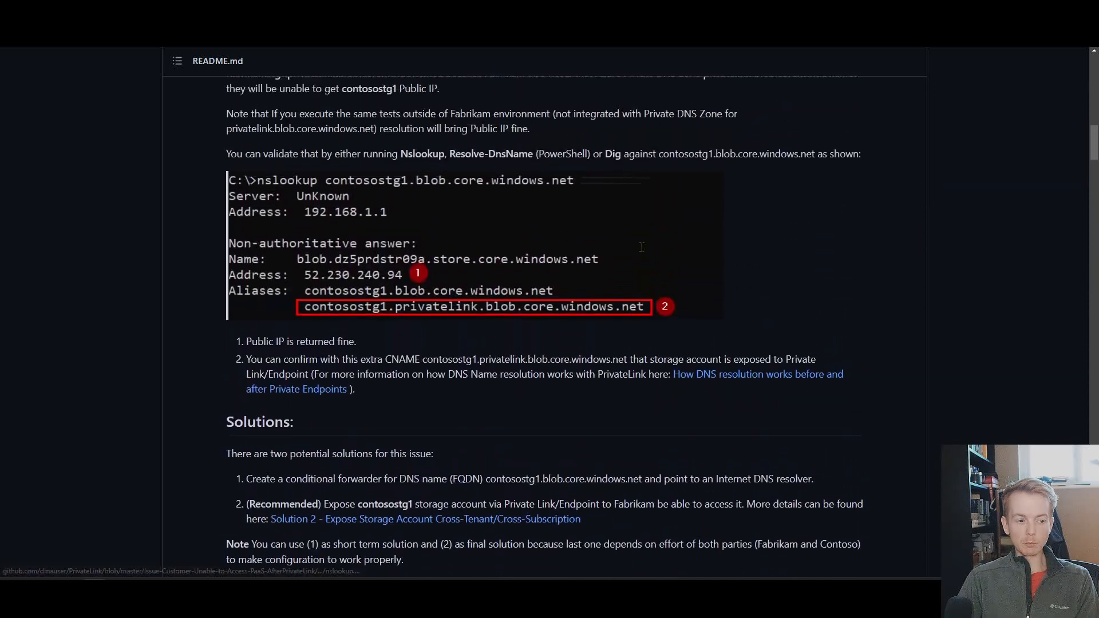
scroll(down, 3)
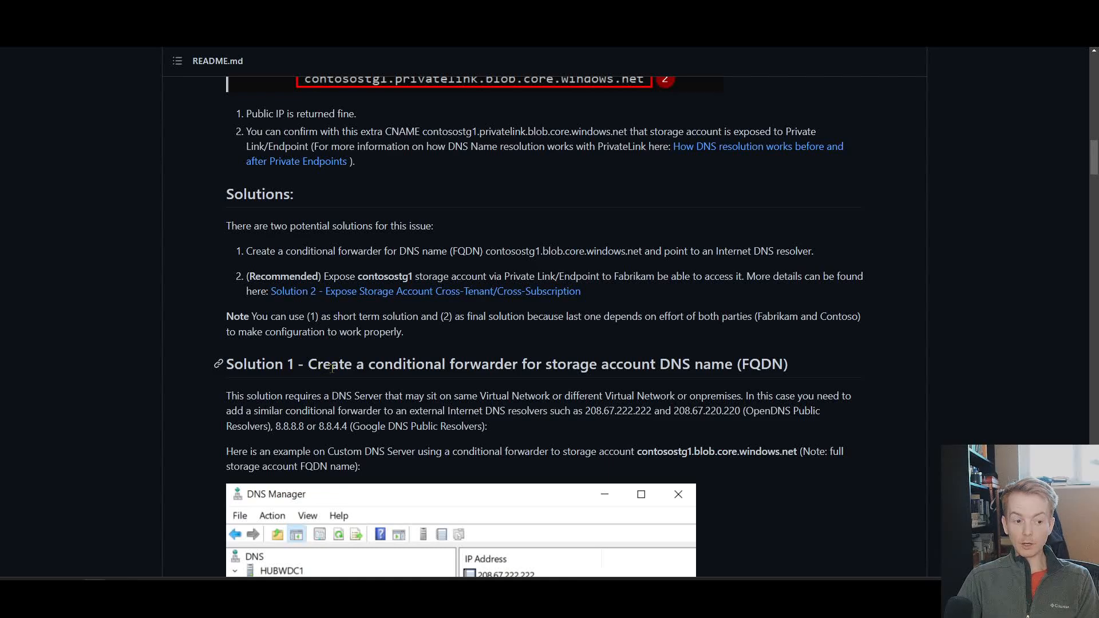
scroll(down, 3)
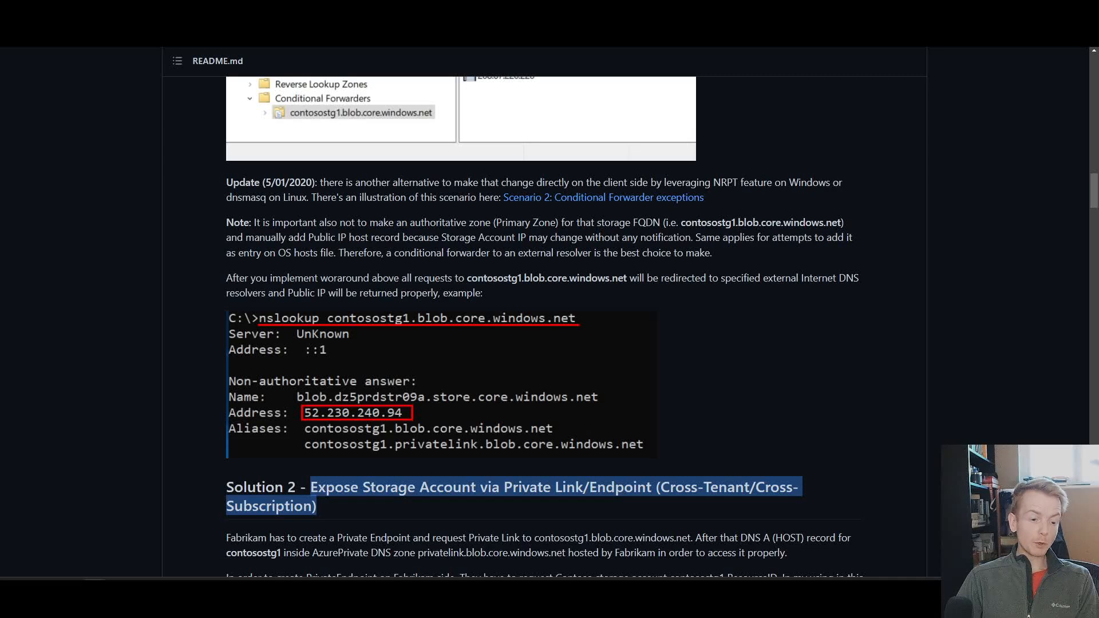
mouse_move(737, 186)
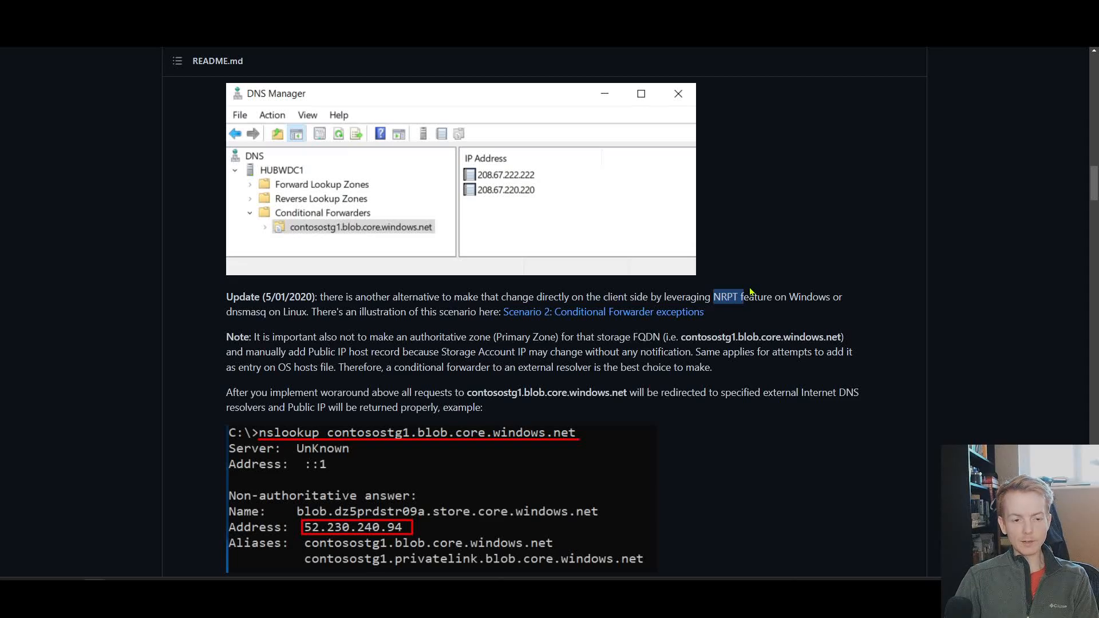
mouse_move(761, 333)
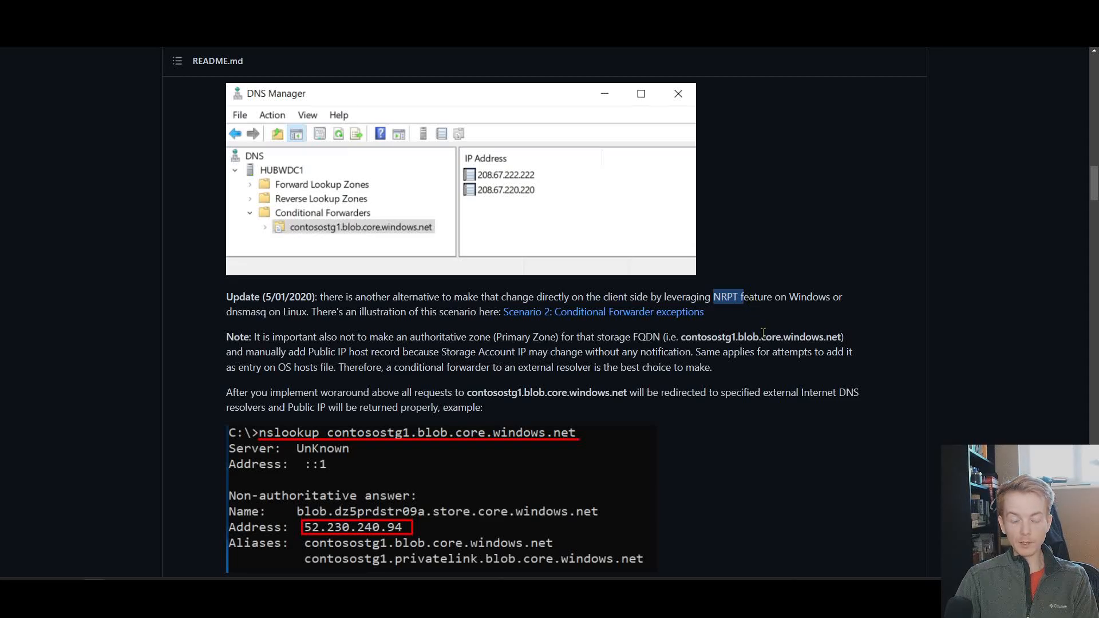